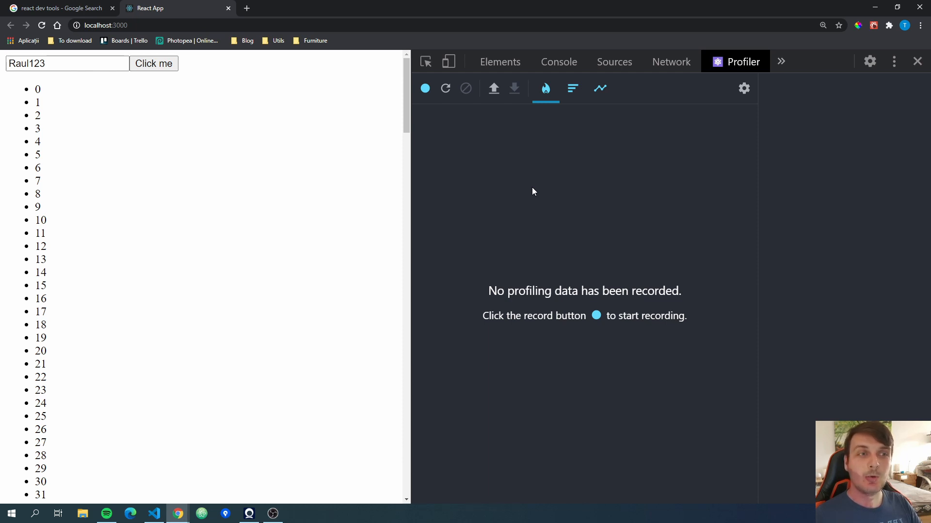
# Step: Open the React Developer Tools Chrome Web Store page from the 'react dev tools' search results
pyautogui.click(58, 8)
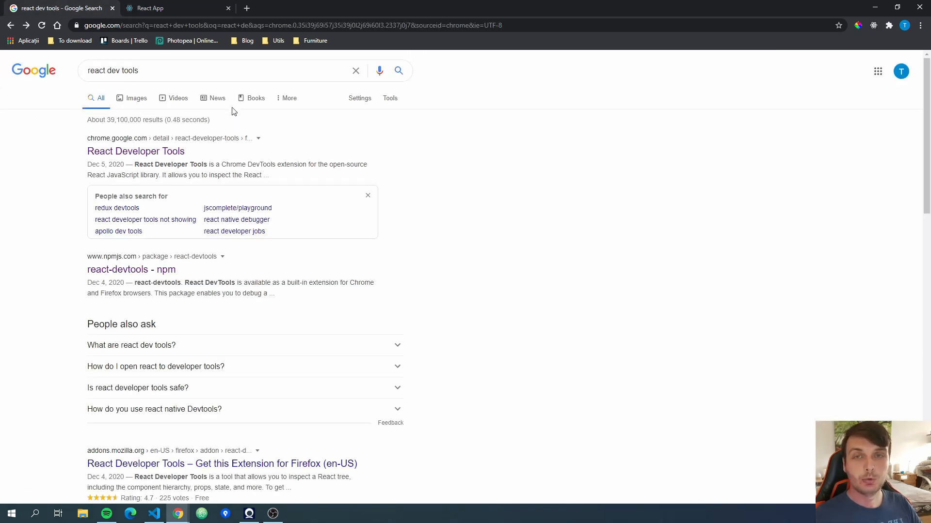
pyautogui.moveTo(40, 160)
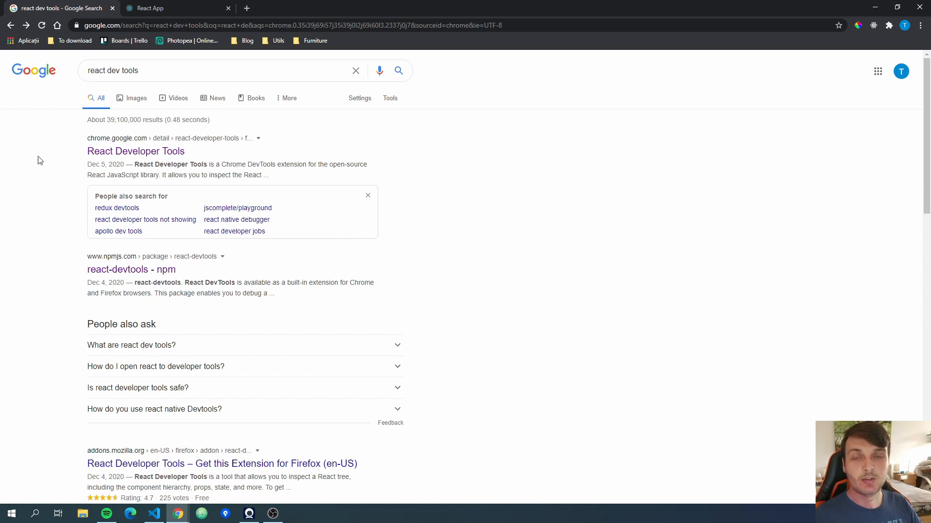
pyautogui.moveTo(117, 157)
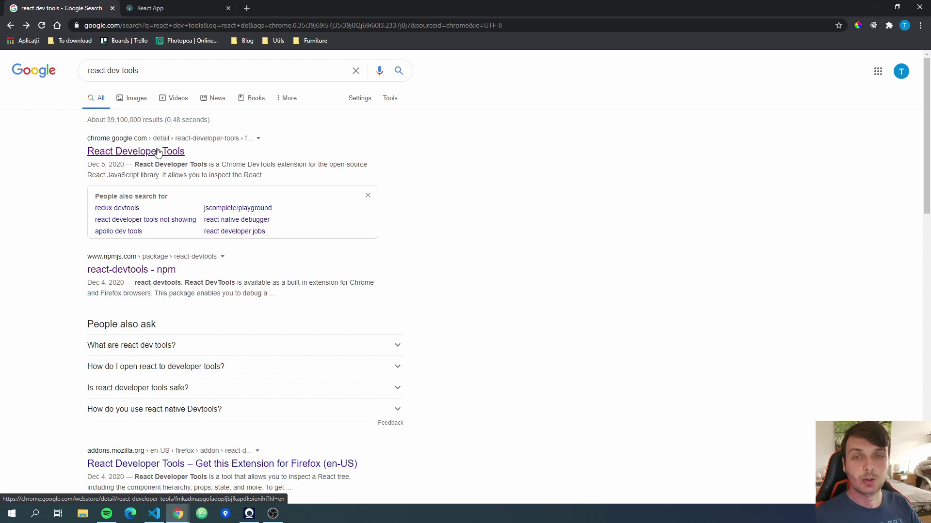
pyautogui.click(135, 152)
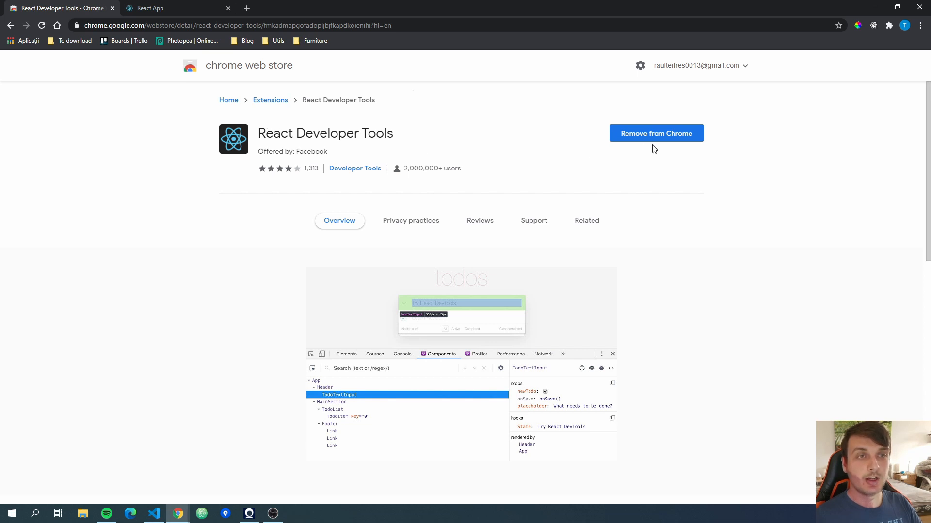
pyautogui.moveTo(676, 145)
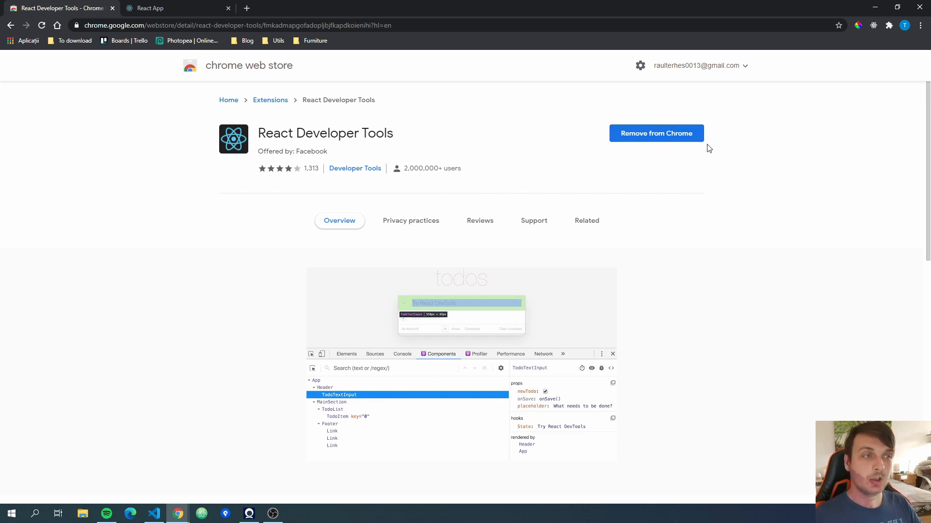
pyautogui.moveTo(515, 140)
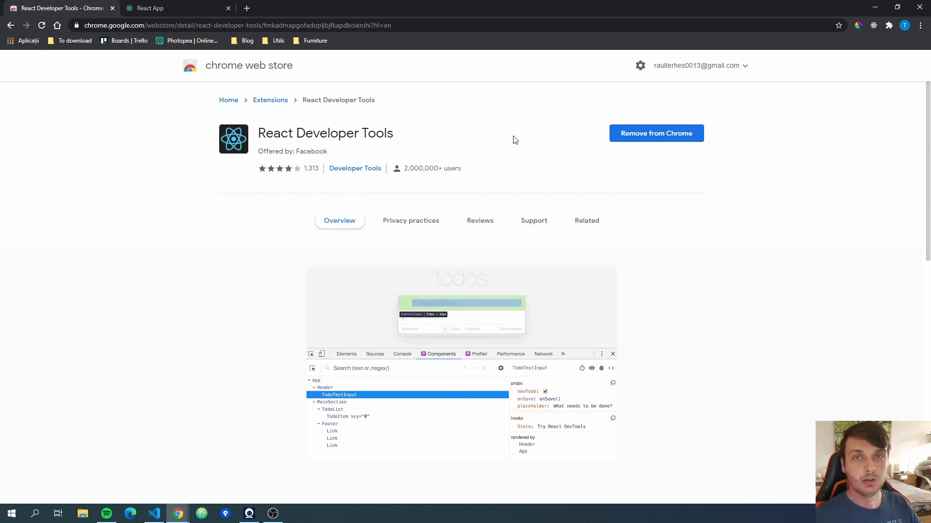
pyautogui.moveTo(192, 384)
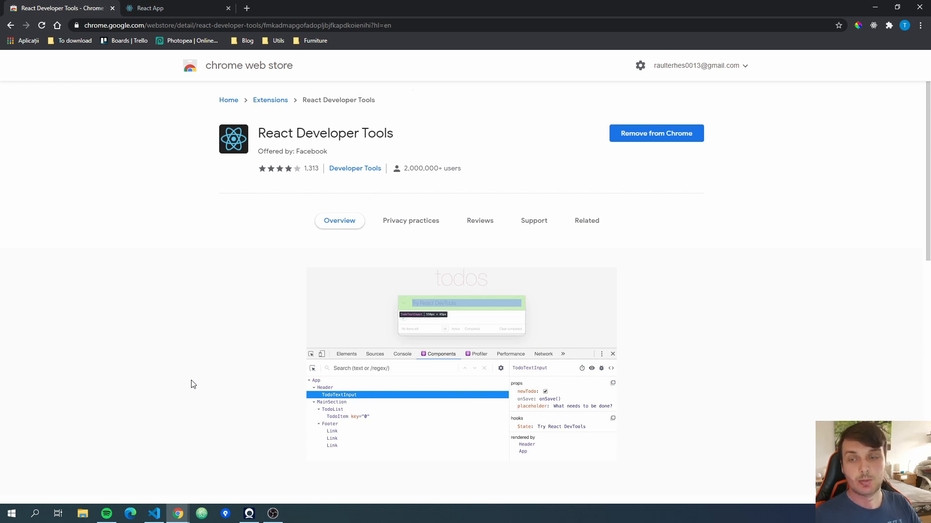
pyautogui.moveTo(204, 386)
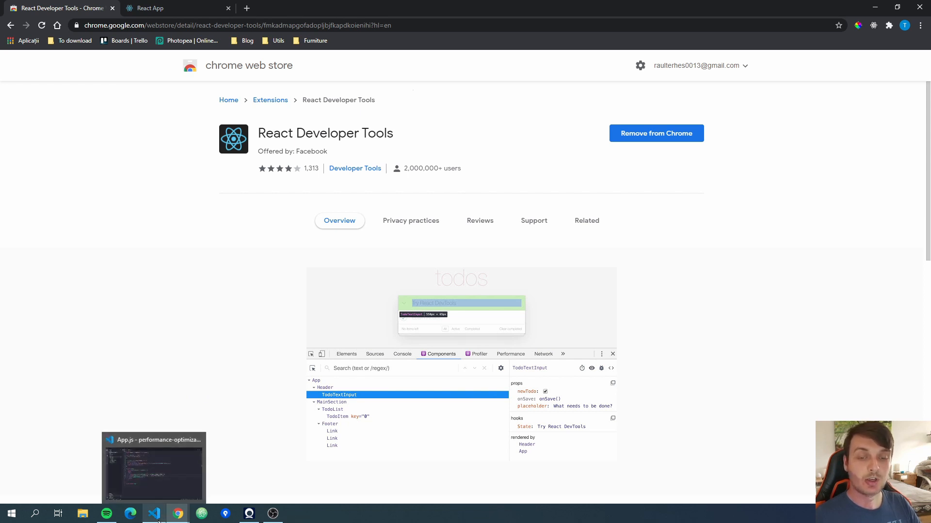
# Step: Walk through App.js: App's markup, the onChange handler, the alert's name, and List's ul
pyautogui.click(153, 514)
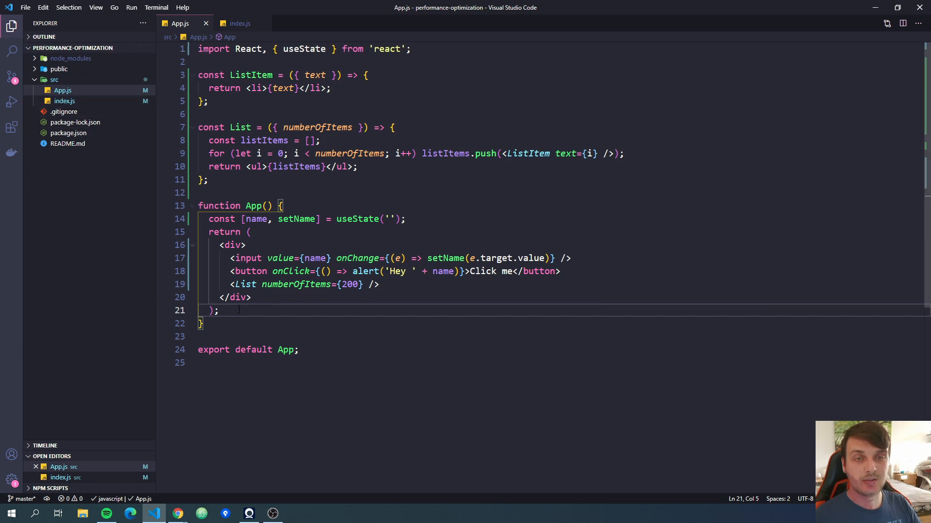
pyautogui.moveTo(230, 258); pyautogui.dragTo(252, 297)
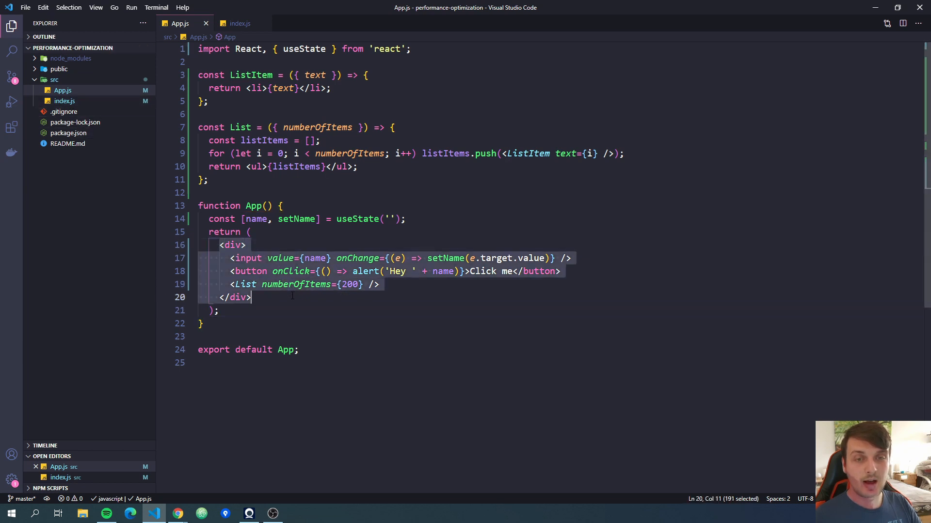
pyautogui.doubleClick(248, 259)
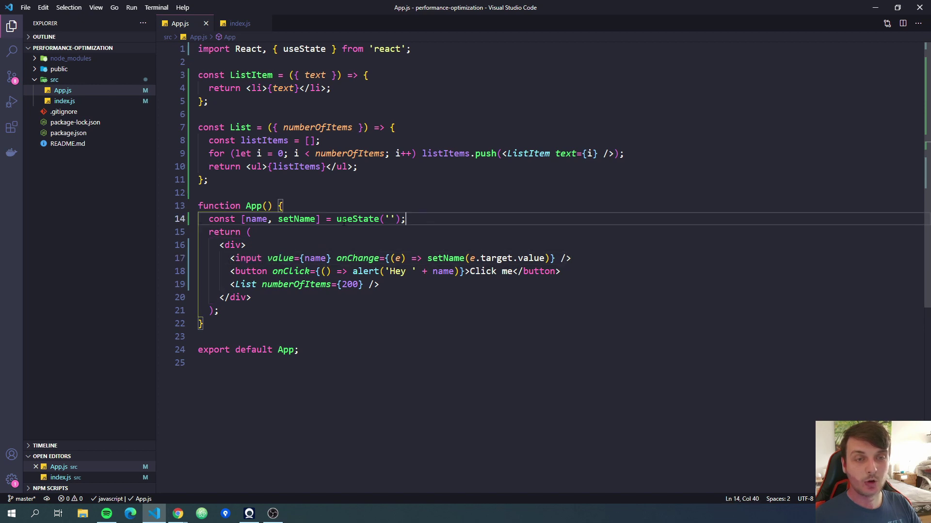
pyautogui.doubleClick(357, 258)
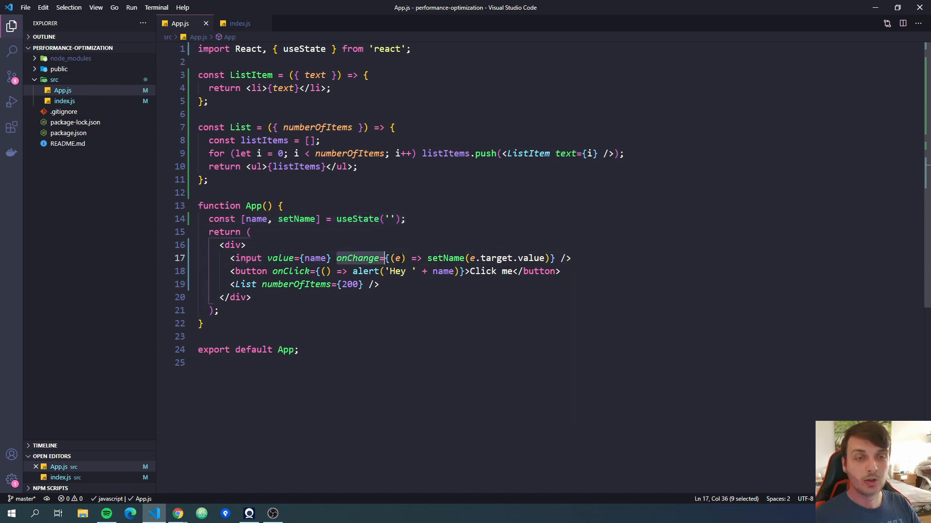
pyautogui.moveTo(384, 258); pyautogui.dragTo(552, 258)
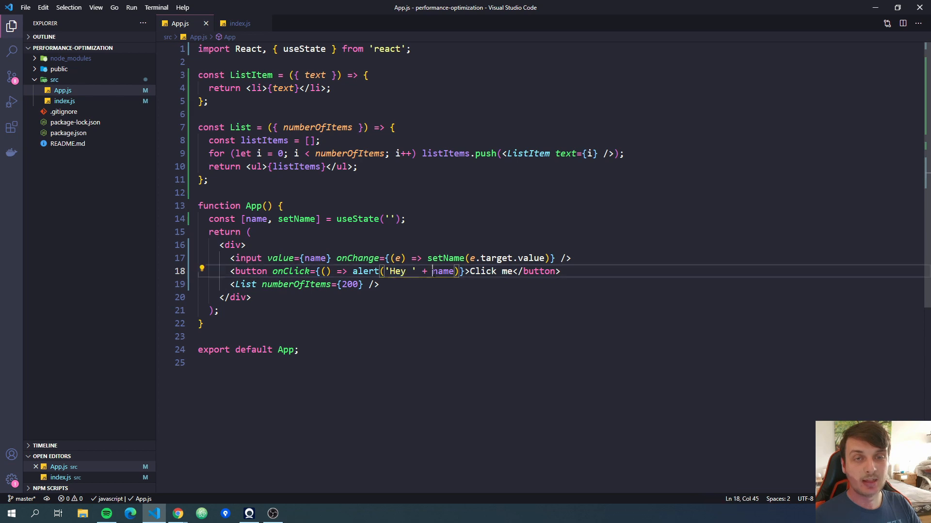
pyautogui.doubleClick(443, 271)
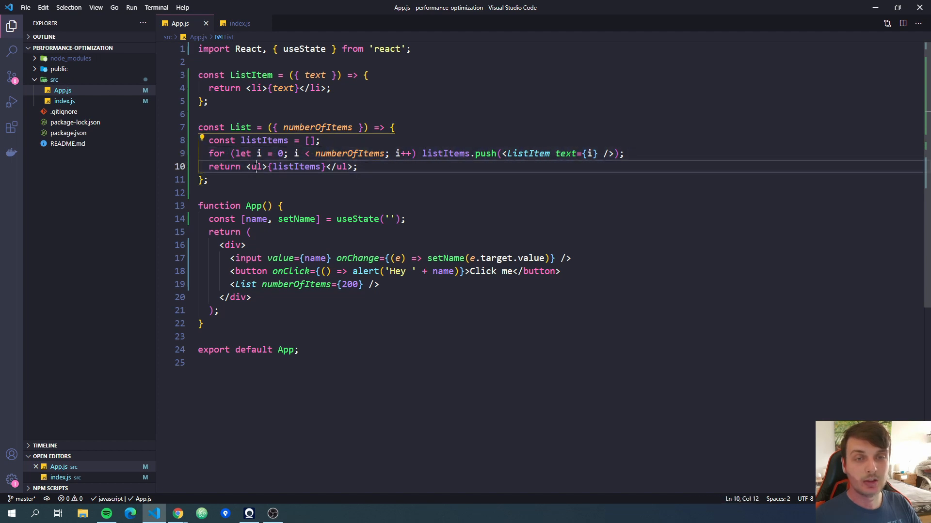
pyautogui.doubleClick(295, 166)
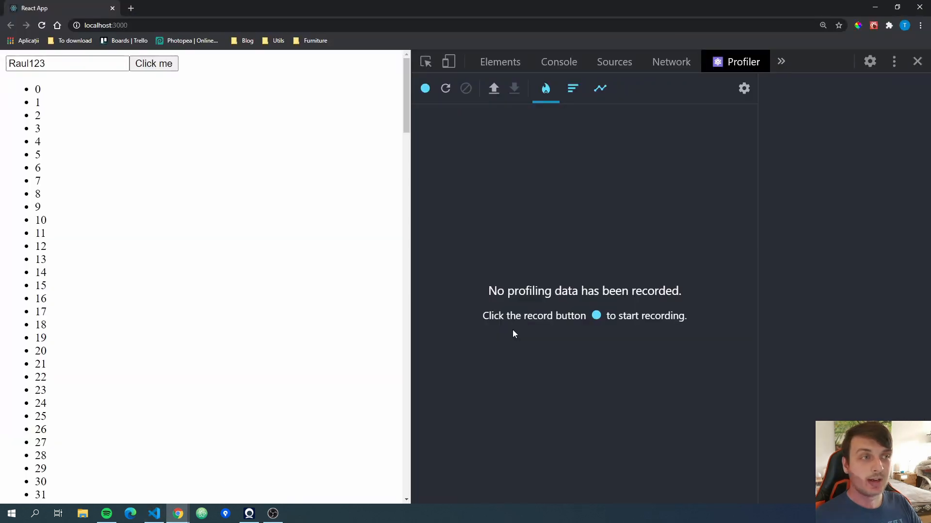
pyautogui.moveTo(716, 173)
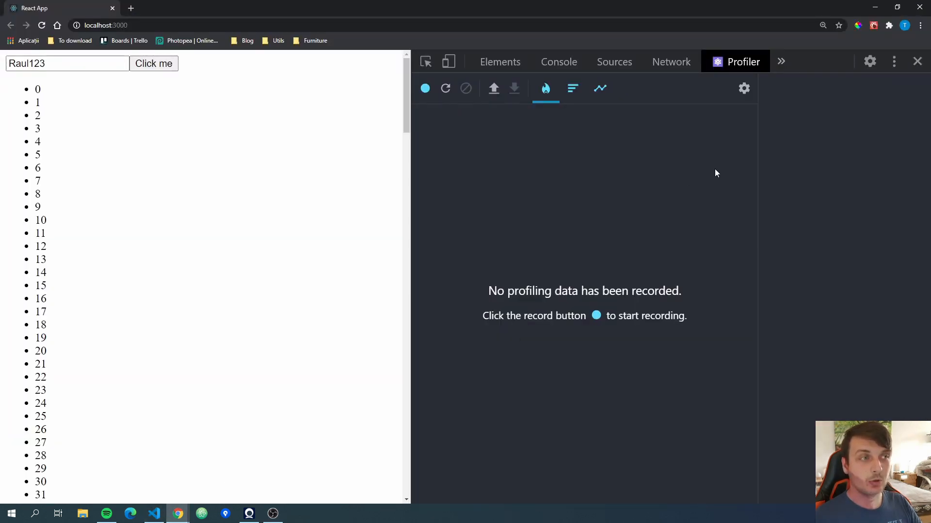
pyautogui.moveTo(636, 164)
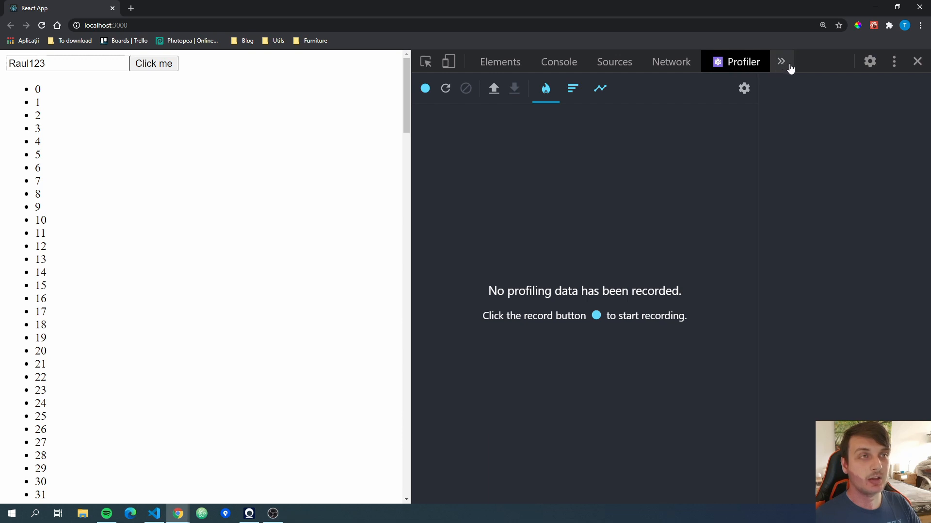
# Step: Reveal the hidden DevTools panels from the » overflow menu
pyautogui.click(780, 61)
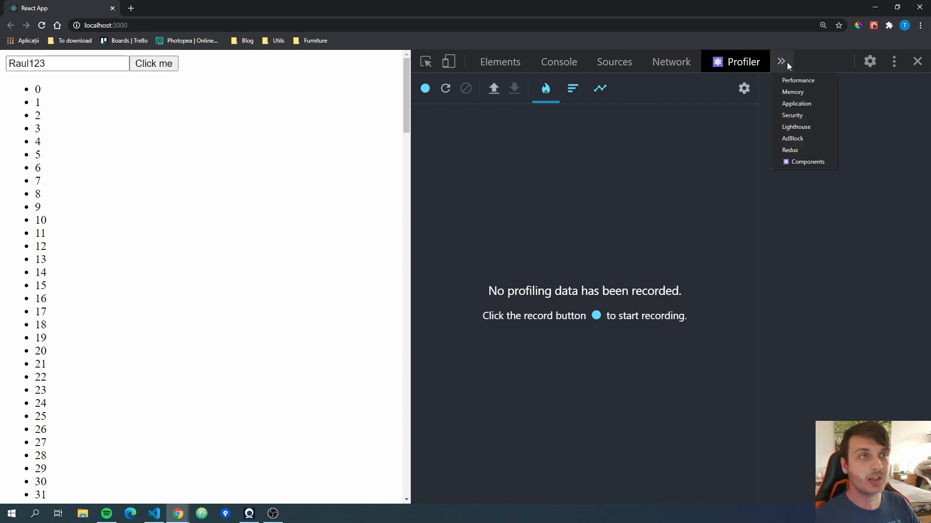
pyautogui.moveTo(737, 86)
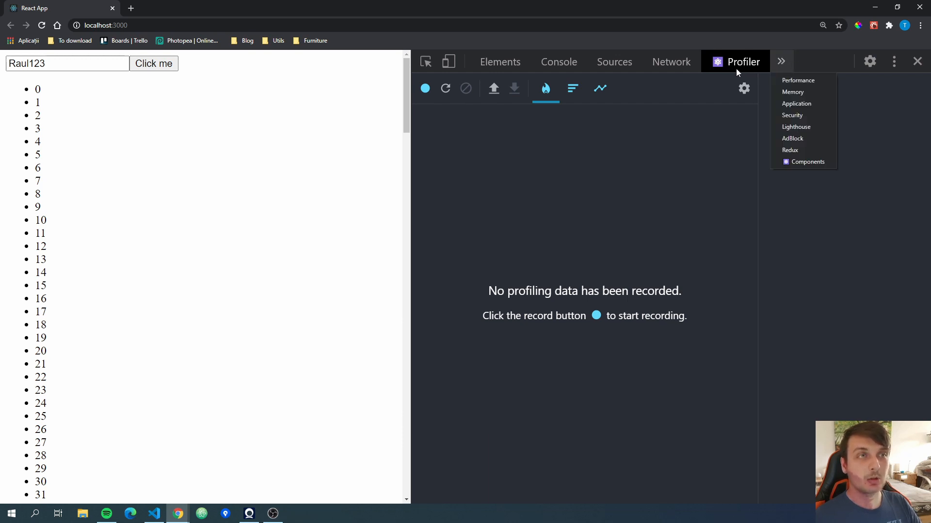
pyautogui.moveTo(805, 165)
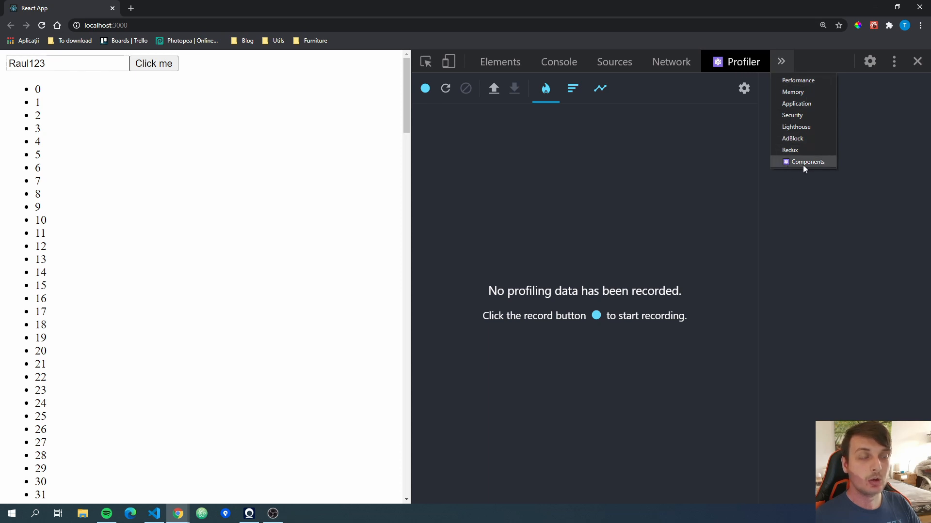
# Step: Open Components, collapse and re-expand App, search 'List', and inspect a ListItem (text 18)
pyautogui.click(807, 161)
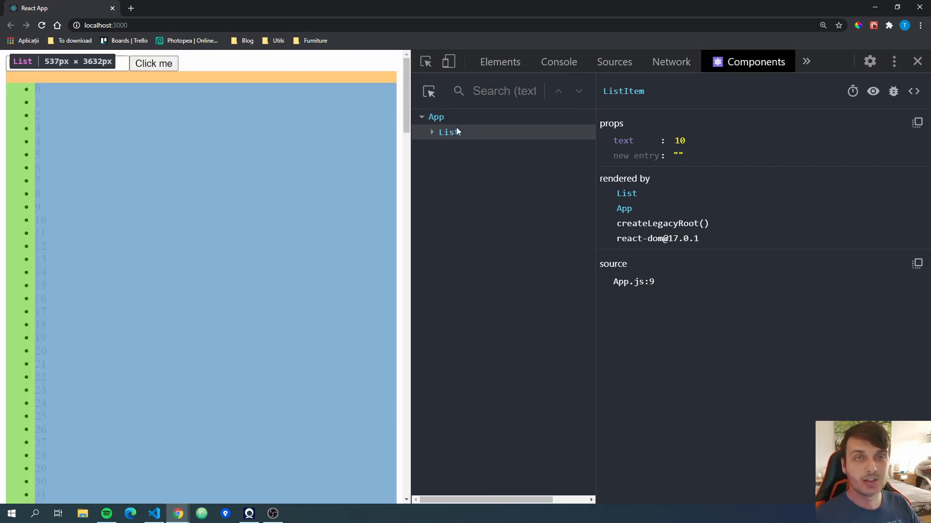
pyautogui.click(421, 117)
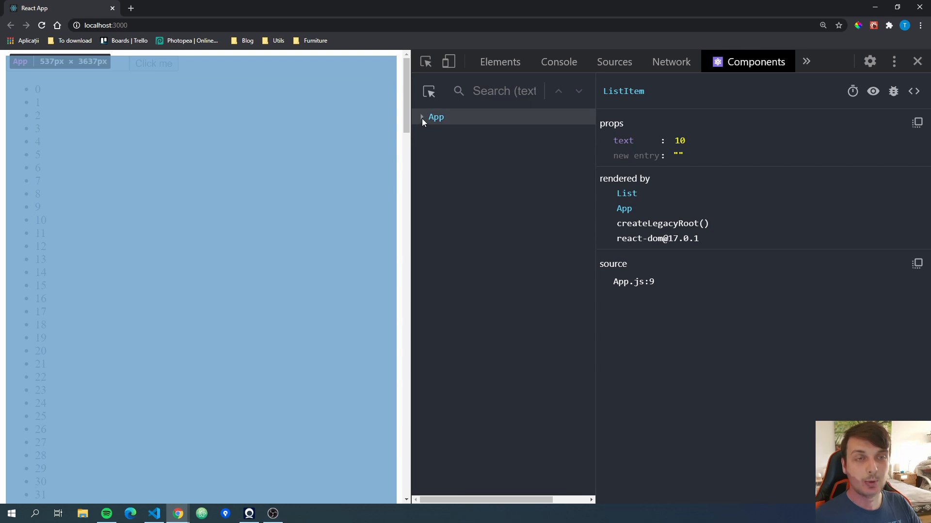
pyautogui.click(422, 117)
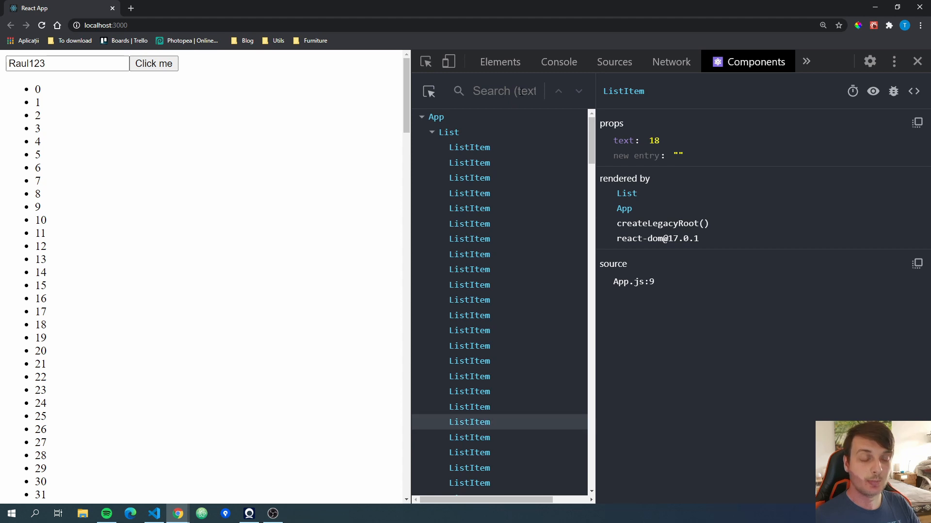
pyautogui.write('List')
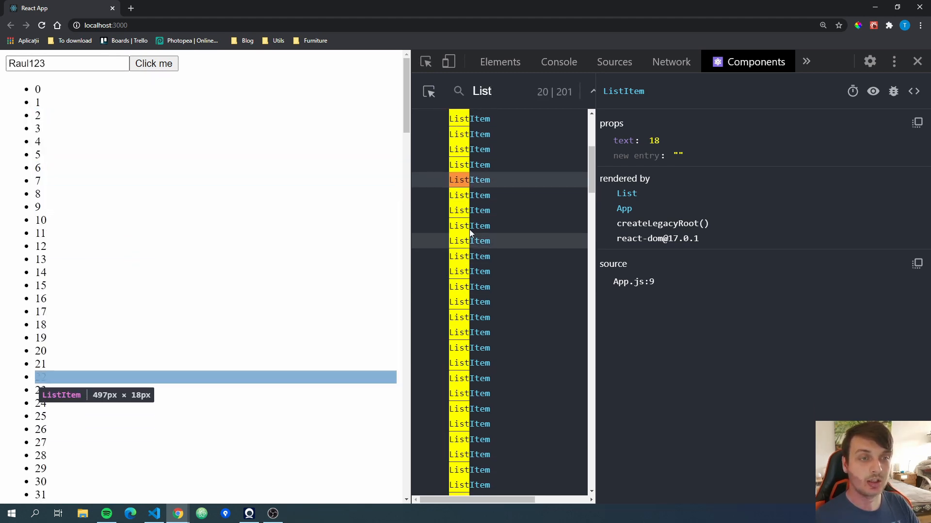
pyautogui.click(504, 91)
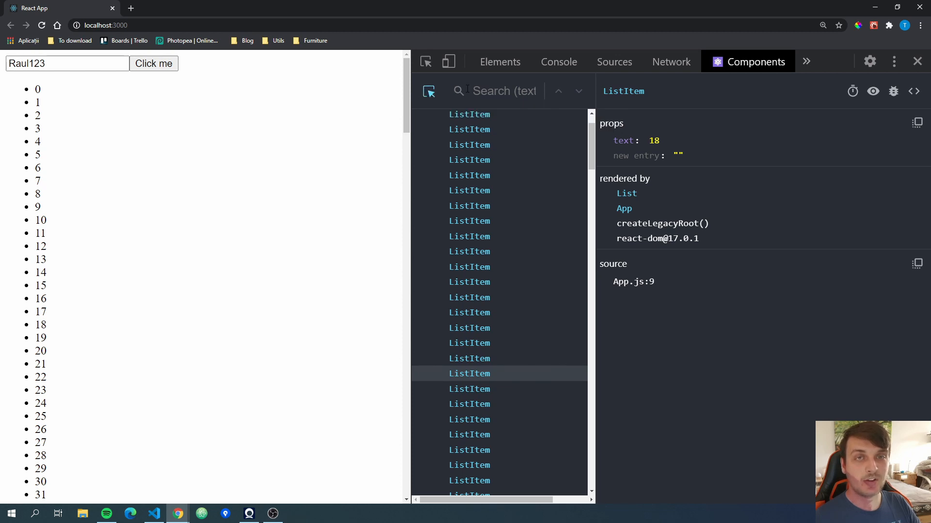
pyautogui.moveTo(469, 376)
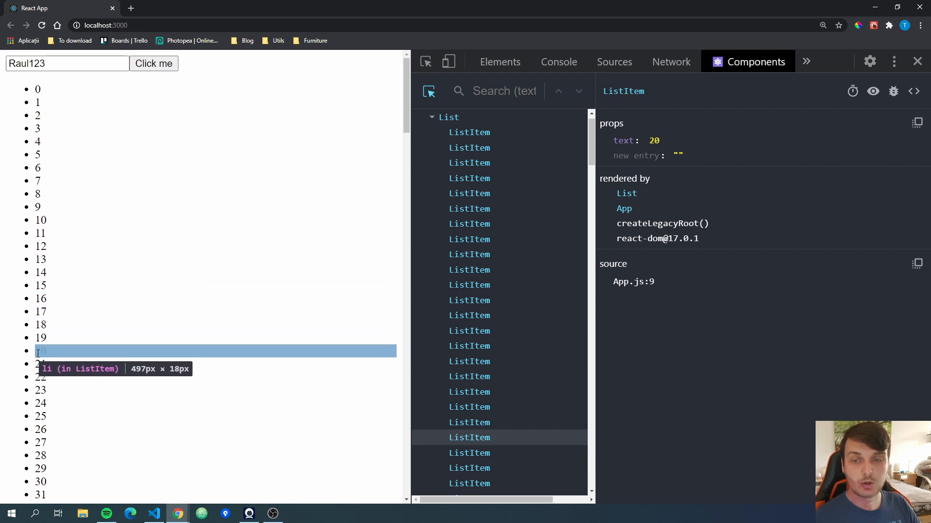
pyautogui.moveTo(689, 486)
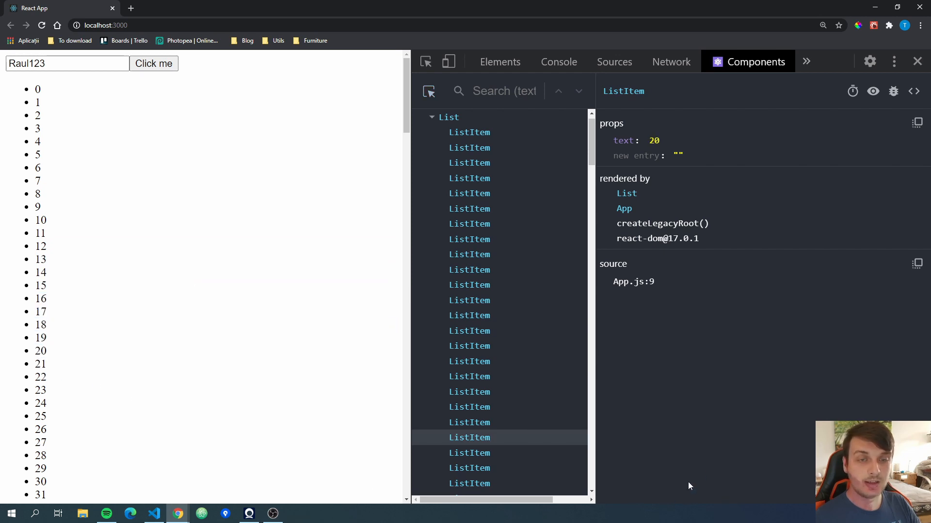
pyautogui.moveTo(465, 438)
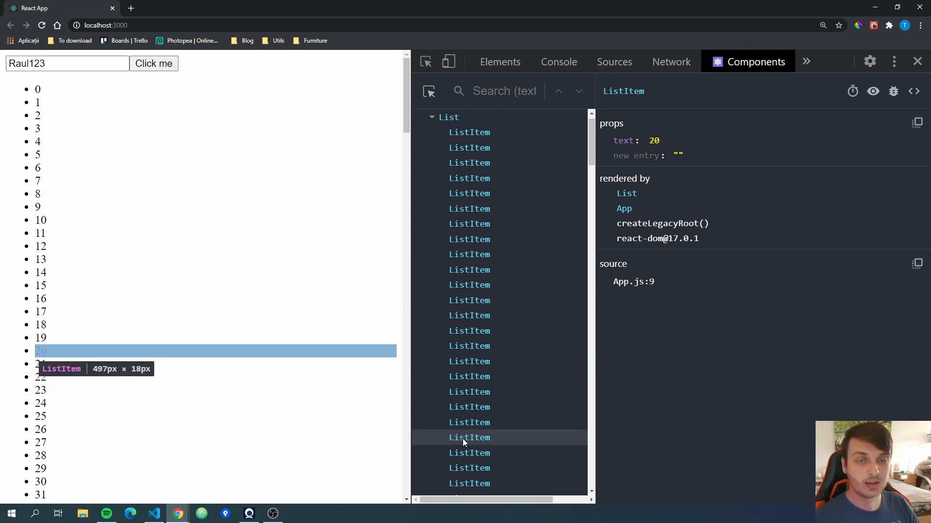
pyautogui.moveTo(490, 450)
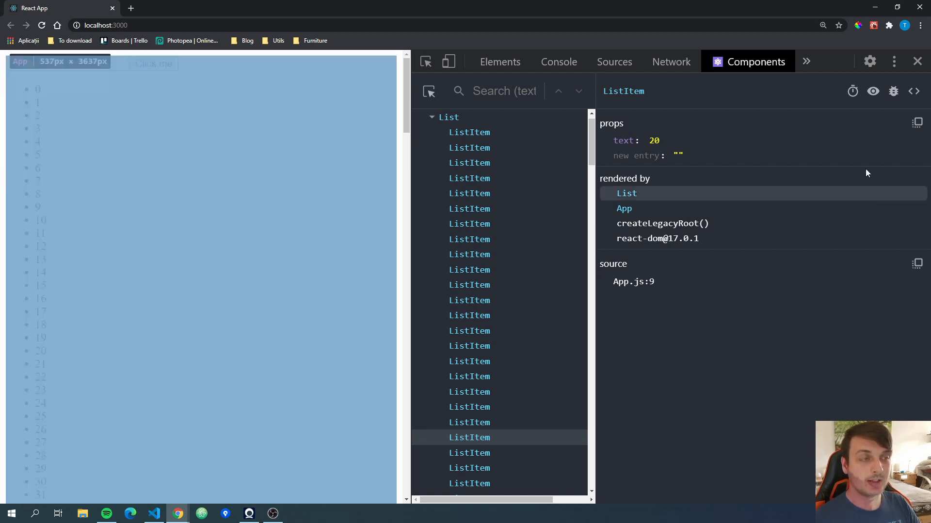
# Step: Edit App's state hook value from 'Raul123' to 'Test'
pyautogui.write('Raul123')
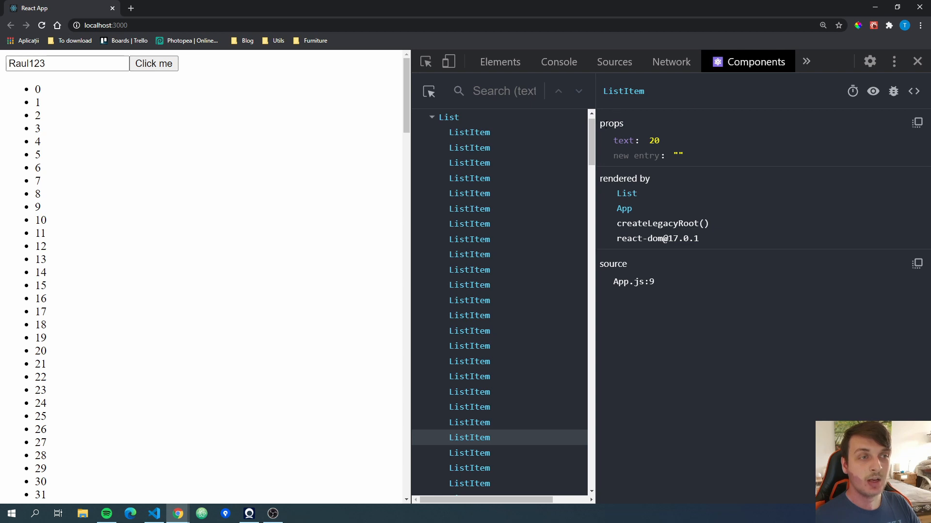
pyautogui.doubleClick(611, 123)
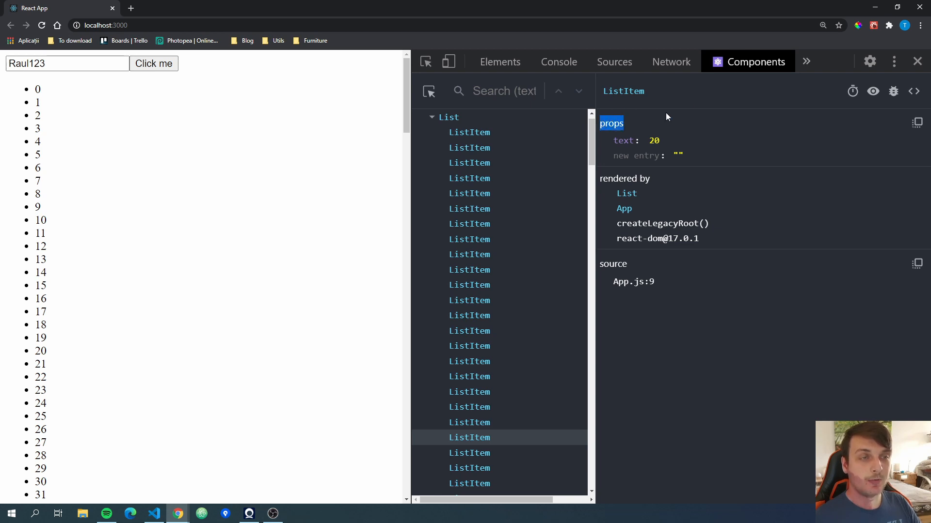
pyautogui.moveTo(459, 133)
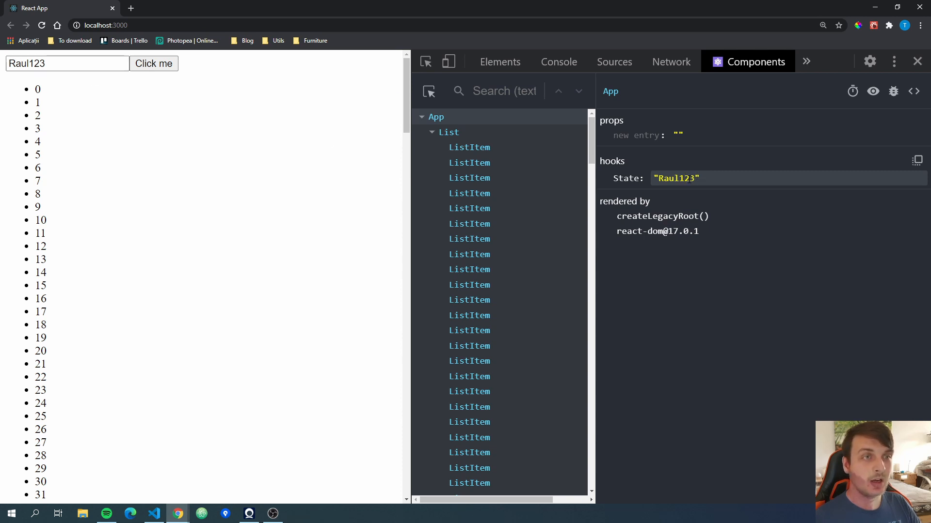
pyautogui.doubleClick(676, 179)
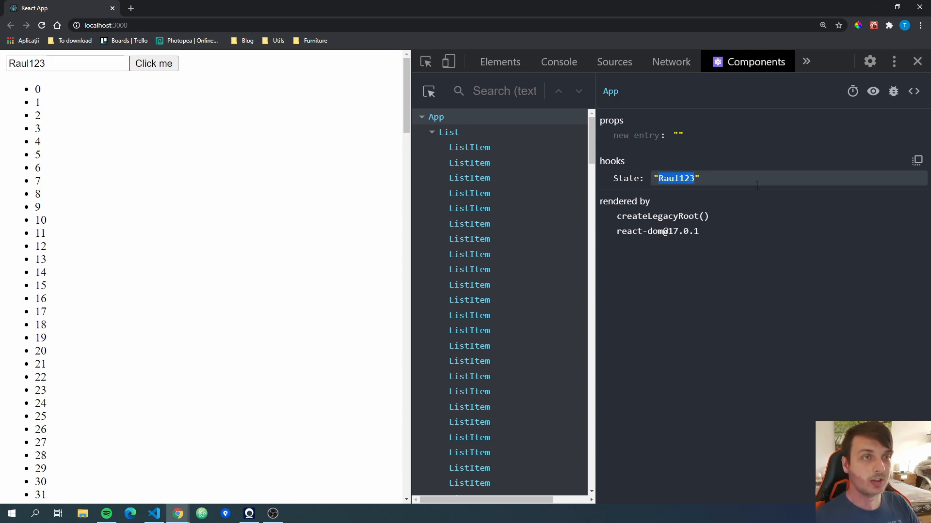
pyautogui.write('Test"')
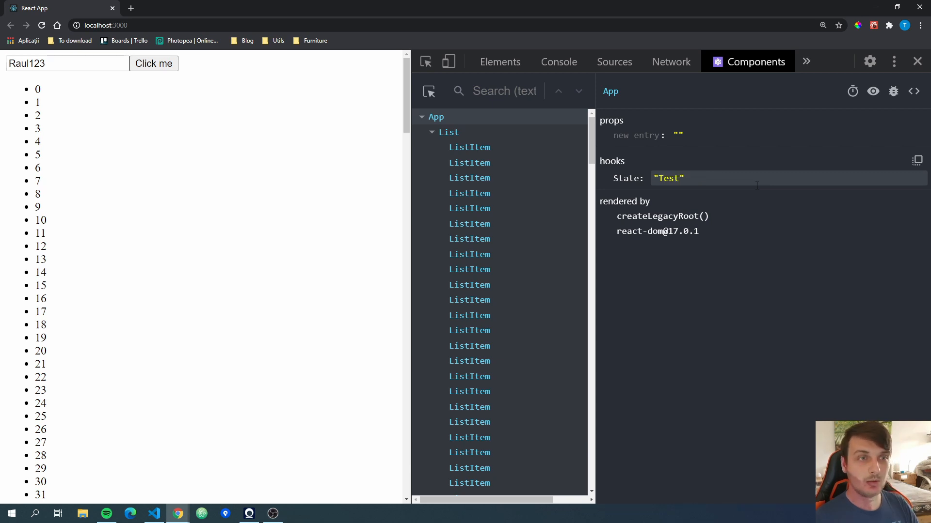
pyautogui.write('Test')
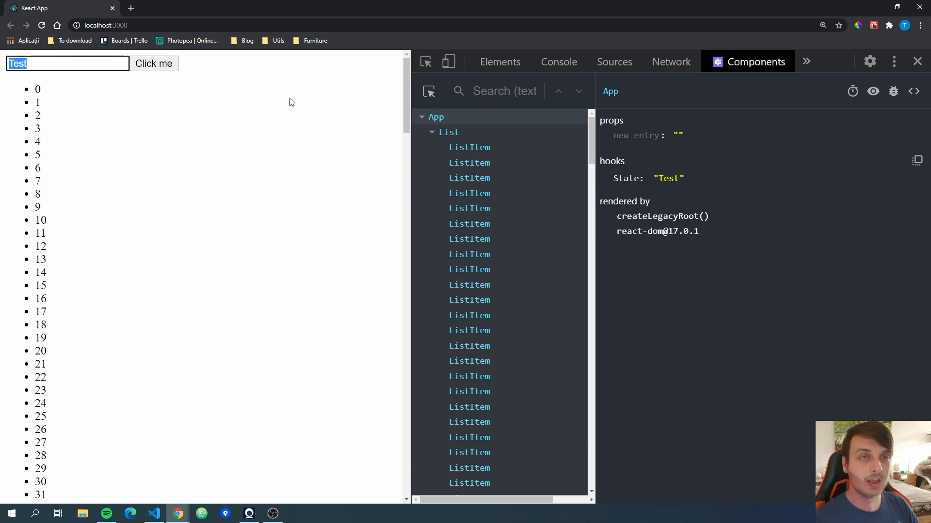
pyautogui.moveTo(473, 149)
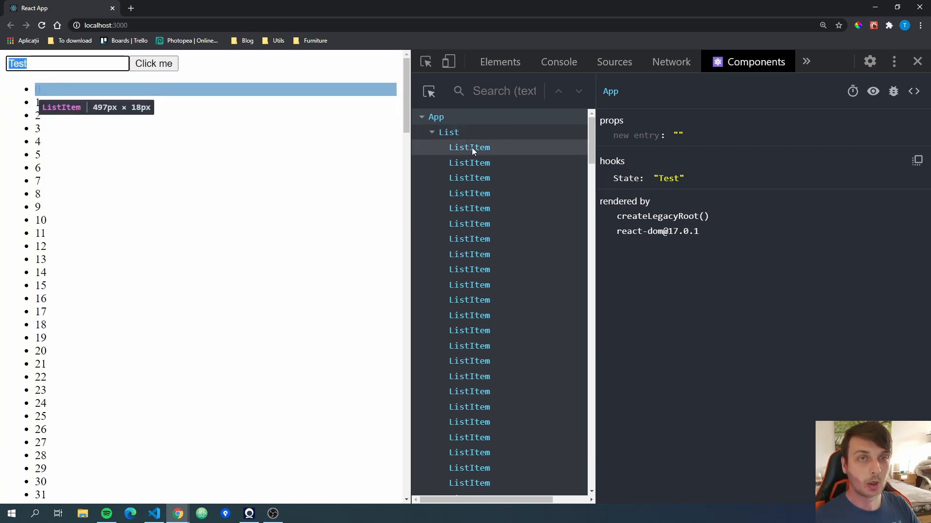
# Step: Set the first ListItem's text prop to 'Hello There Youtube'
pyautogui.click(469, 147)
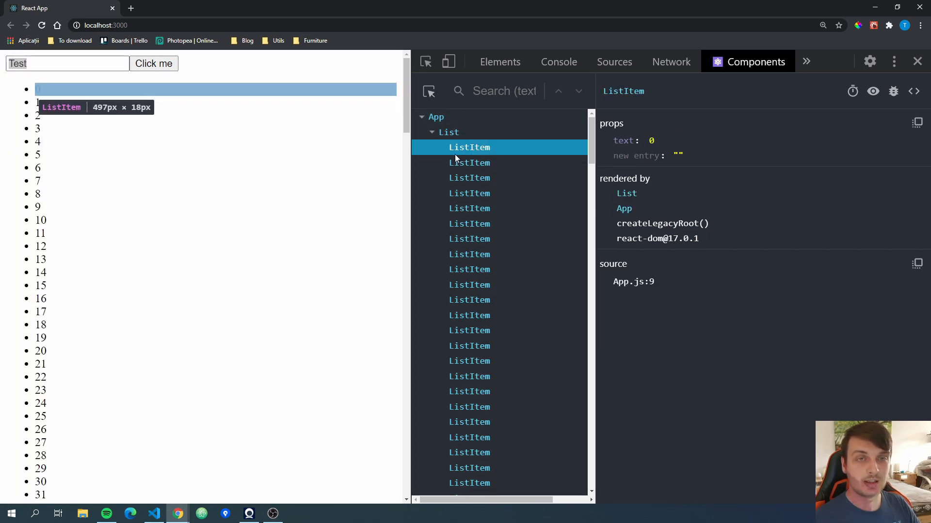
pyautogui.moveTo(660, 139)
pyautogui.write('"')
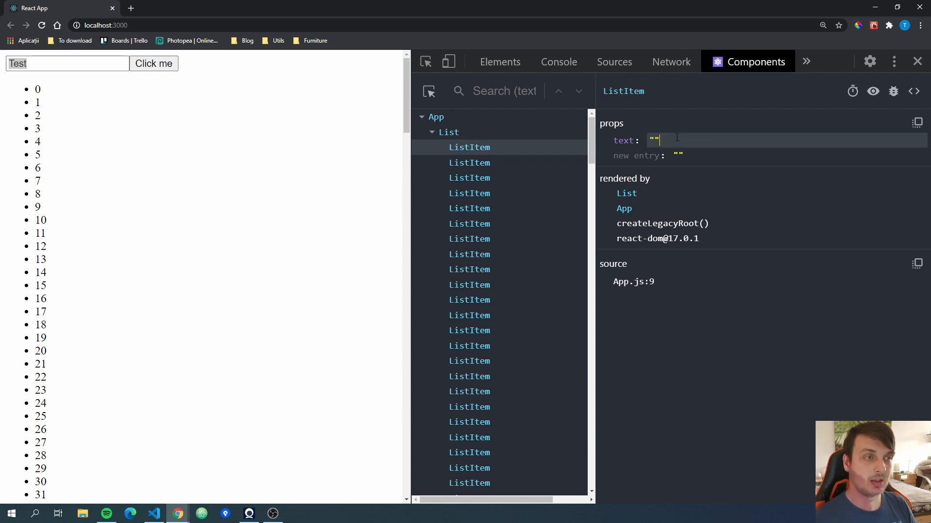
pyautogui.write('Hello There Tour')
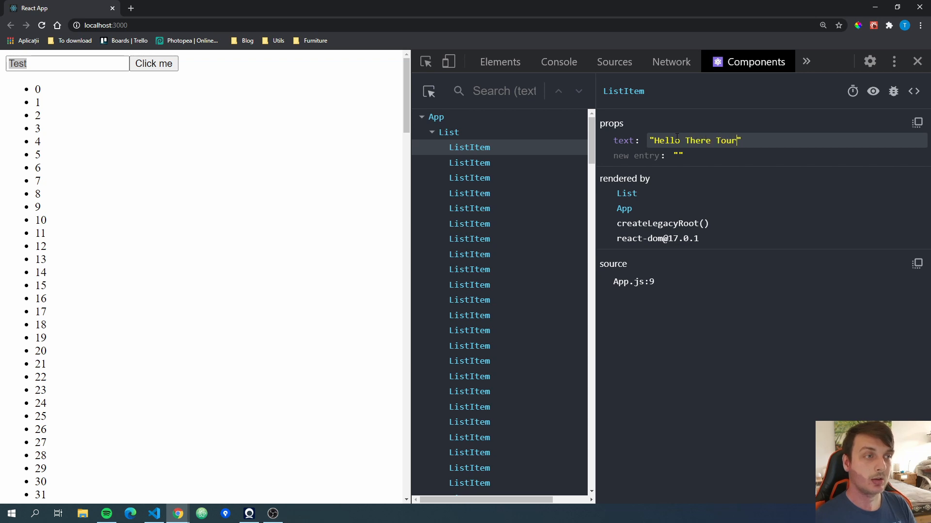
pyautogui.write('Youtube')
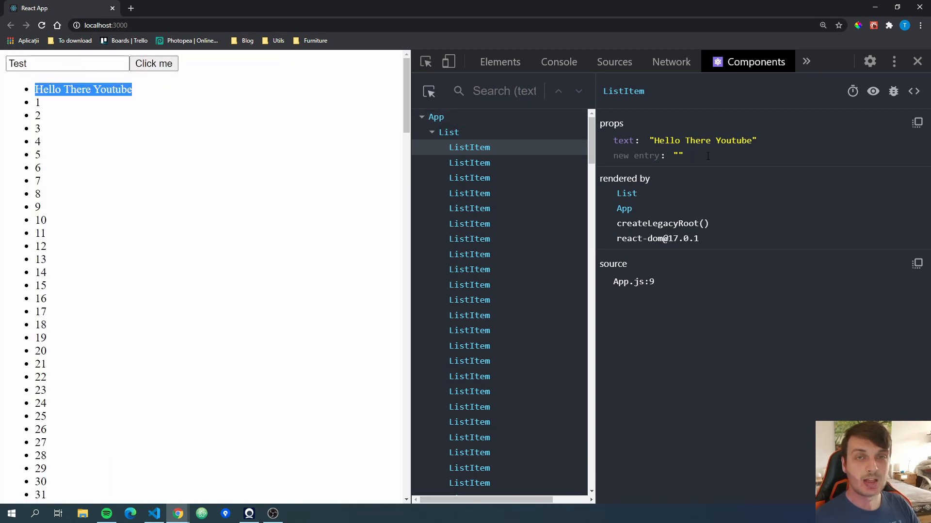
# Step: Reload the page and confirm the first ListItem's text is back to 0
pyautogui.click(42, 25)
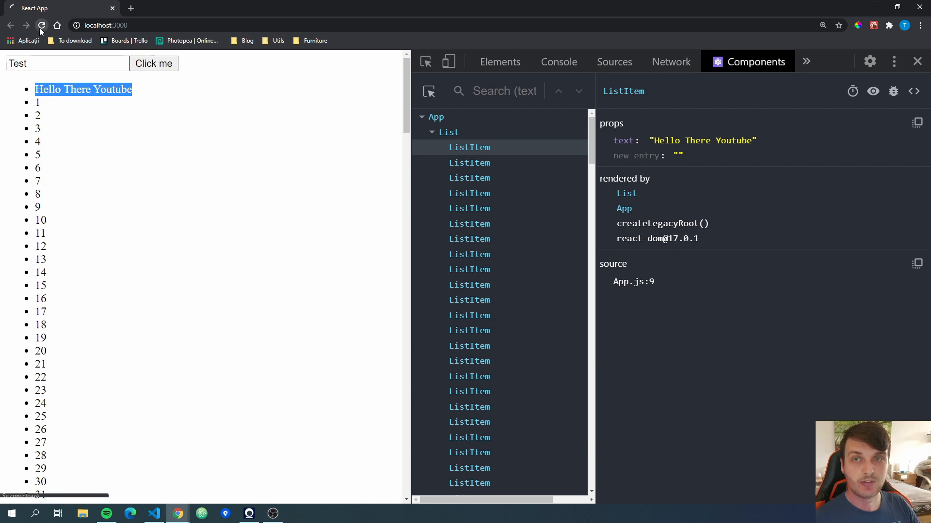
pyautogui.click(41, 26)
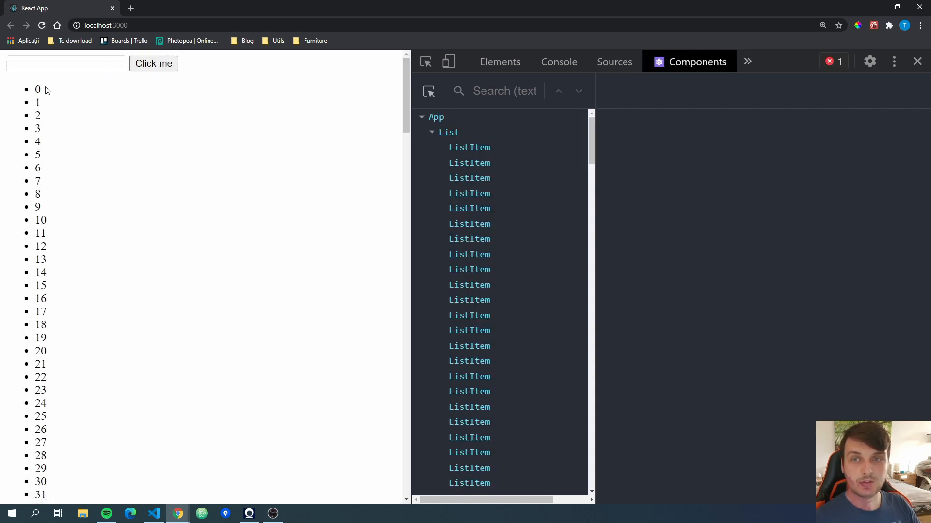
pyautogui.moveTo(483, 147)
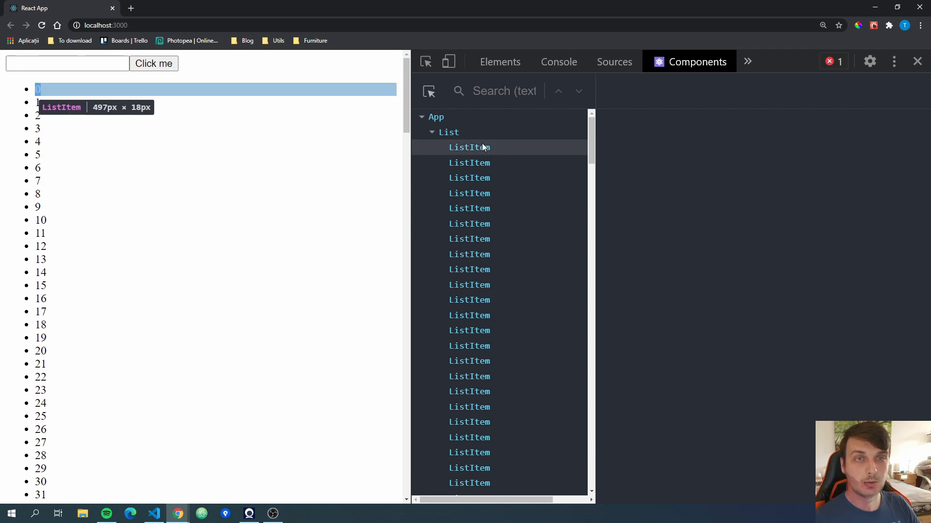
pyautogui.click(469, 147)
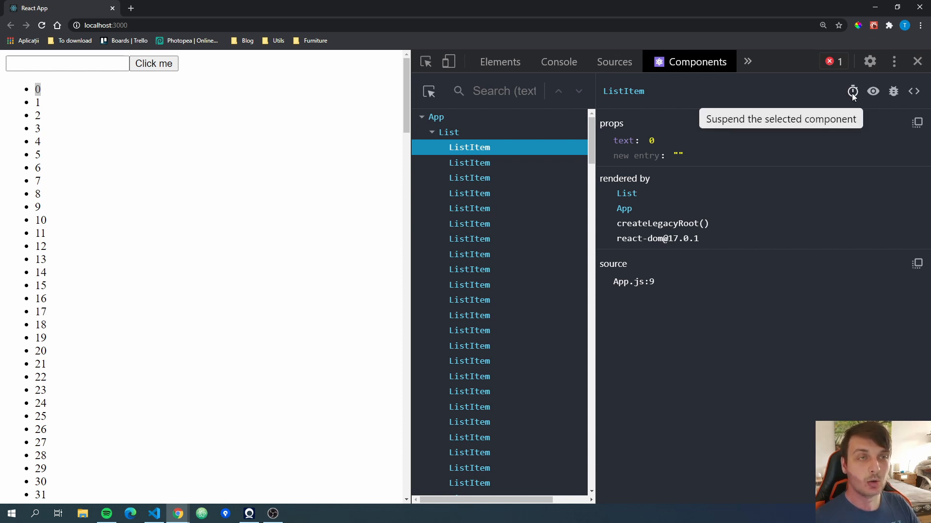
pyautogui.moveTo(806, 102)
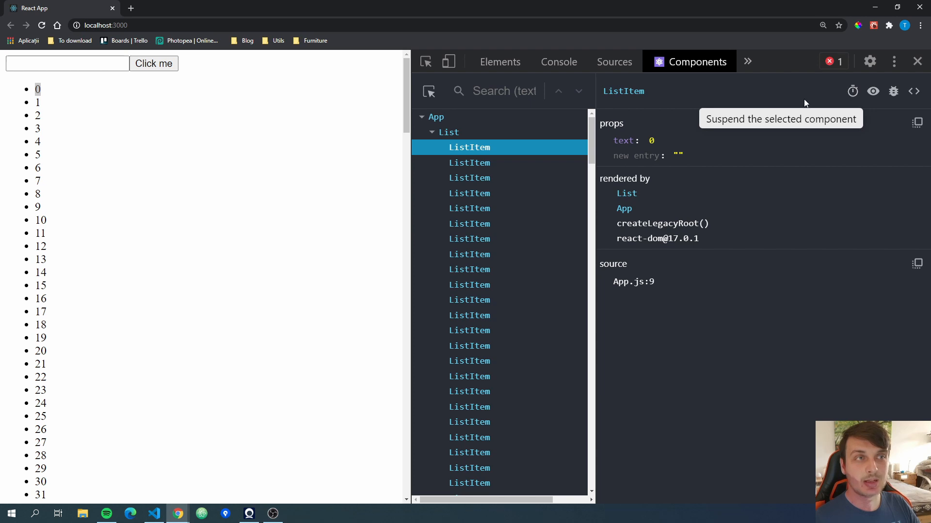
pyautogui.moveTo(853, 92)
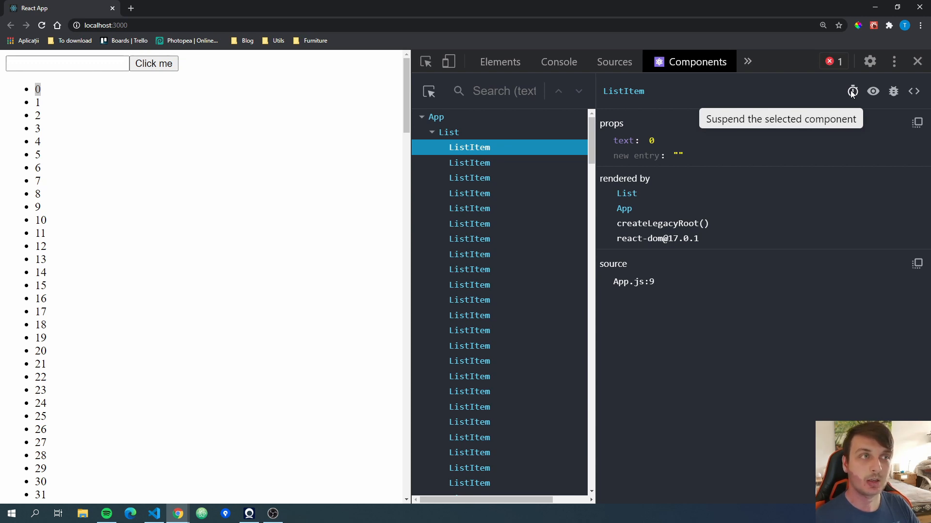
pyautogui.moveTo(872, 92)
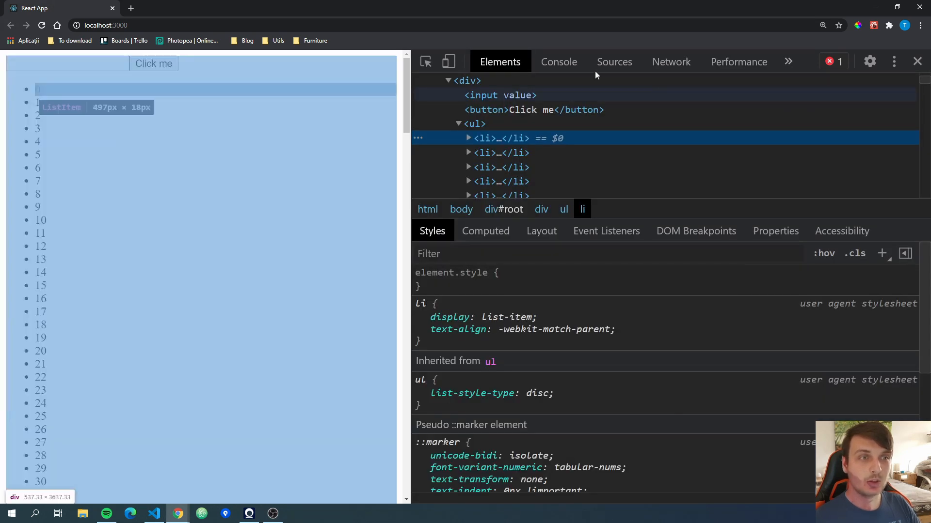
pyautogui.moveTo(564, 209)
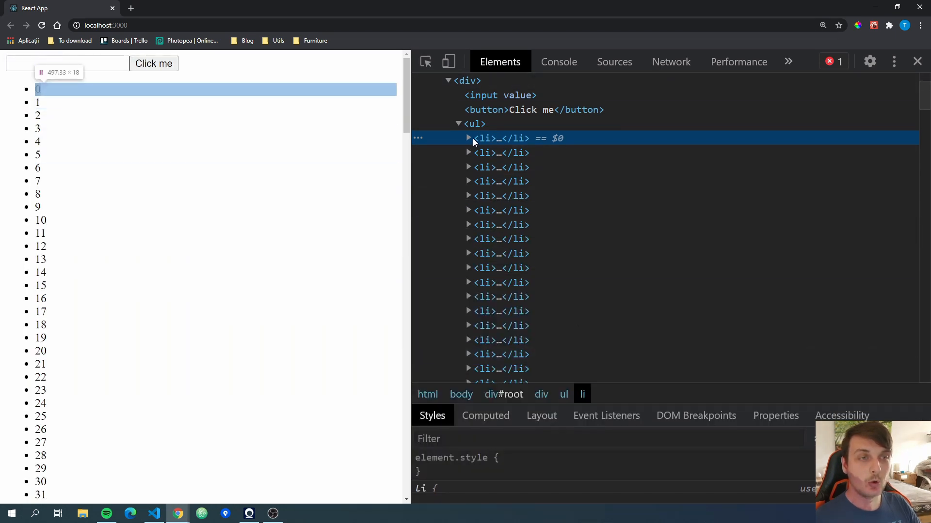
# Step: Expand the first li element in Elements to reveal its text '0'
pyautogui.click(468, 138)
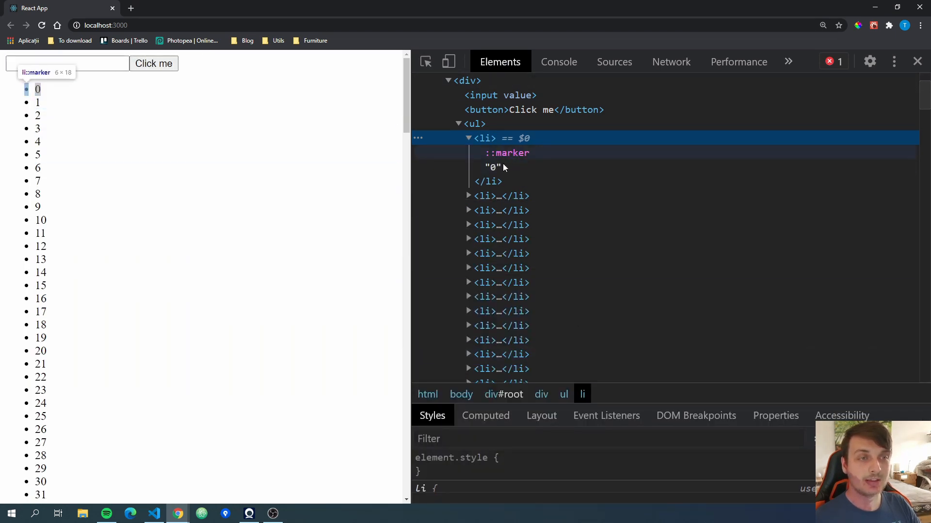
pyautogui.moveTo(628, 136)
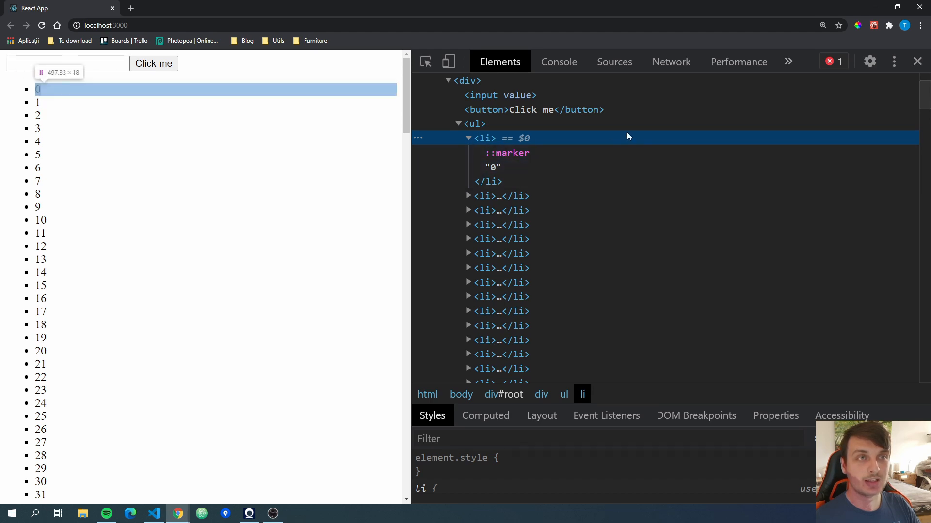
pyautogui.click(788, 61)
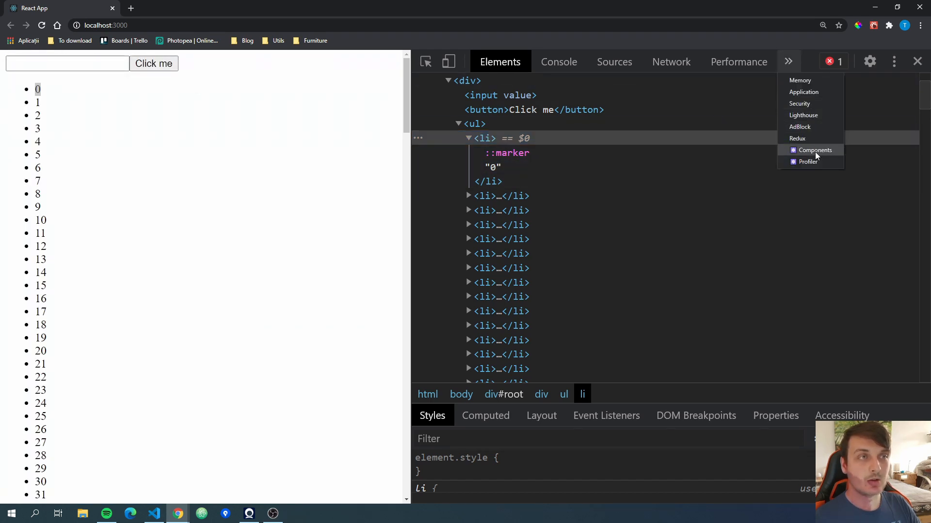
# Step: Log the first ListItem's props, li node and App.js line 9 location to the Console
pyautogui.click(814, 150)
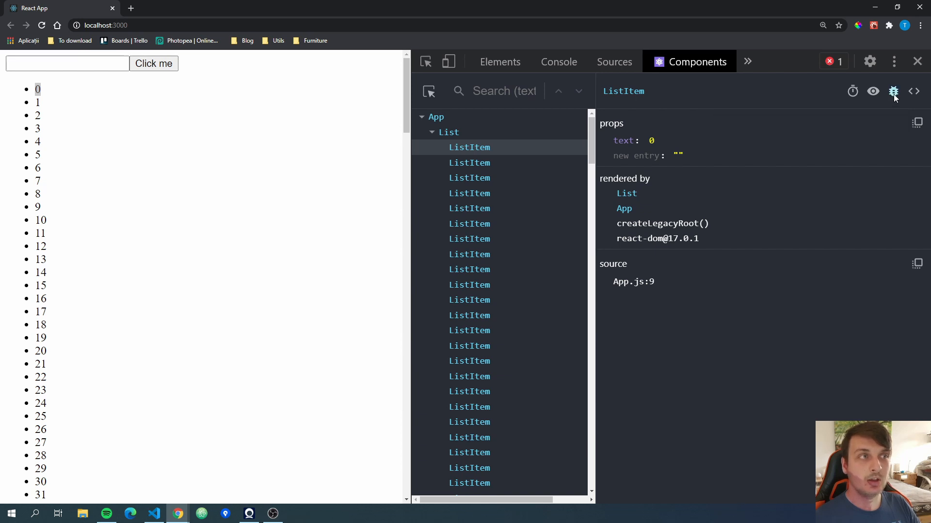
pyautogui.click(558, 62)
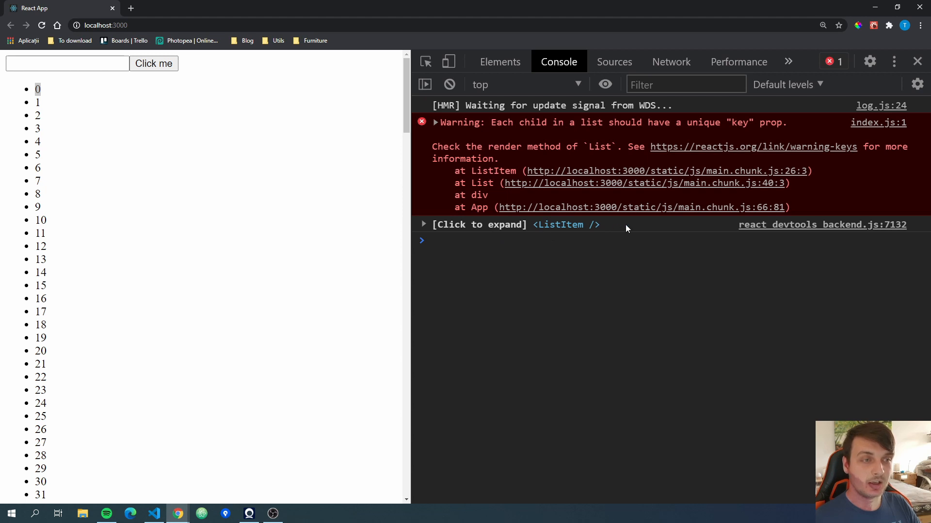
pyautogui.moveTo(535, 233)
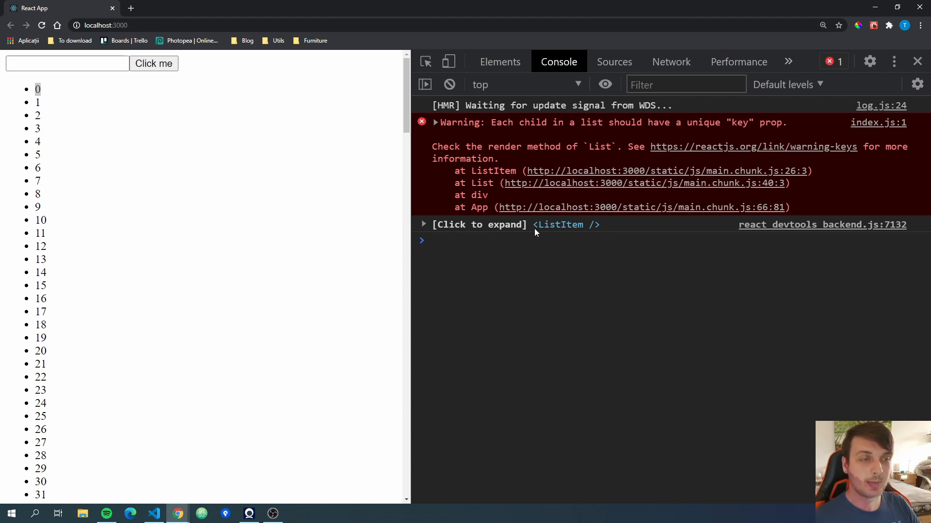
pyautogui.moveTo(632, 162)
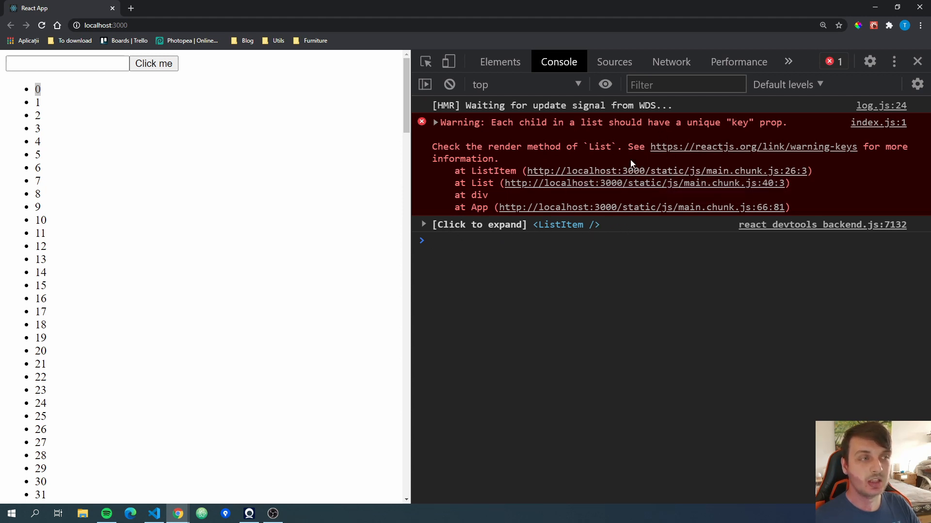
pyautogui.moveTo(498, 142)
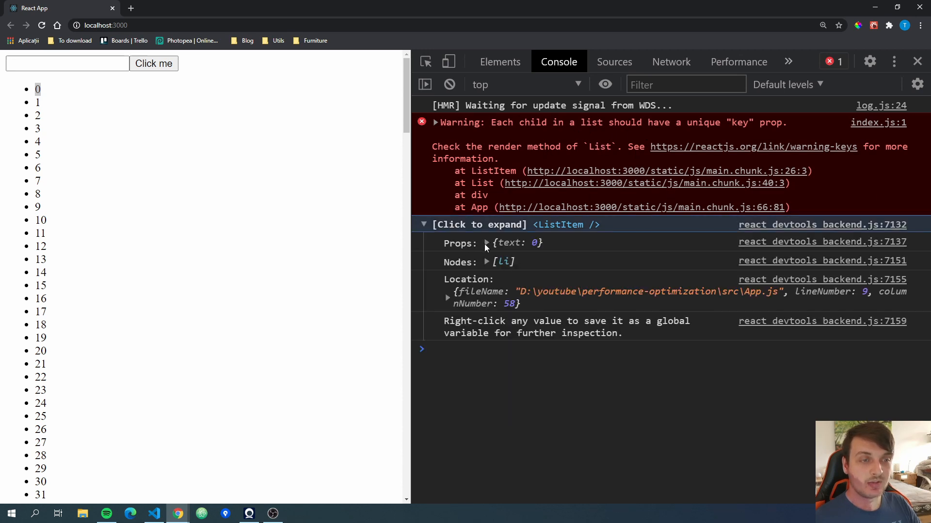
pyautogui.click(487, 262)
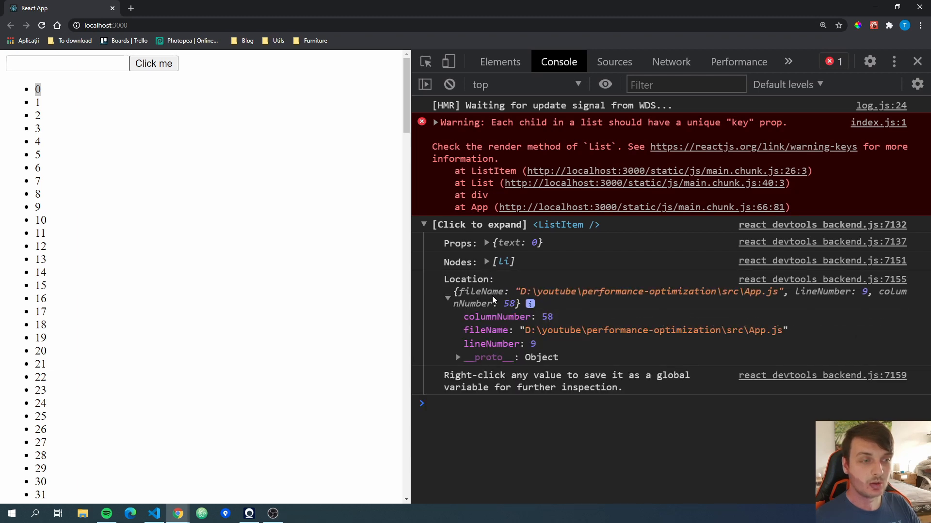
pyautogui.moveTo(661, 345)
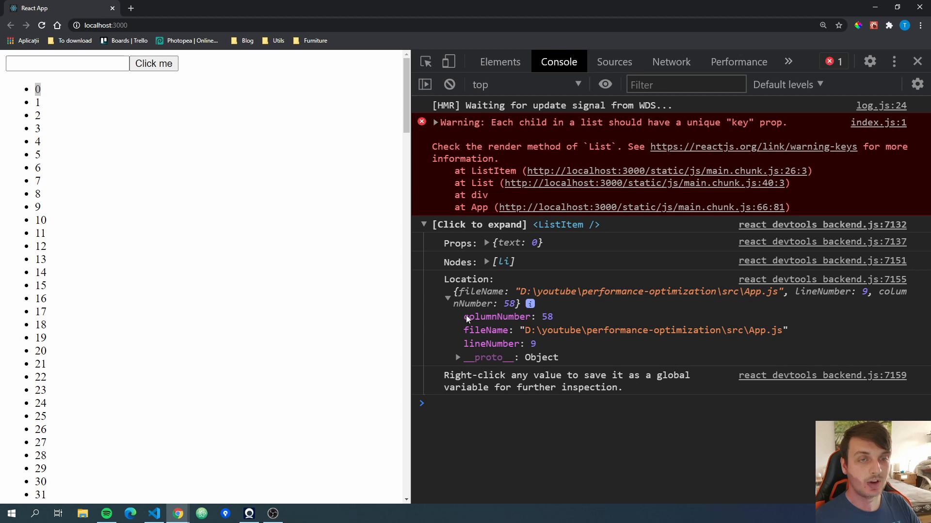
pyautogui.click(447, 291)
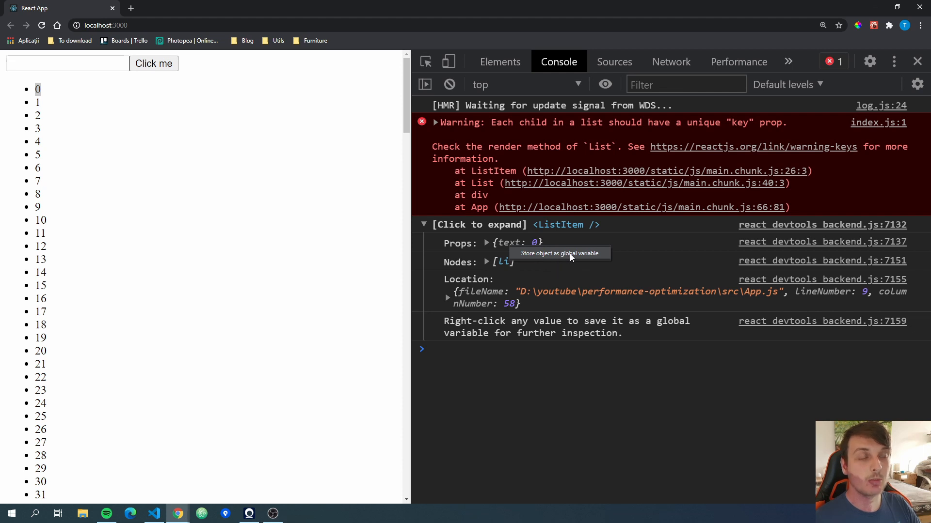
pyautogui.click(696, 61)
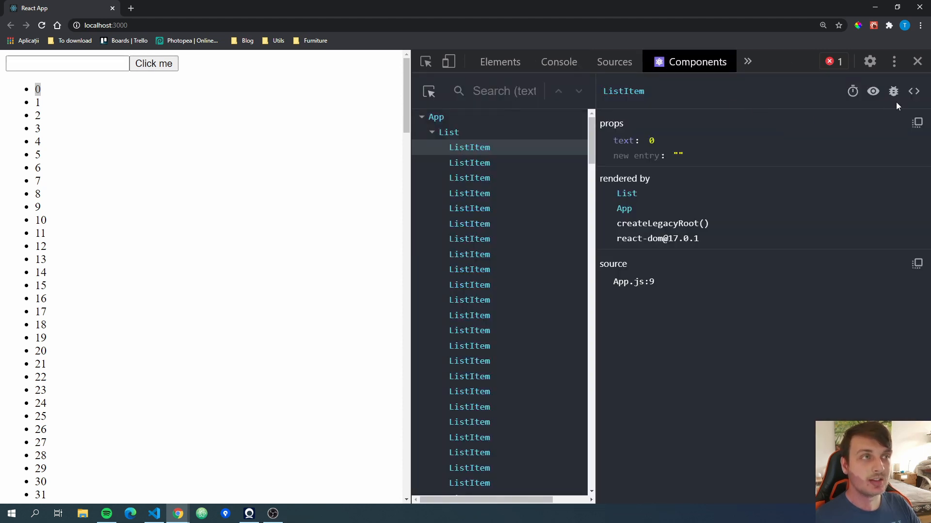
pyautogui.moveTo(914, 91)
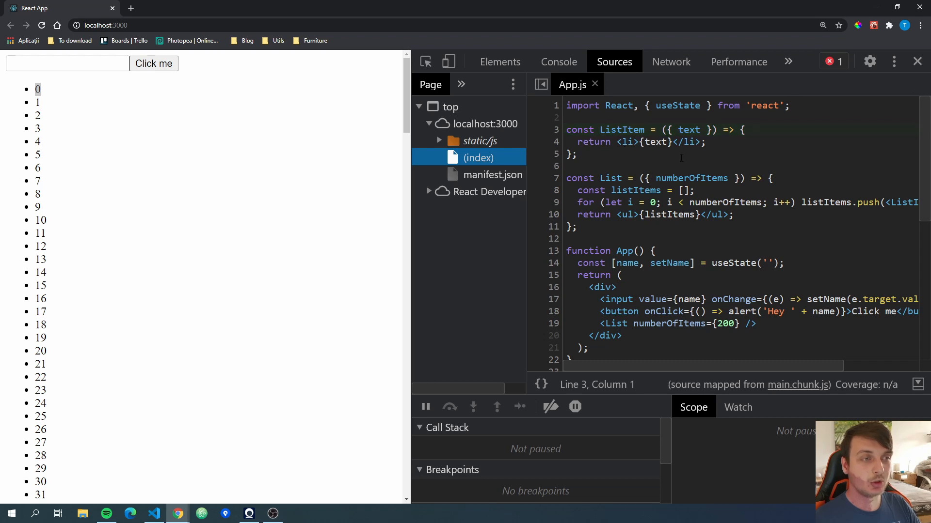
pyautogui.moveTo(566, 130); pyautogui.dragTo(576, 154)
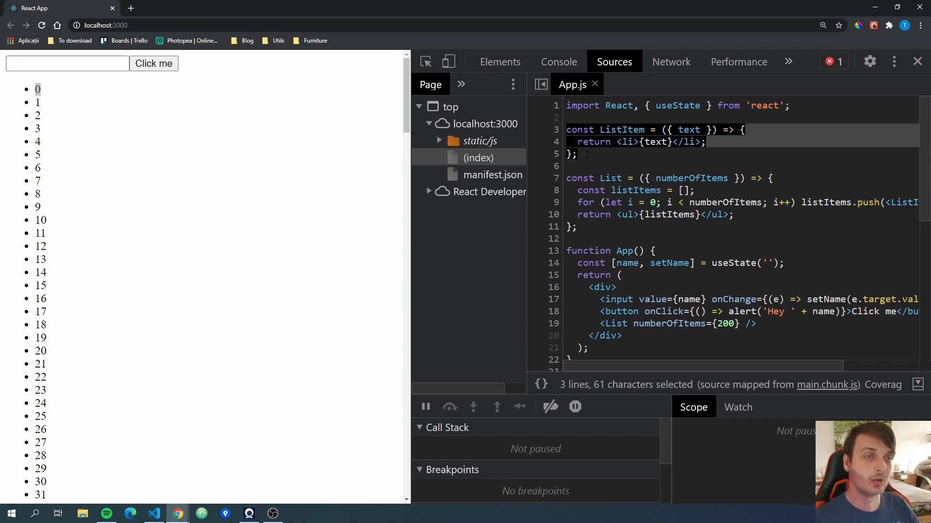
pyautogui.click(697, 61)
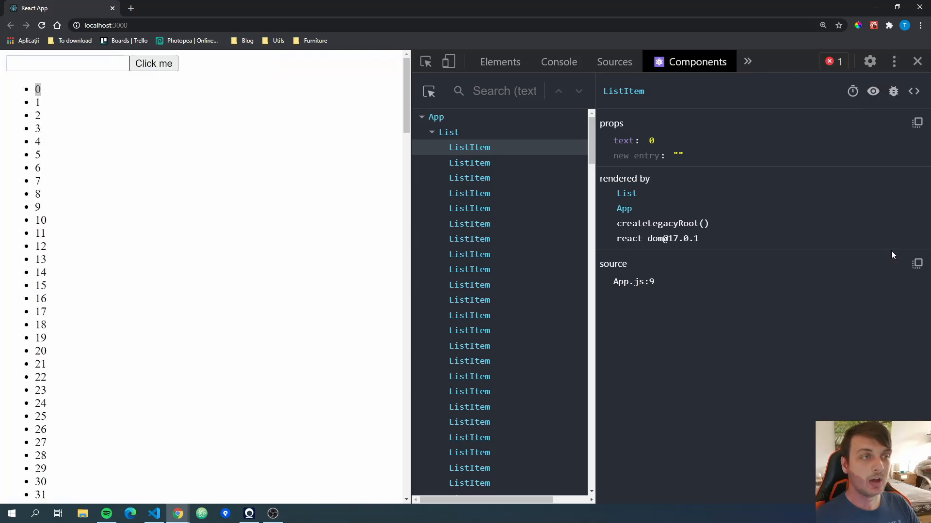
pyautogui.moveTo(916, 122)
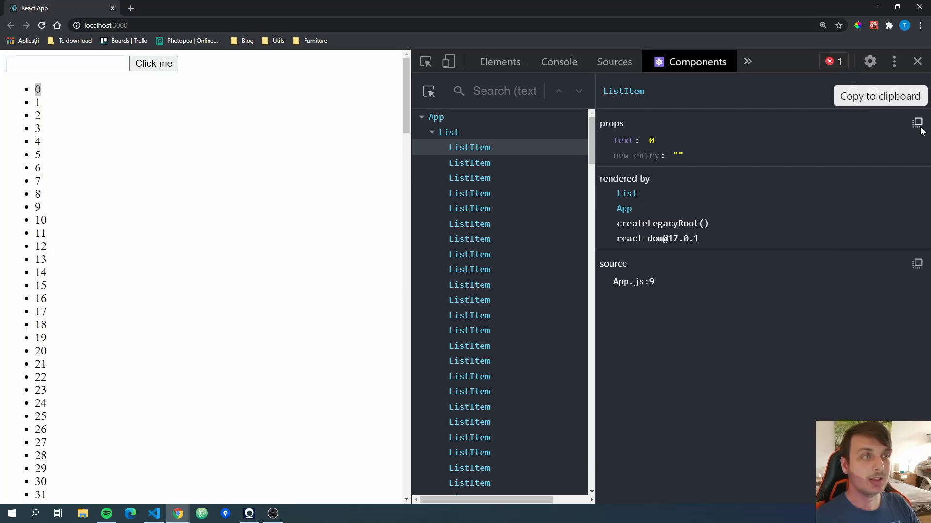
pyautogui.moveTo(608, 275)
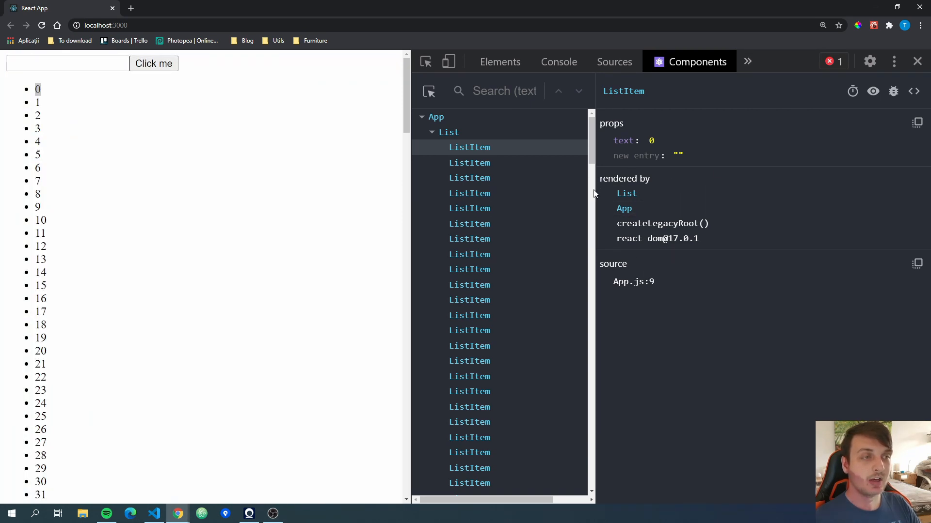
pyautogui.moveTo(642, 194)
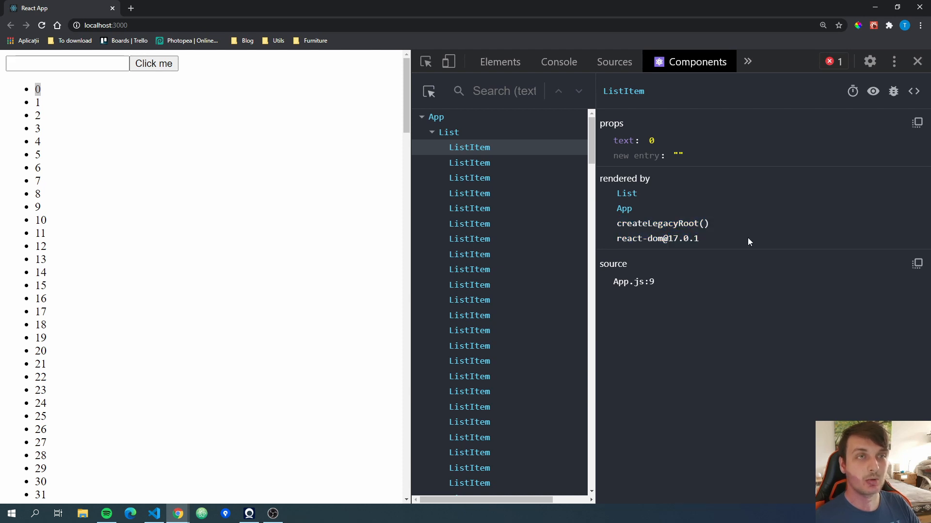
pyautogui.moveTo(744, 243)
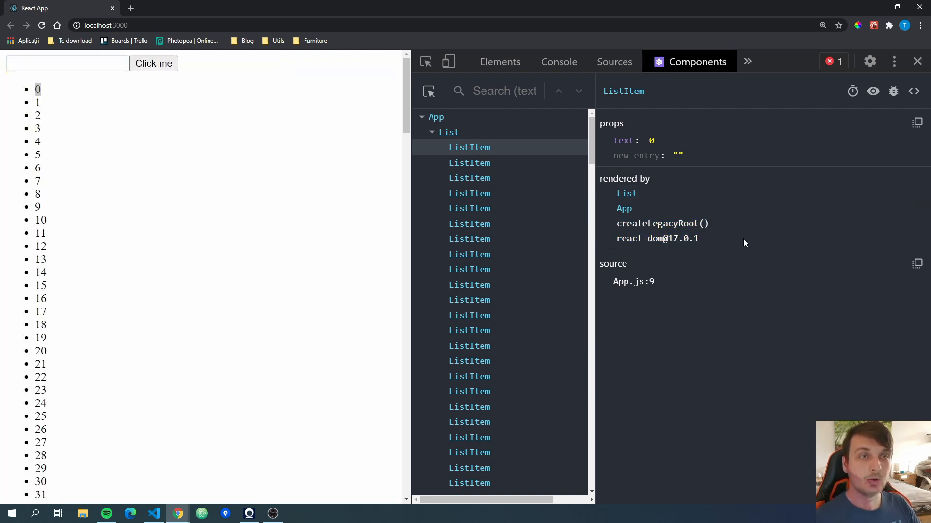
# Step: Switch to the Profiler panel, which shows no recorded profiling data
pyautogui.click(743, 61)
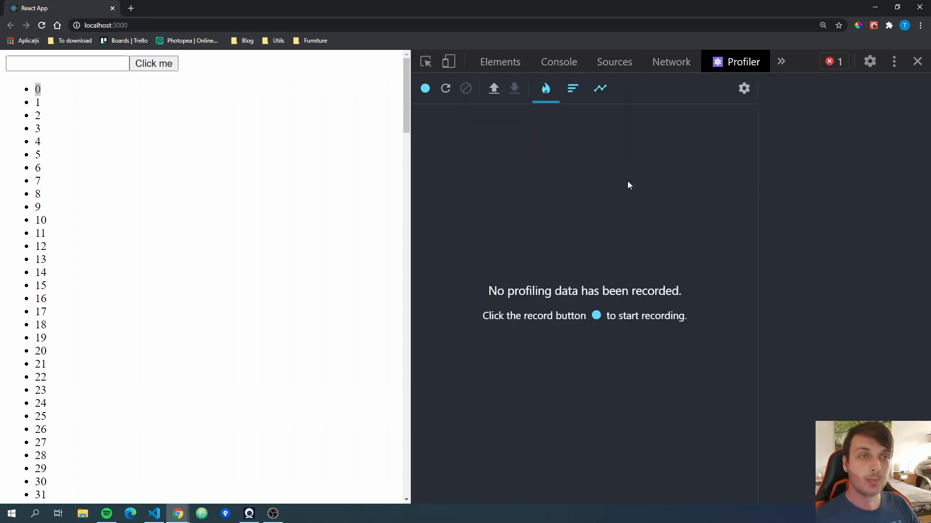
pyautogui.moveTo(508, 187)
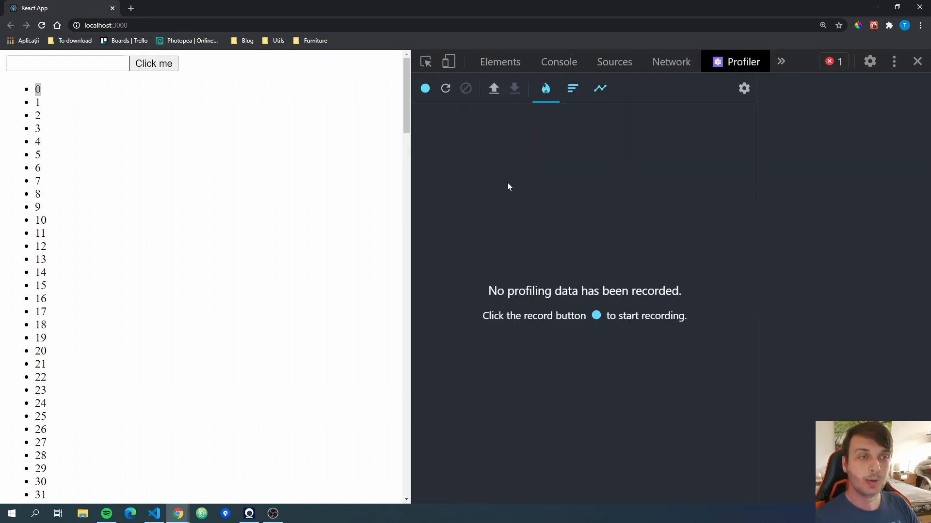
pyautogui.moveTo(533, 190)
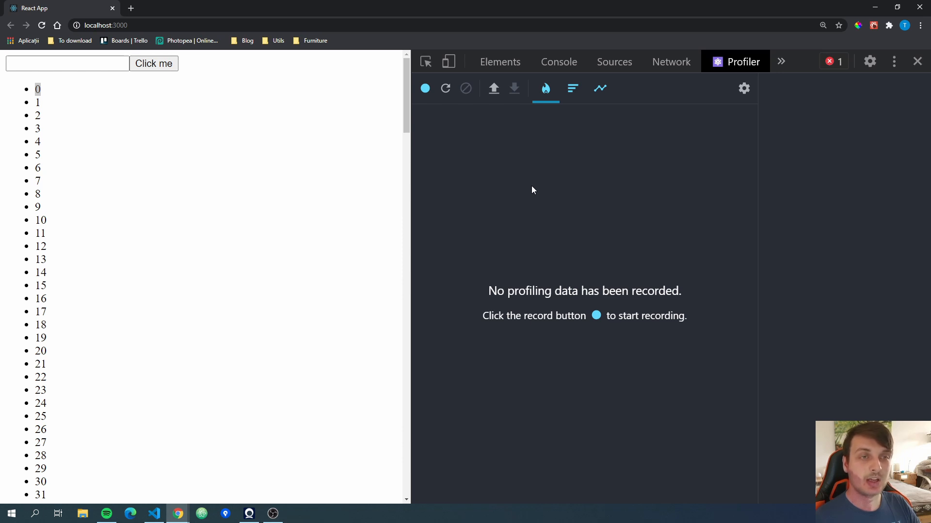
pyautogui.moveTo(411, 126)
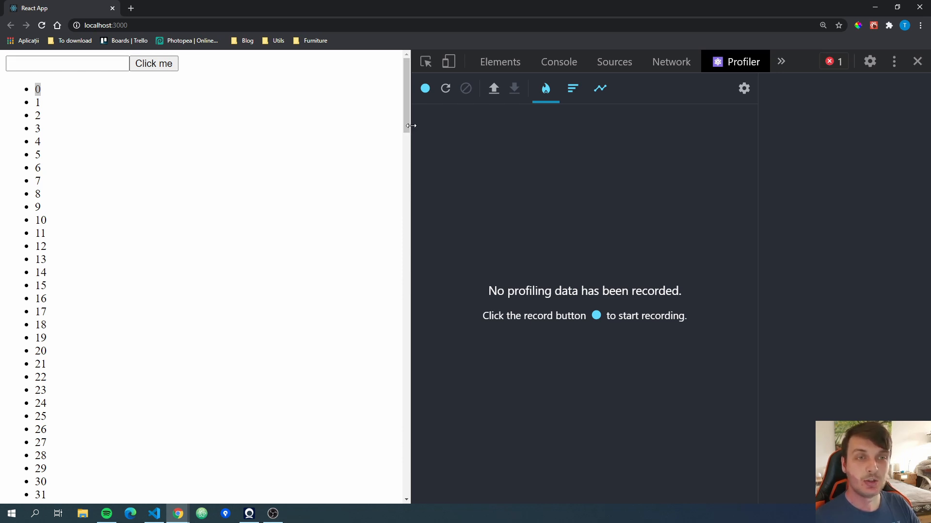
pyautogui.moveTo(490, 152)
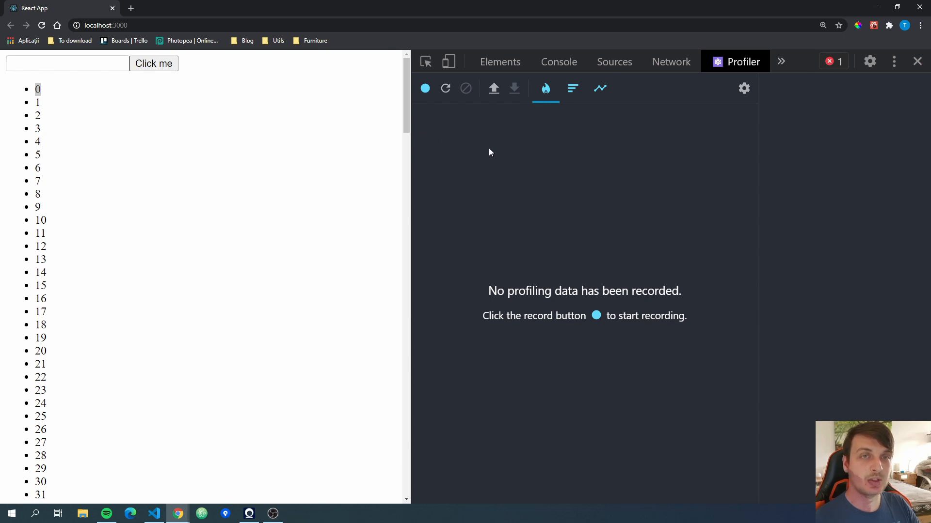
pyautogui.moveTo(628, 332)
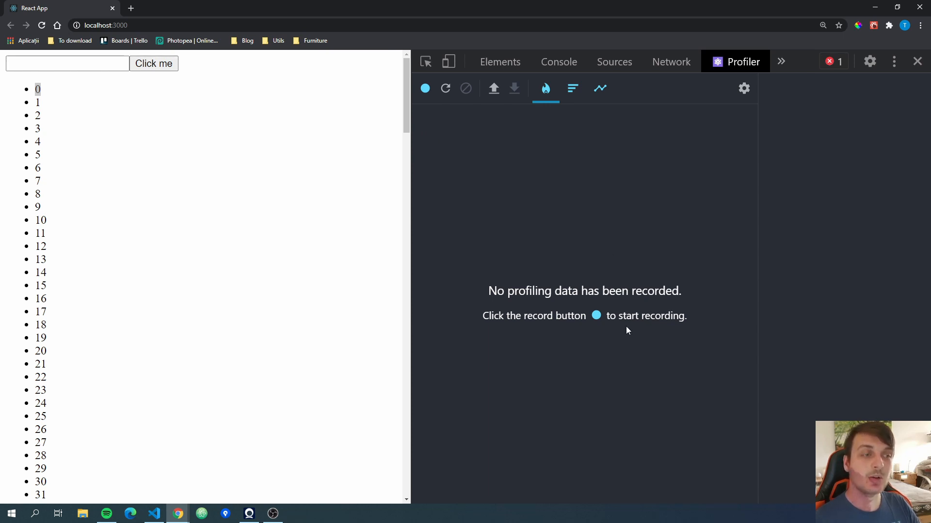
pyautogui.moveTo(578, 221)
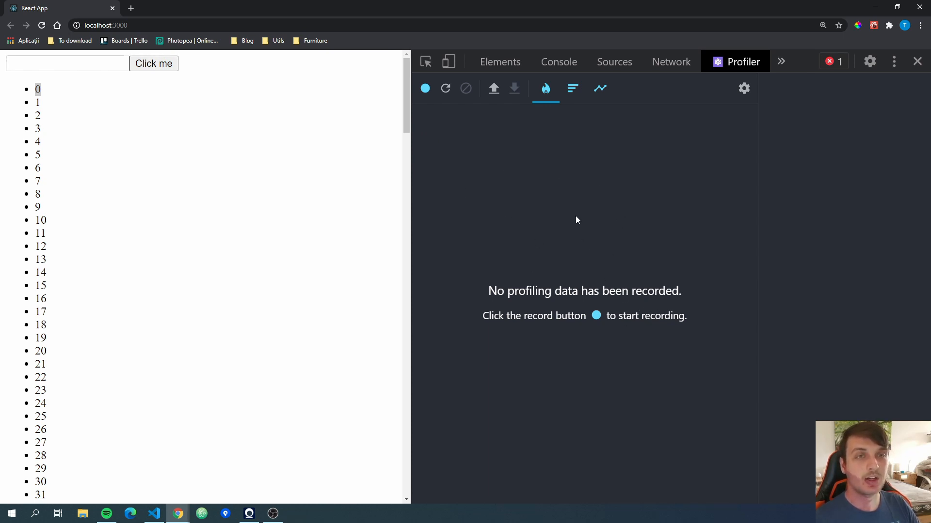
pyautogui.moveTo(565, 190)
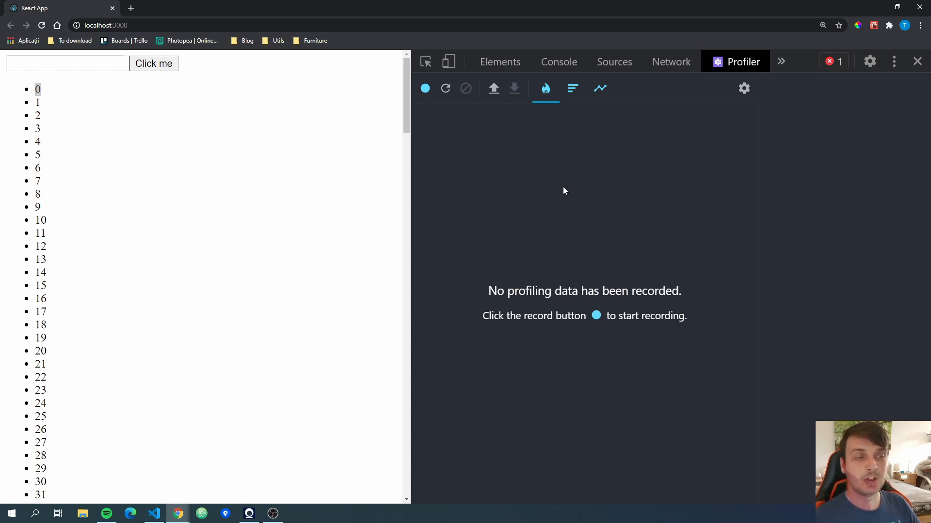
pyautogui.moveTo(570, 162)
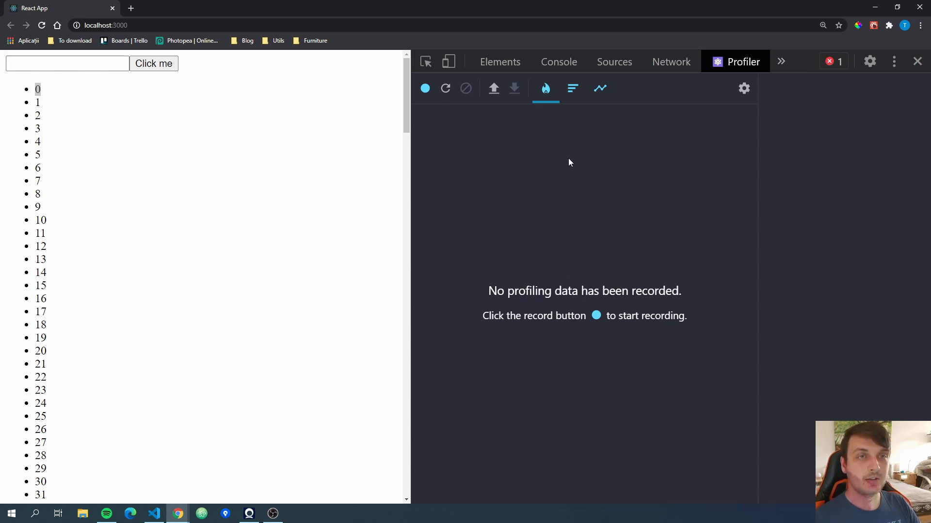
pyautogui.moveTo(577, 146)
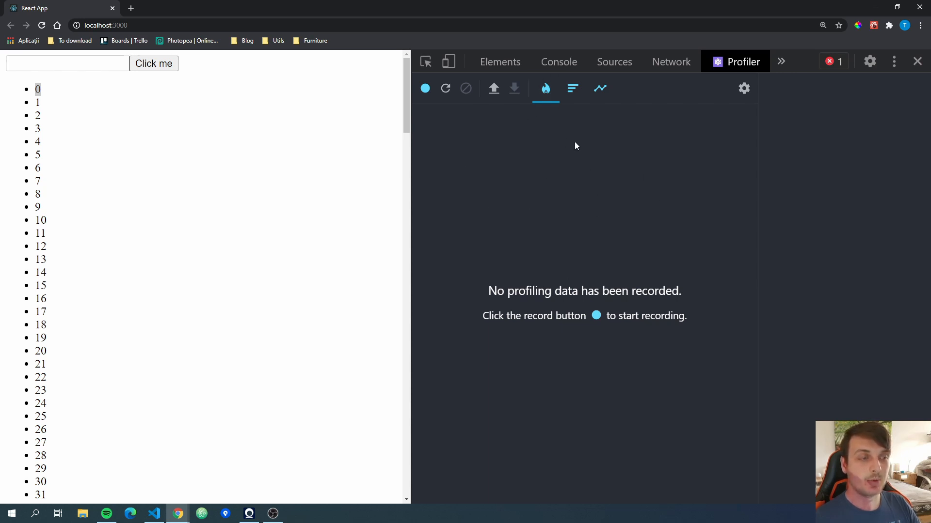
pyautogui.moveTo(527, 178)
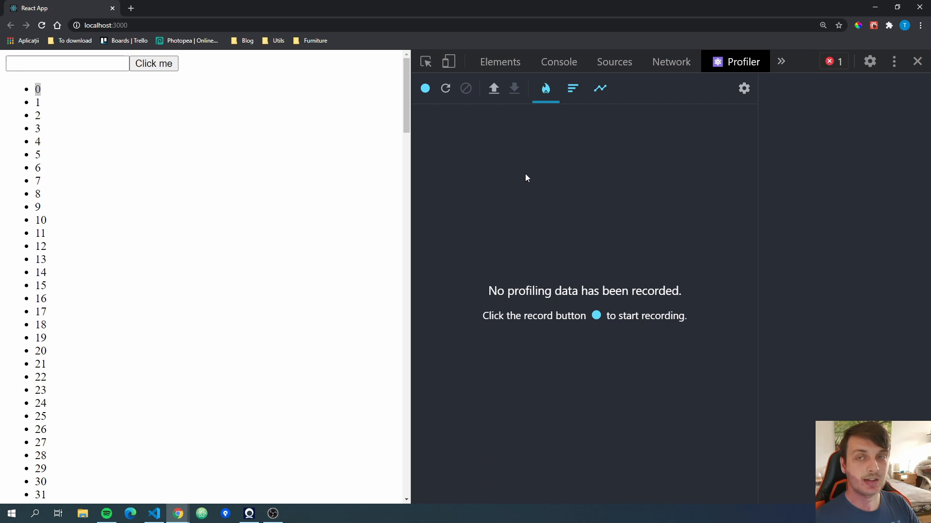
pyautogui.moveTo(657, 169)
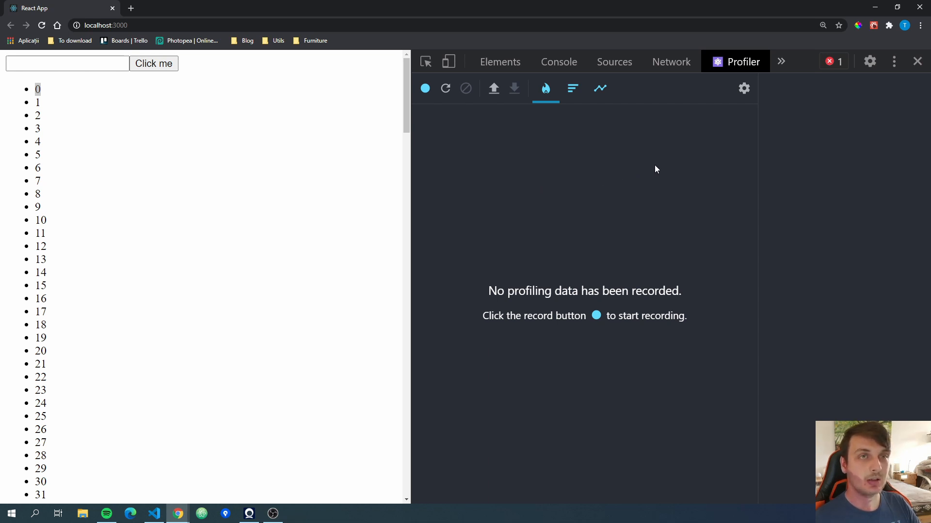
pyautogui.moveTo(744, 90)
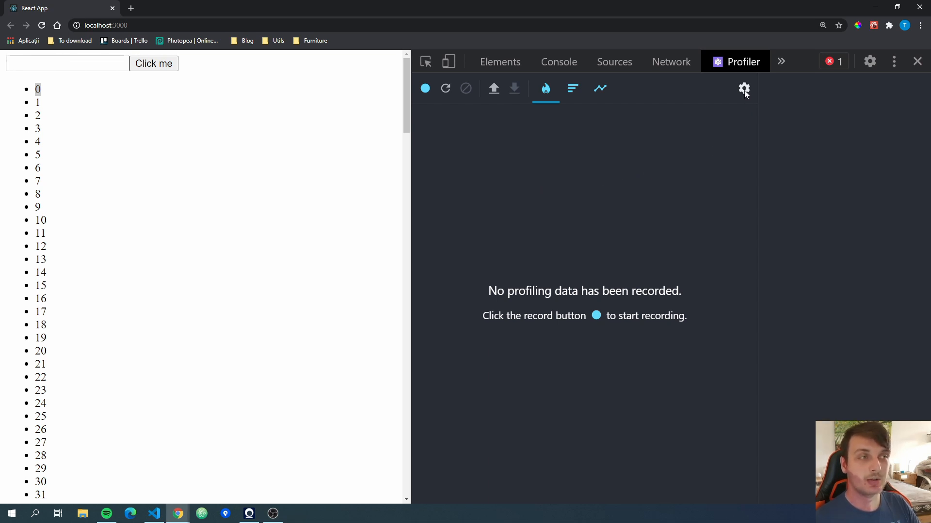
pyautogui.click(744, 89)
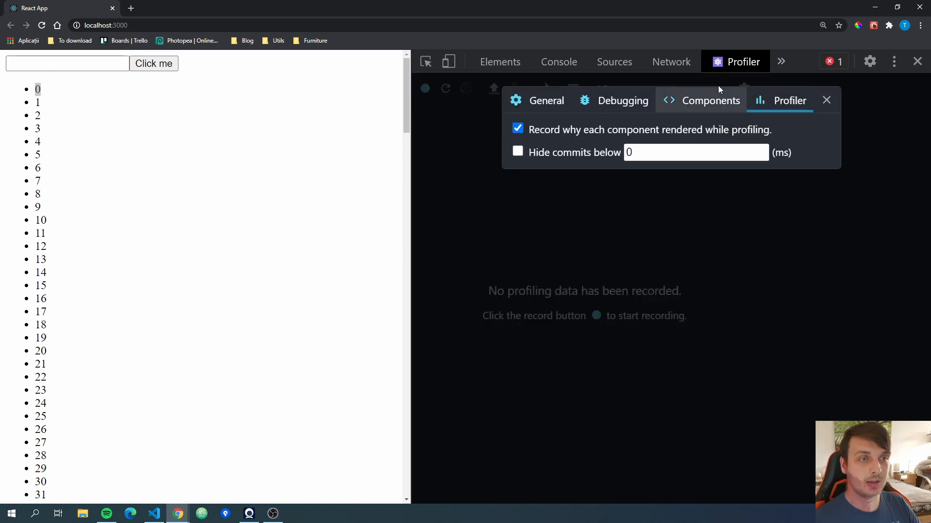
pyautogui.click(546, 100)
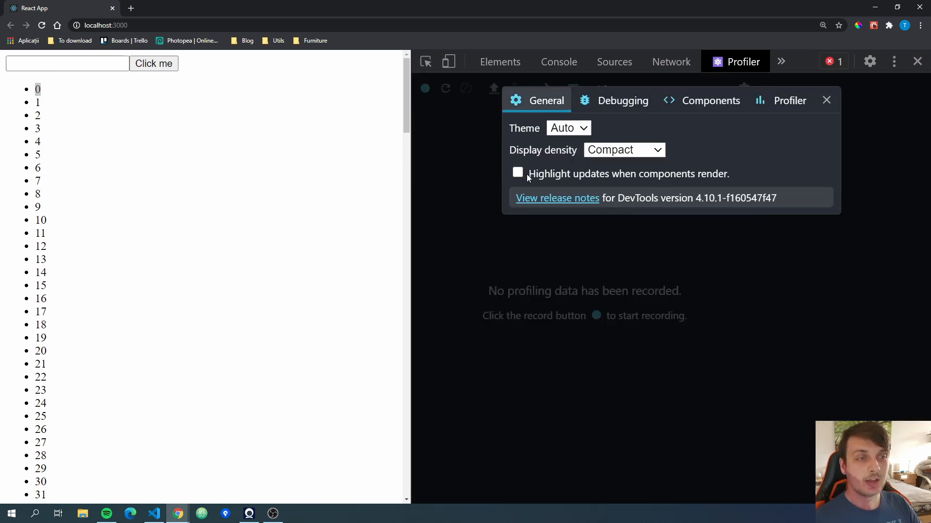
pyautogui.moveTo(661, 183)
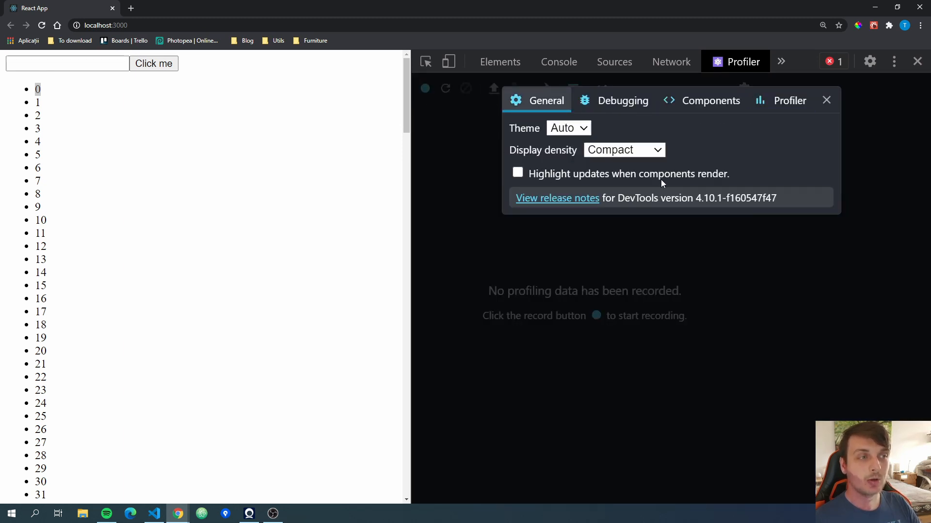
pyautogui.click(518, 173)
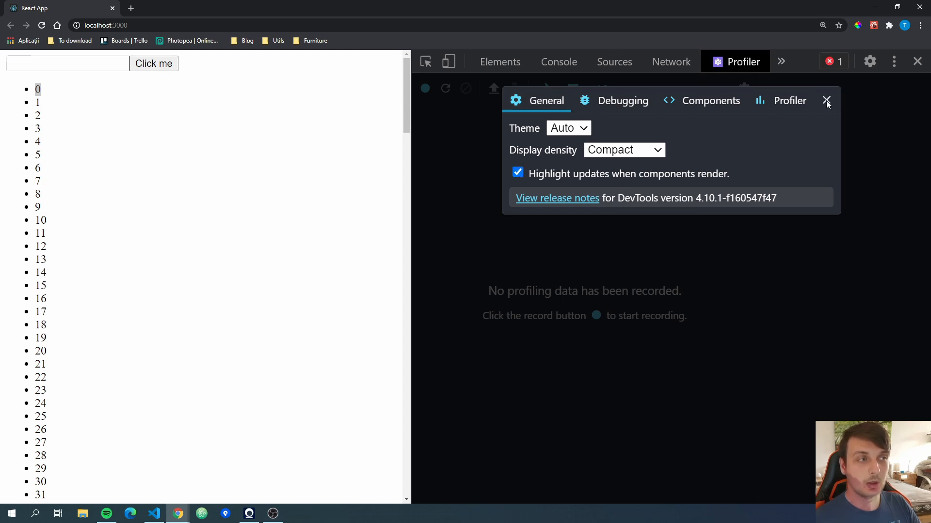
pyautogui.click(827, 101)
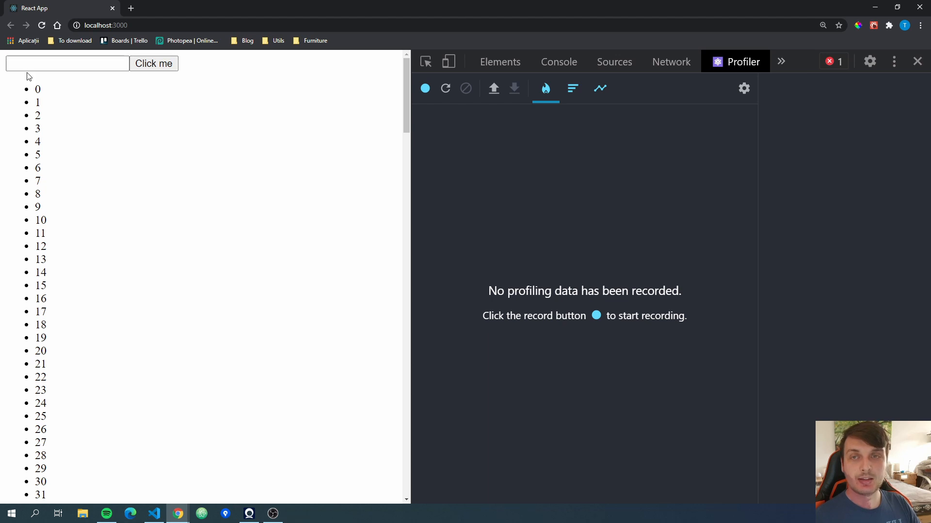
pyautogui.write('egwegwegrgg')
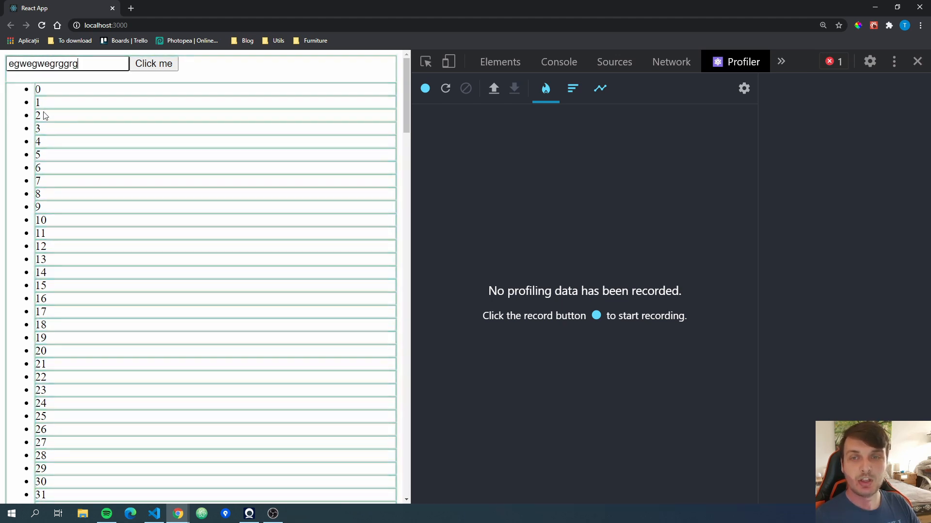
pyautogui.write('rgrgrgtgg')
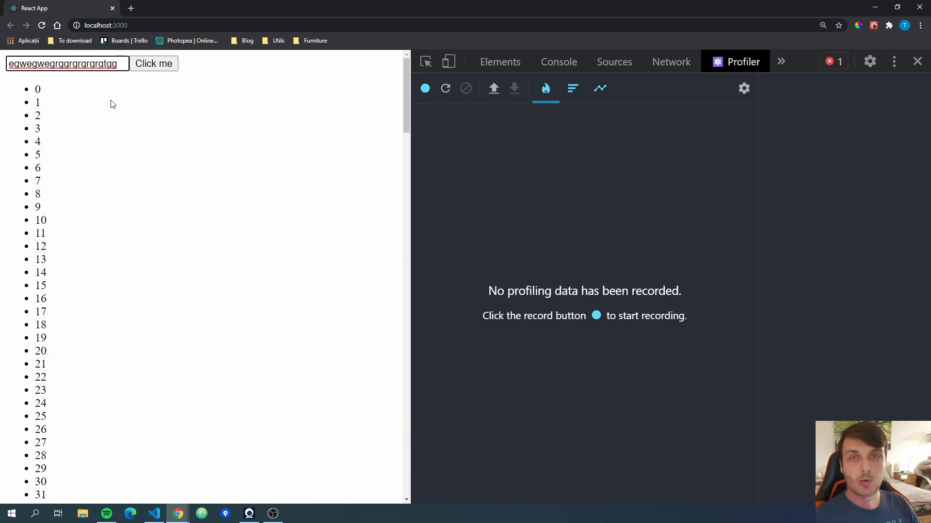
pyautogui.moveTo(216, 65)
pyautogui.write('gerherherhergergerherh')
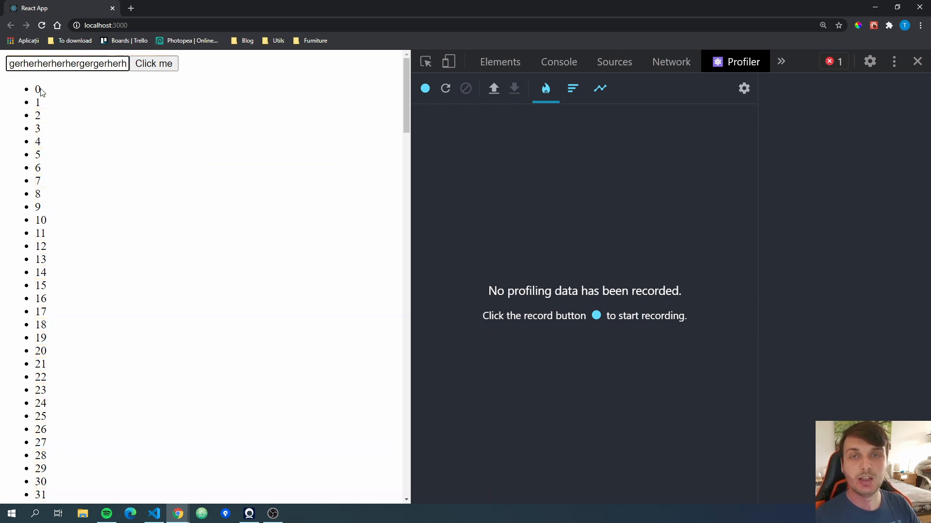
pyautogui.tripleClick(67, 63)
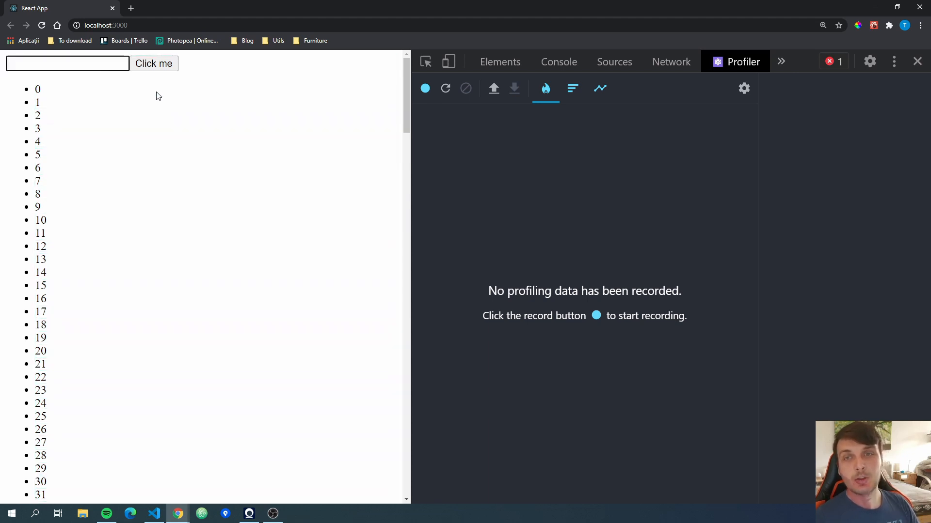
pyautogui.moveTo(83, 106)
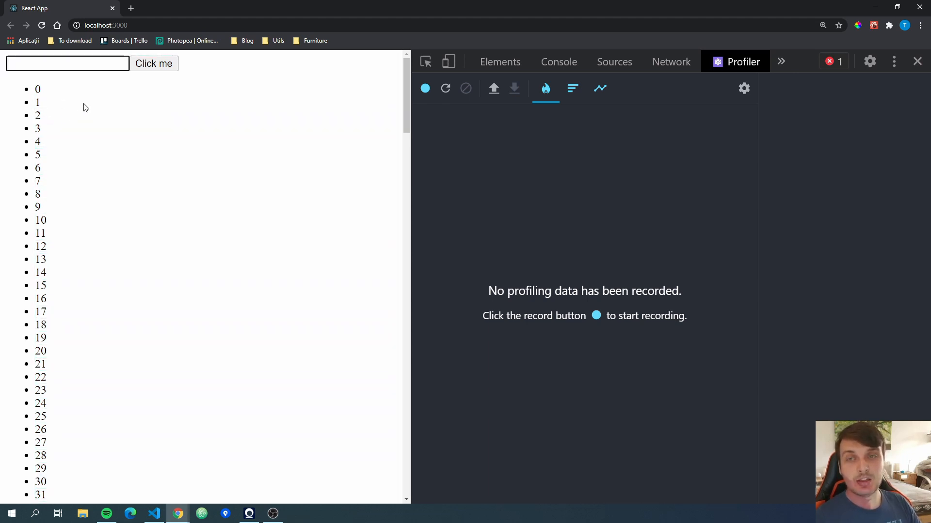
pyautogui.moveTo(95, 134)
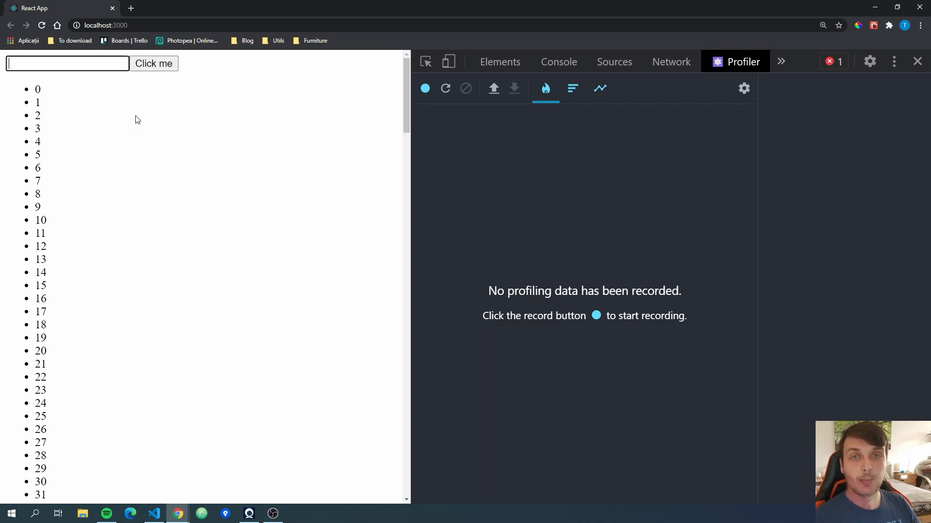
pyautogui.moveTo(155, 136)
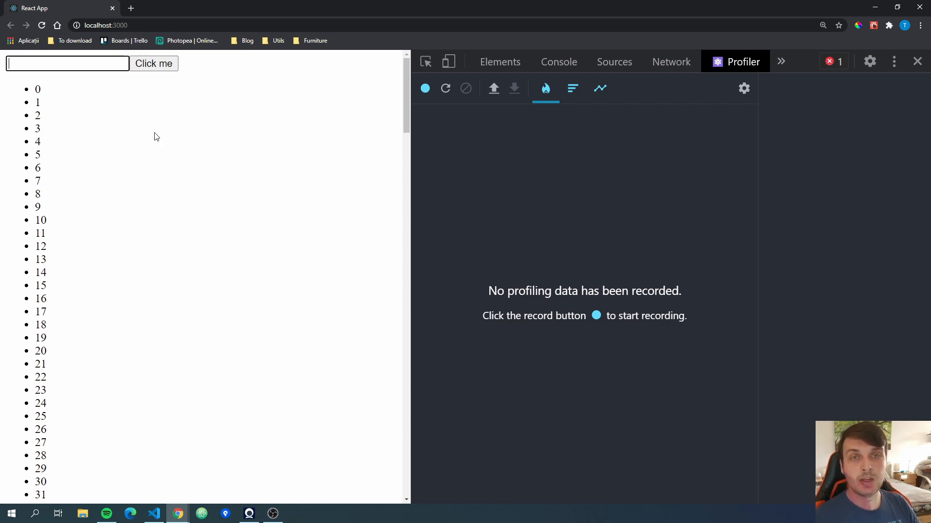
pyautogui.moveTo(199, 138)
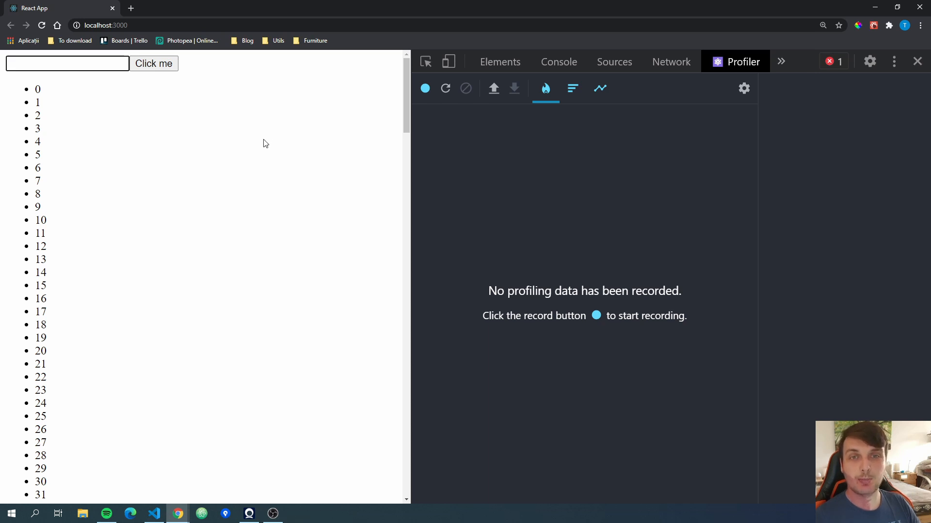
# Step: Confirm 'Highlight updates when components render' is enabled in React DevTools settings, then close them
pyautogui.click(743, 88)
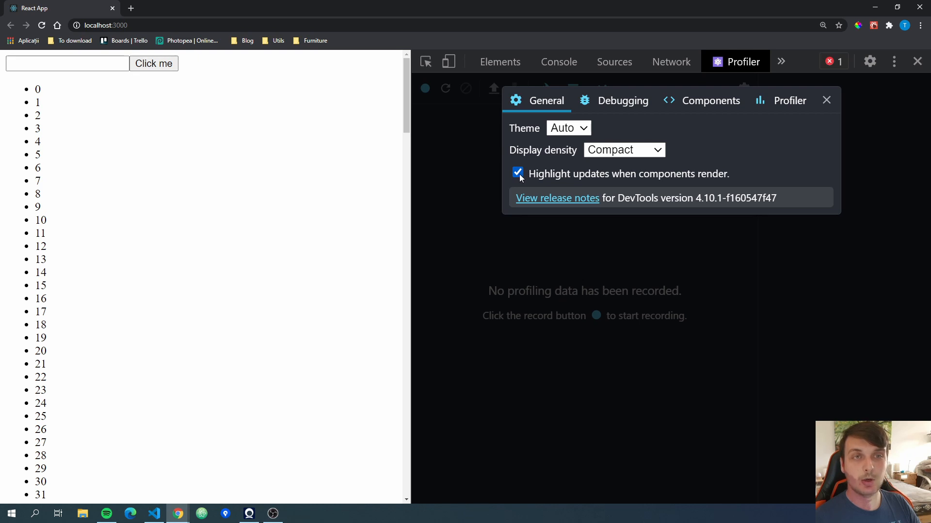
pyautogui.click(826, 100)
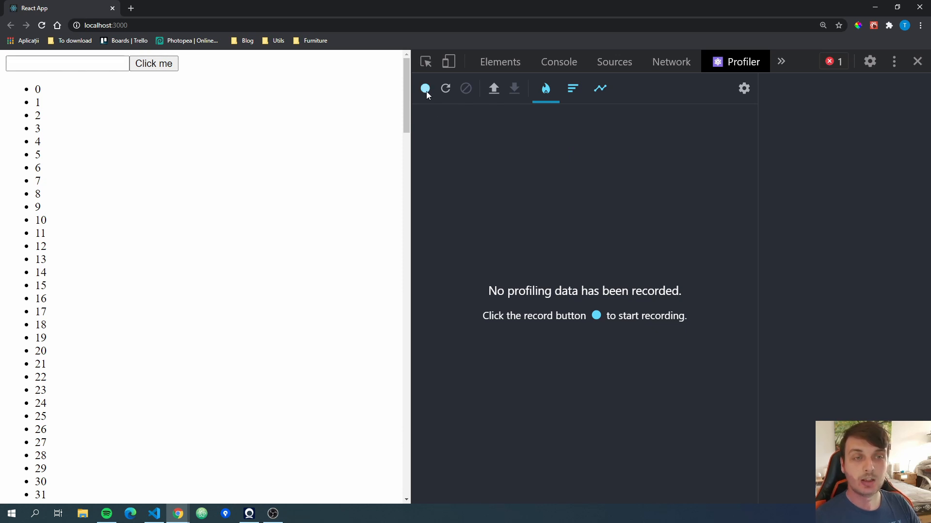
# Step: Profile typing 'f' into the demo app's input, capturing one App and List commit
pyautogui.click(424, 89)
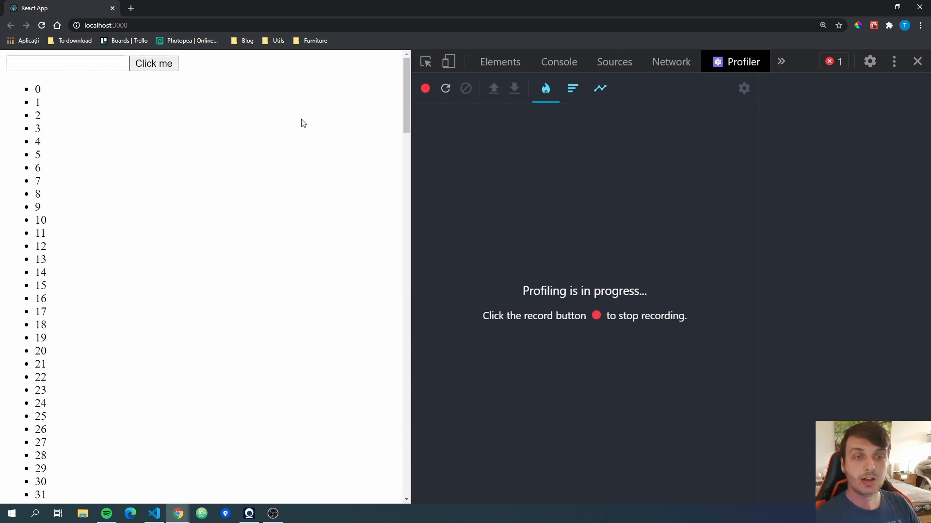
pyautogui.moveTo(100, 81)
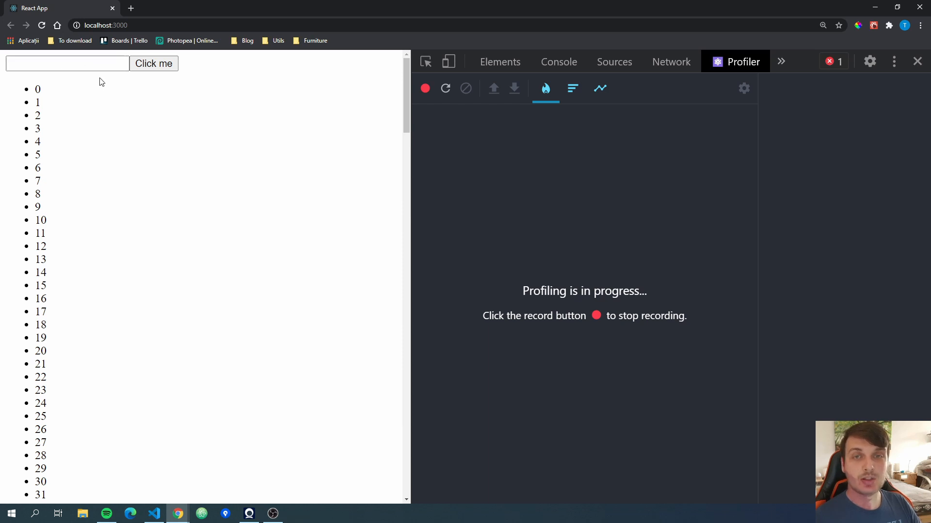
pyautogui.click(58, 63)
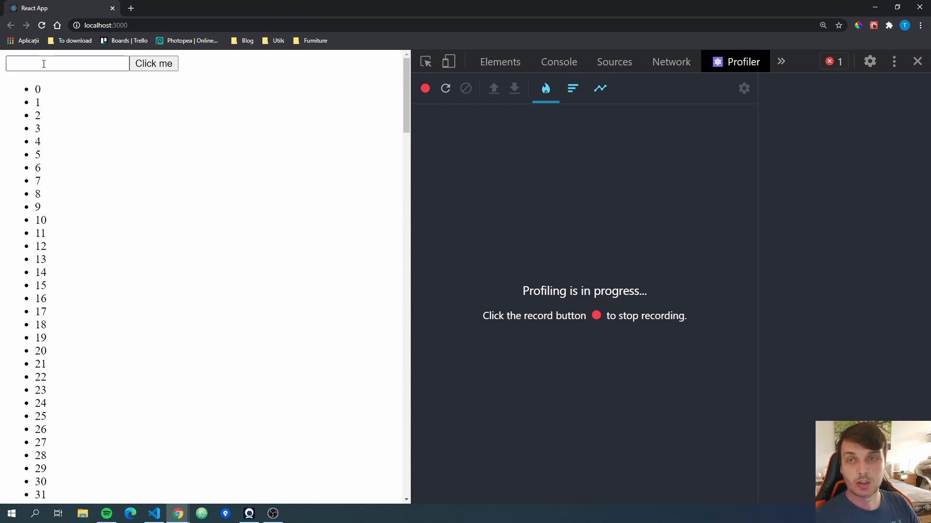
pyautogui.click(67, 64)
pyautogui.write('f')
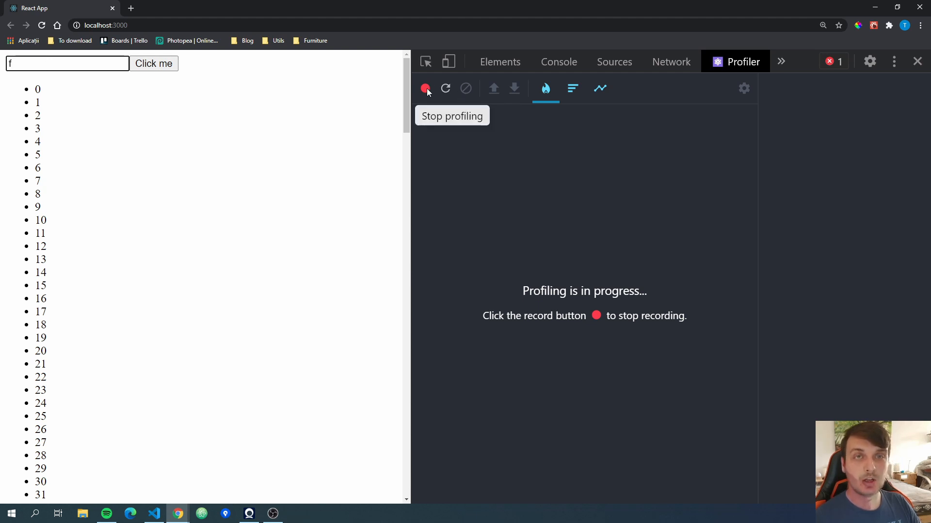
pyautogui.click(426, 88)
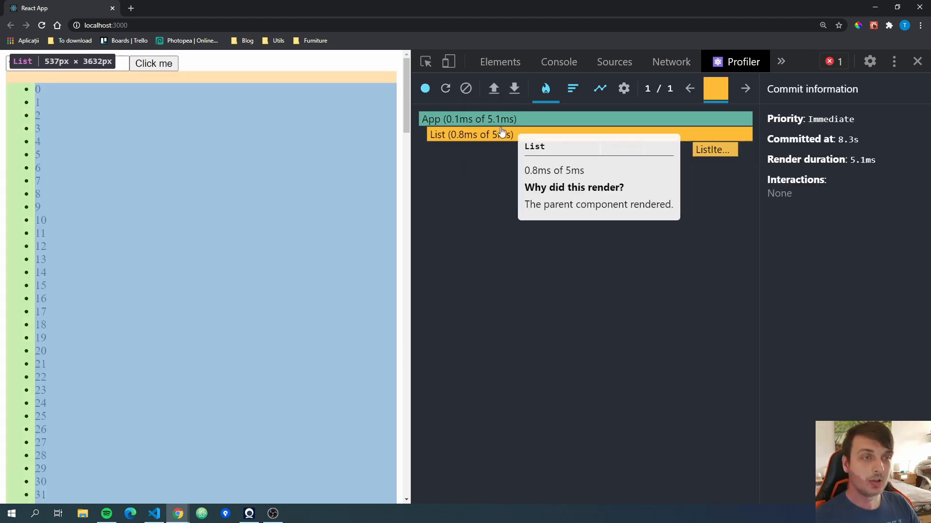
# Step: Select App's flame chart bar: rendered because hooks changed, at 8.3s for 5.1ms
pyautogui.write('f')
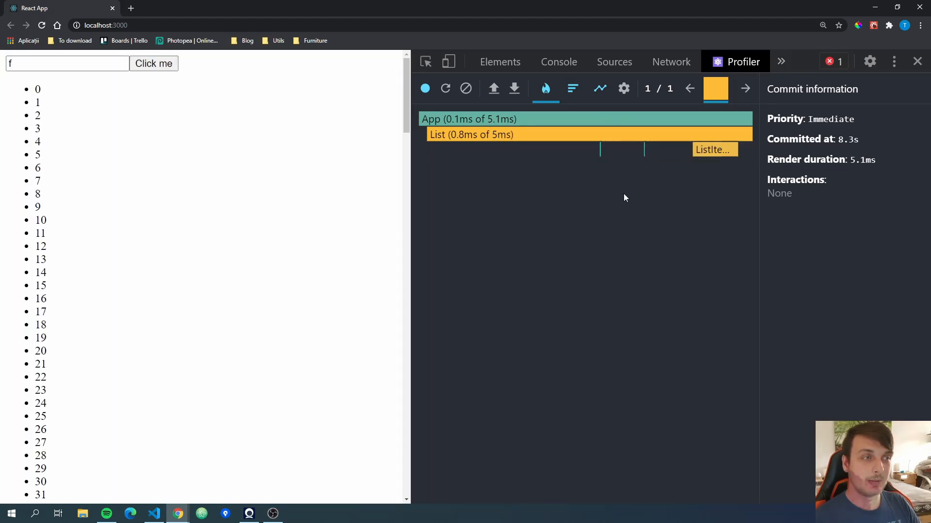
pyautogui.moveTo(456, 121)
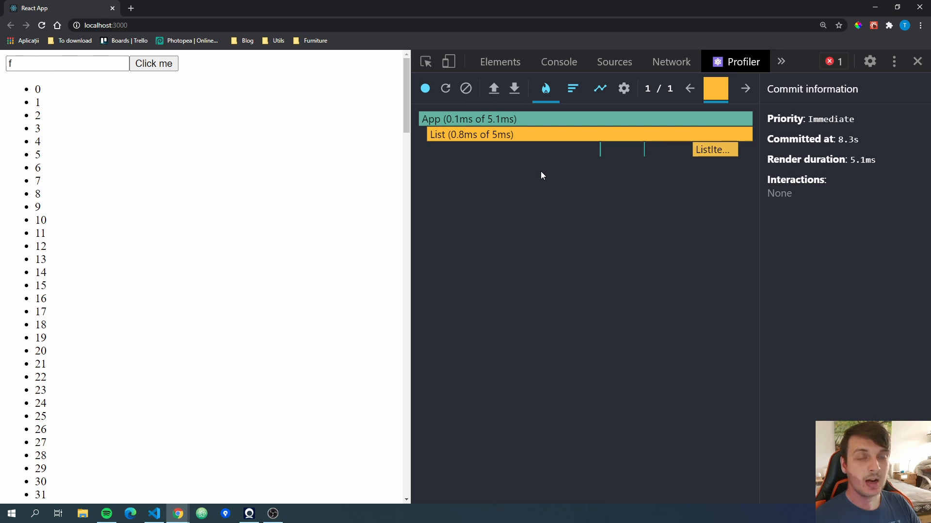
pyautogui.moveTo(562, 162)
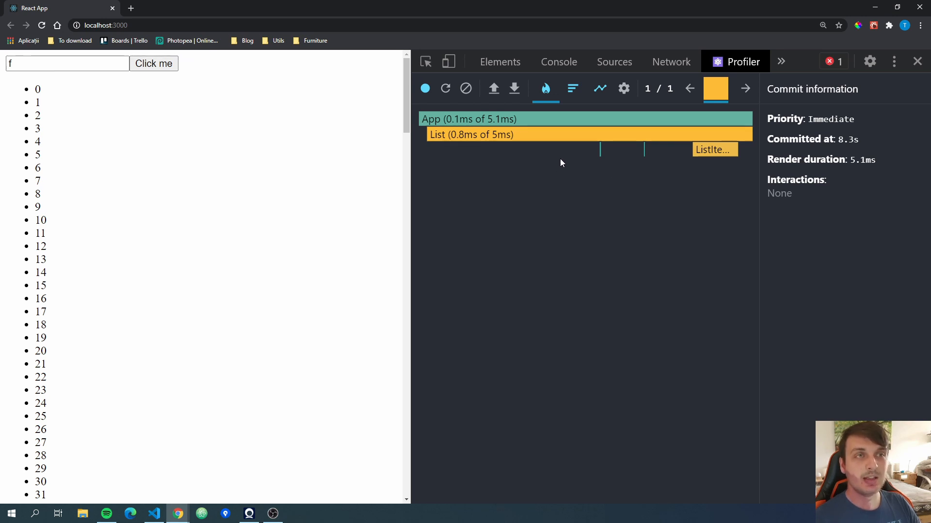
pyautogui.moveTo(573, 197)
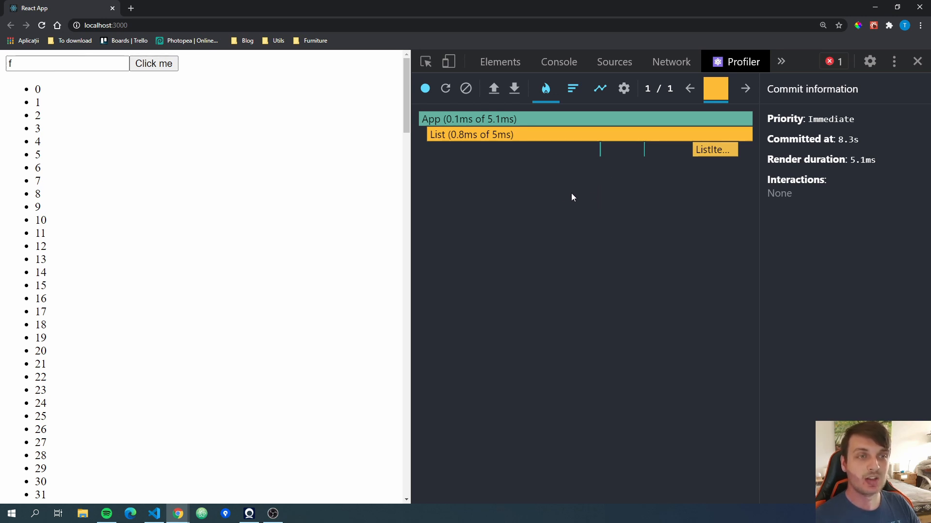
pyautogui.moveTo(489, 179)
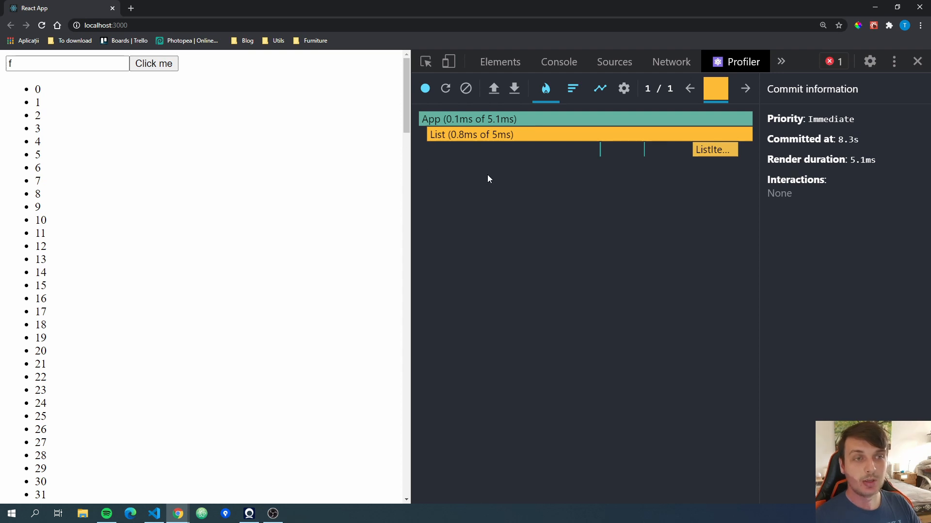
pyautogui.moveTo(519, 189)
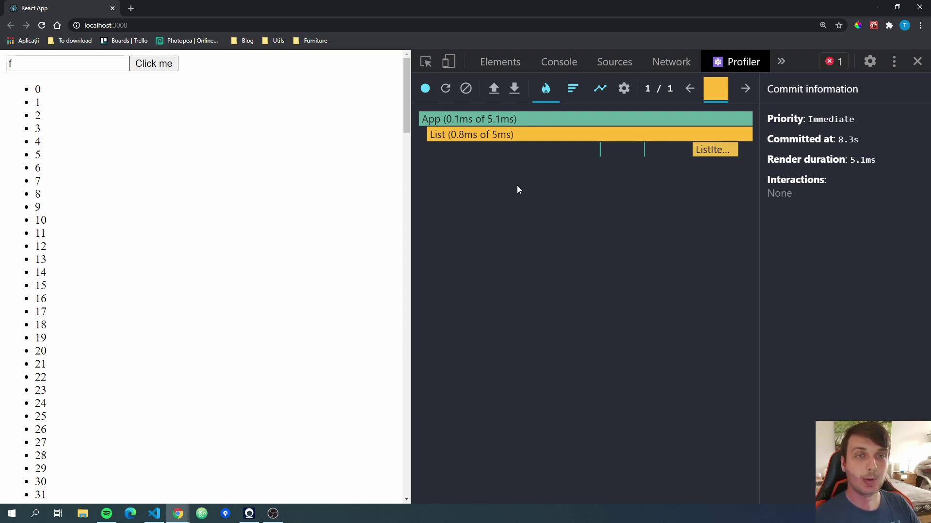
pyautogui.moveTo(483, 123)
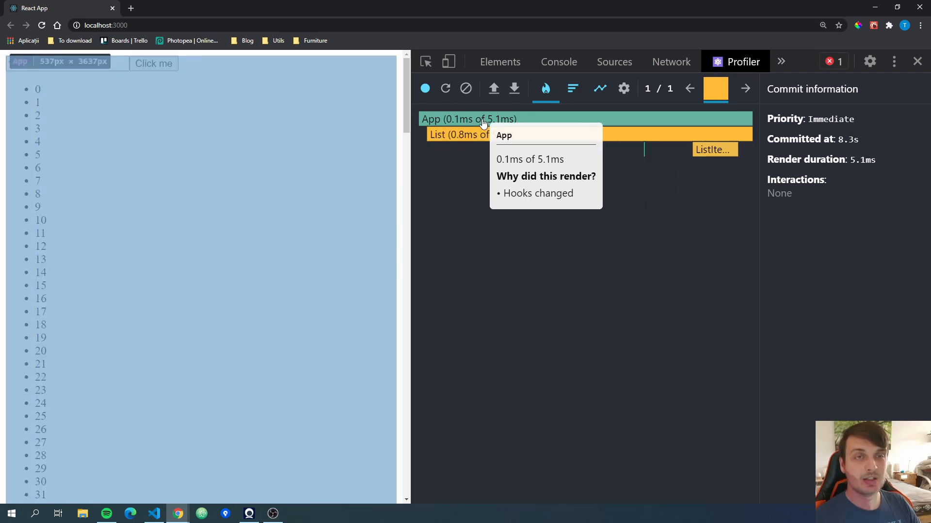
pyautogui.click(154, 514)
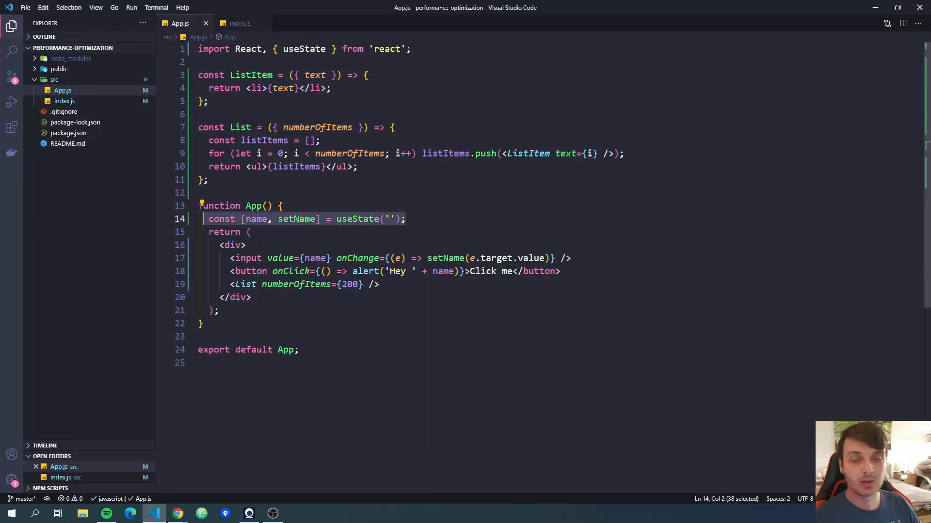
pyautogui.moveTo(177, 514)
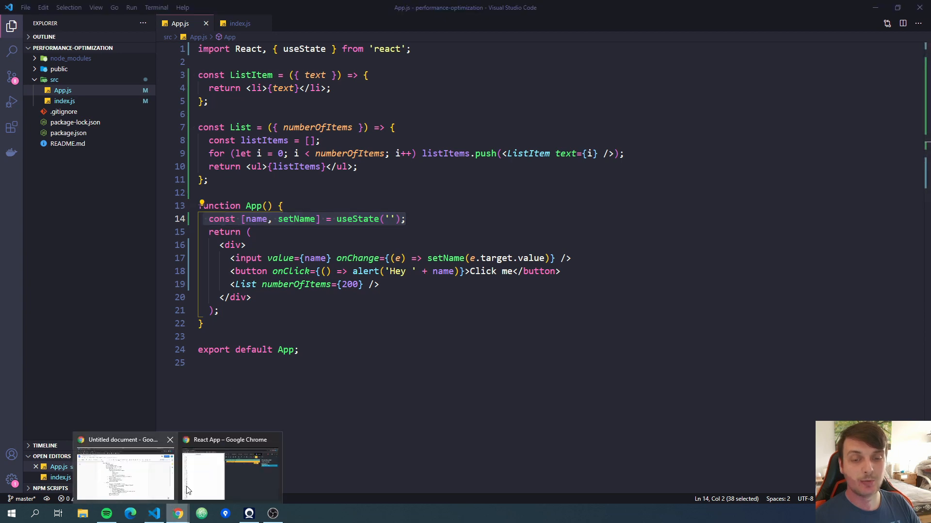
pyautogui.click(229, 474)
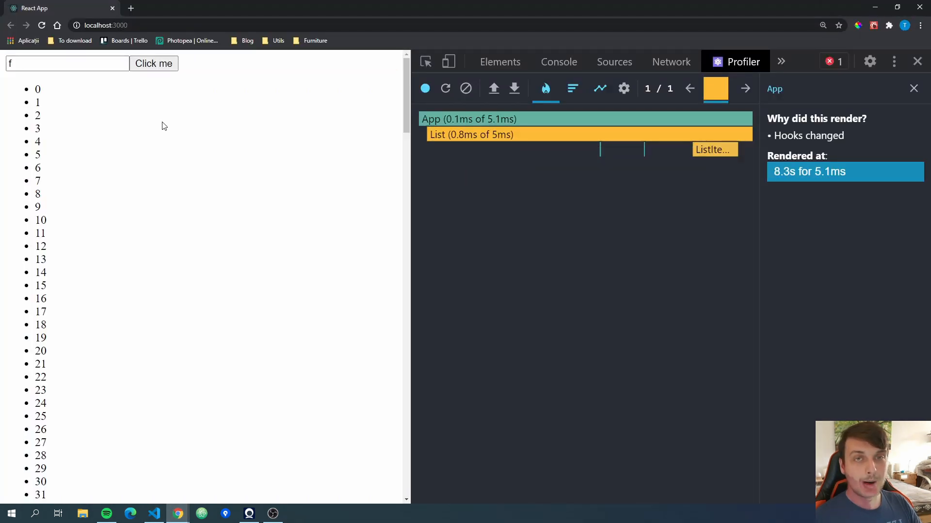
pyautogui.moveTo(511, 139)
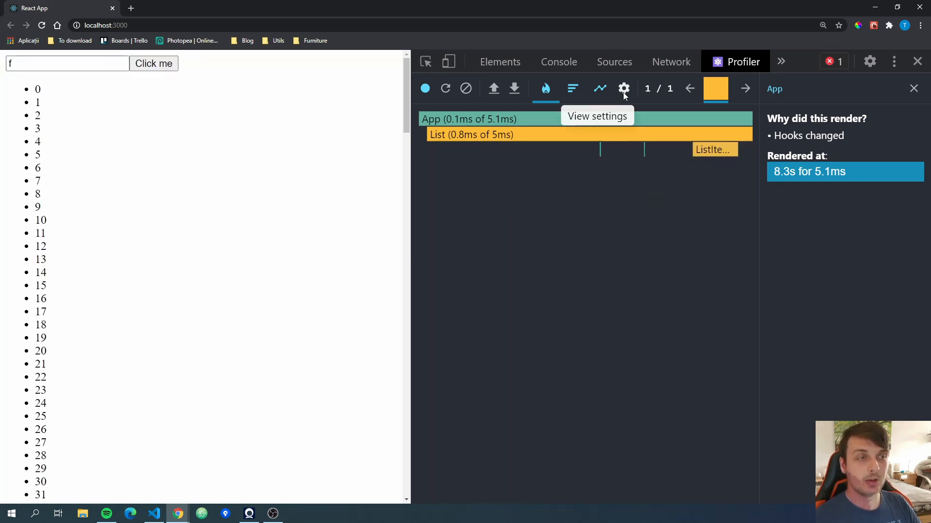
pyautogui.click(624, 89)
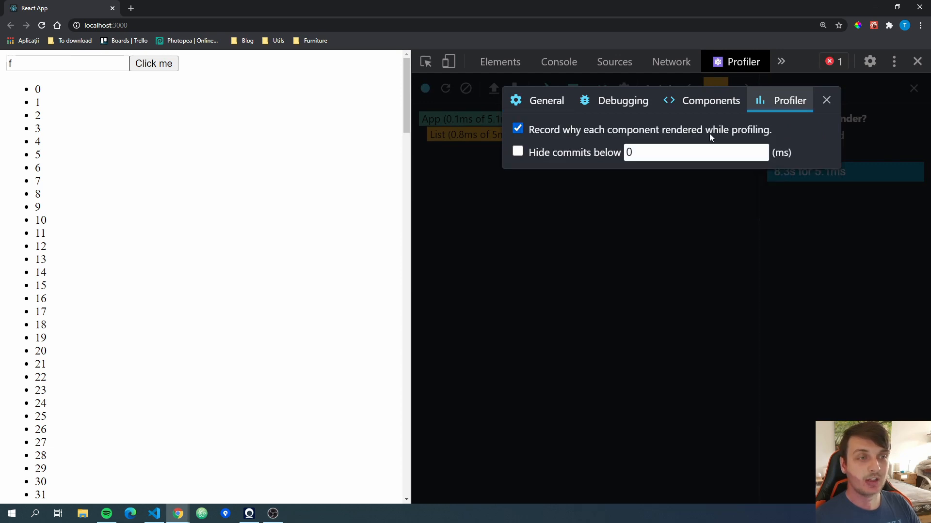
pyautogui.moveTo(679, 141)
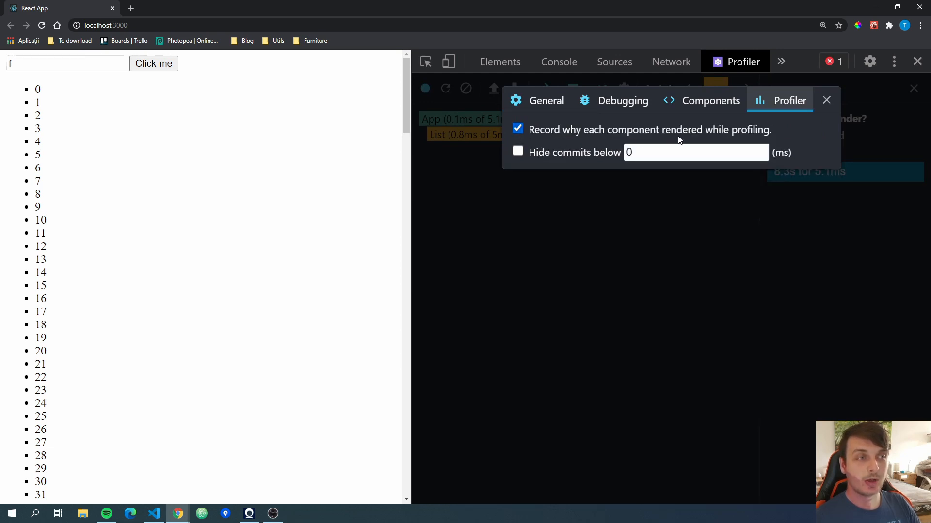
pyautogui.moveTo(826, 100)
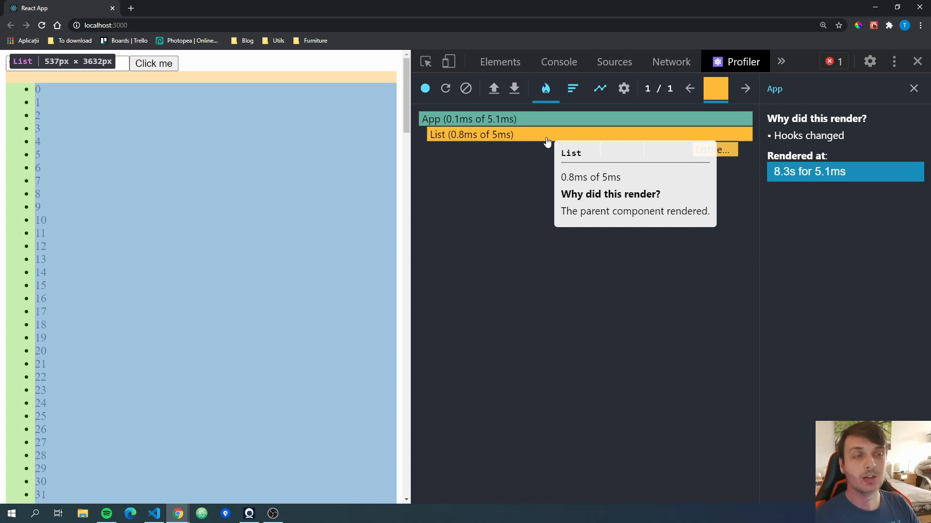
# Step: Check App's 'Hooks changed' render reason, then bring App.js up in VS Code
pyautogui.write('f')
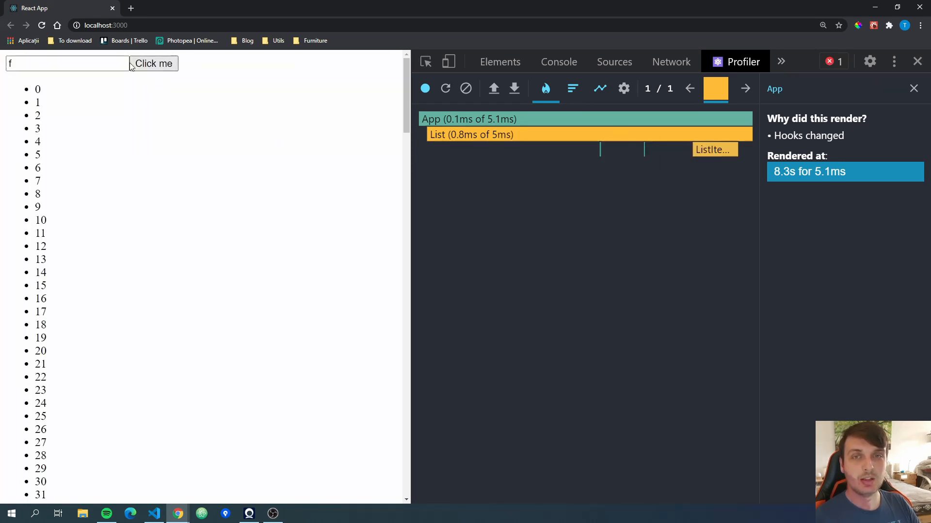
pyautogui.moveTo(713, 150)
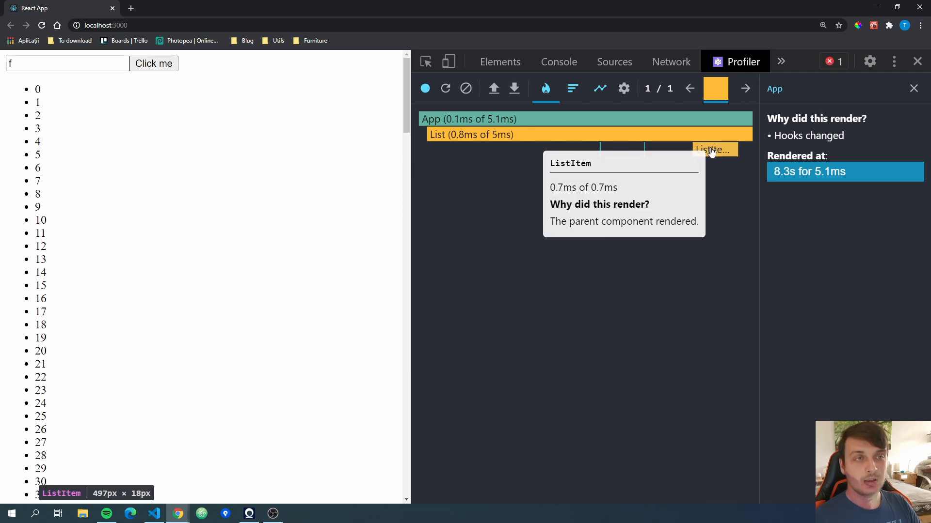
pyautogui.moveTo(456, 195)
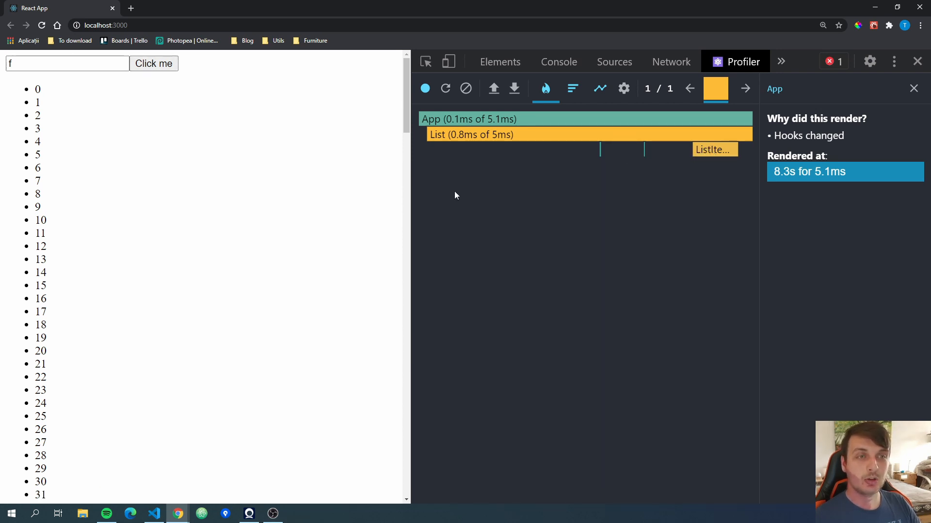
pyautogui.moveTo(498, 202)
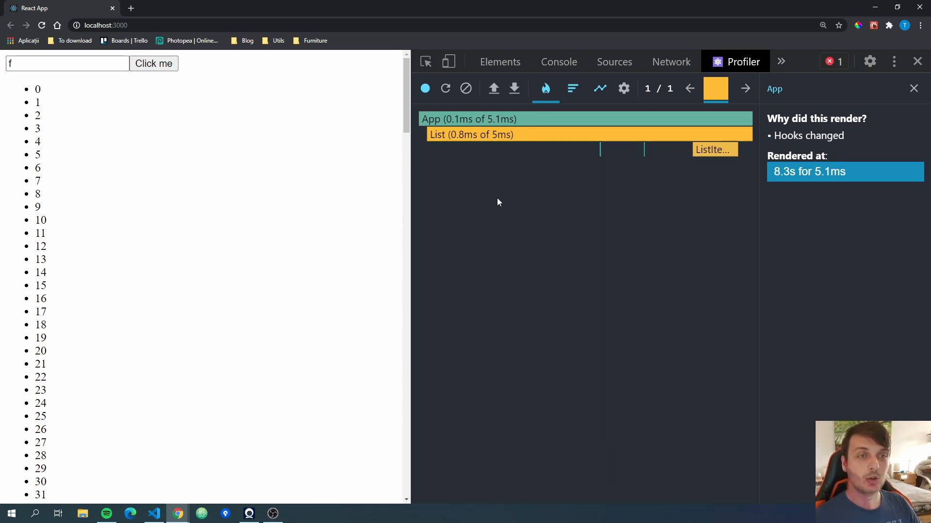
pyautogui.moveTo(509, 209)
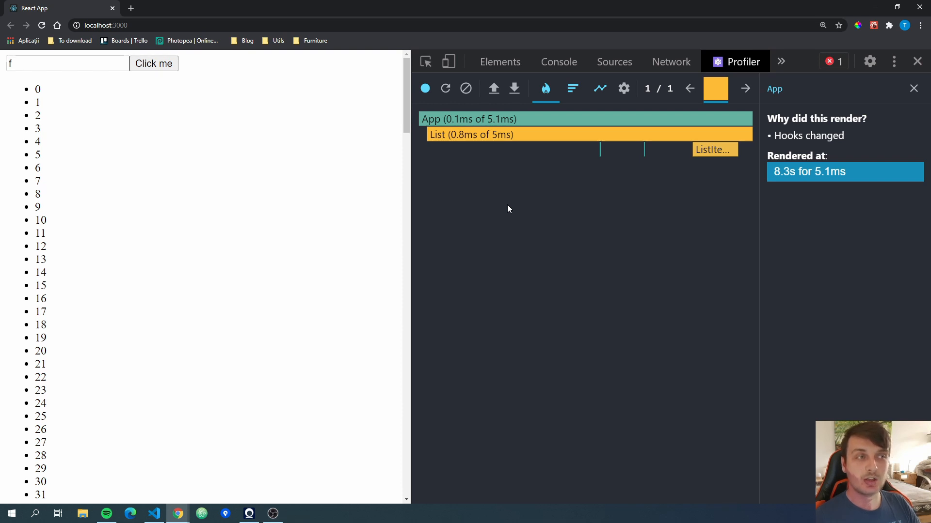
pyautogui.moveTo(529, 211)
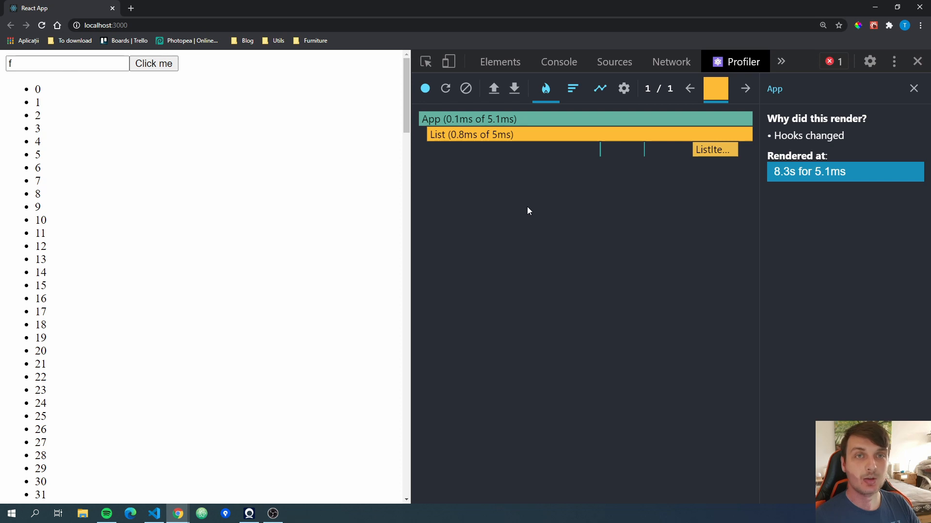
pyautogui.moveTo(81, 106)
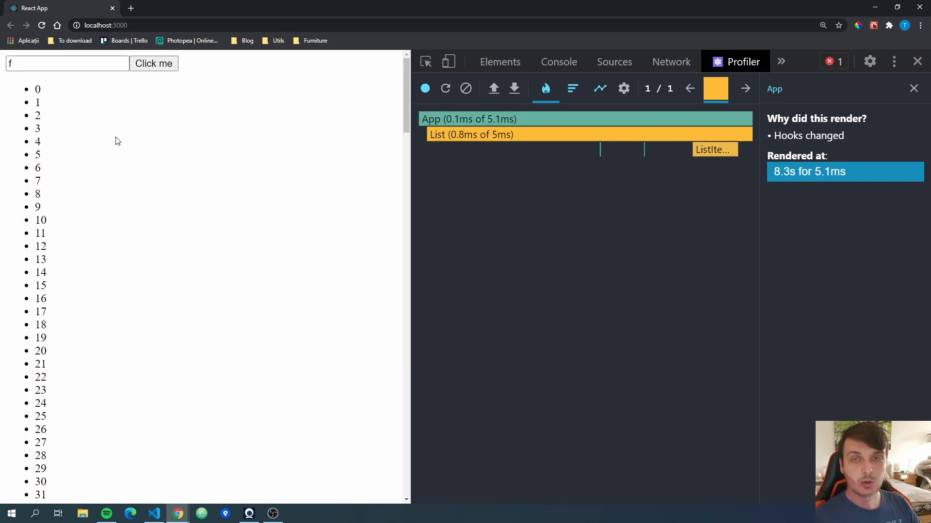
pyautogui.click(154, 514)
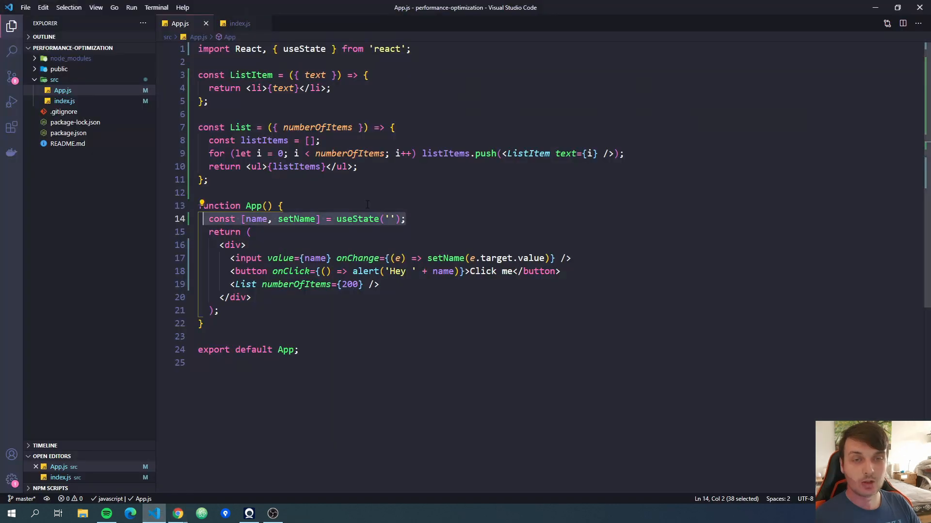
# Step: Extract a Message component with the name state, input and button, save, and render <Message /> in App
pyautogui.click(219, 180)
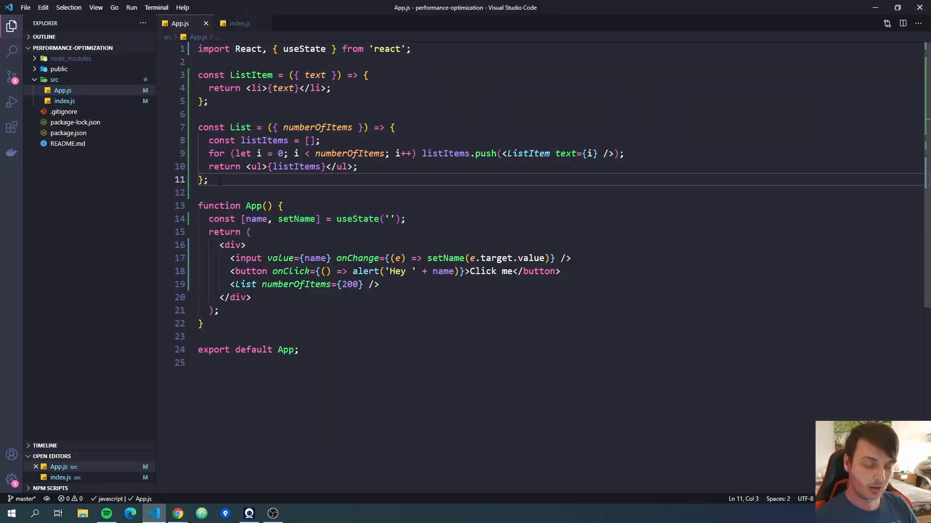
pyautogui.write('const Message = () => {')
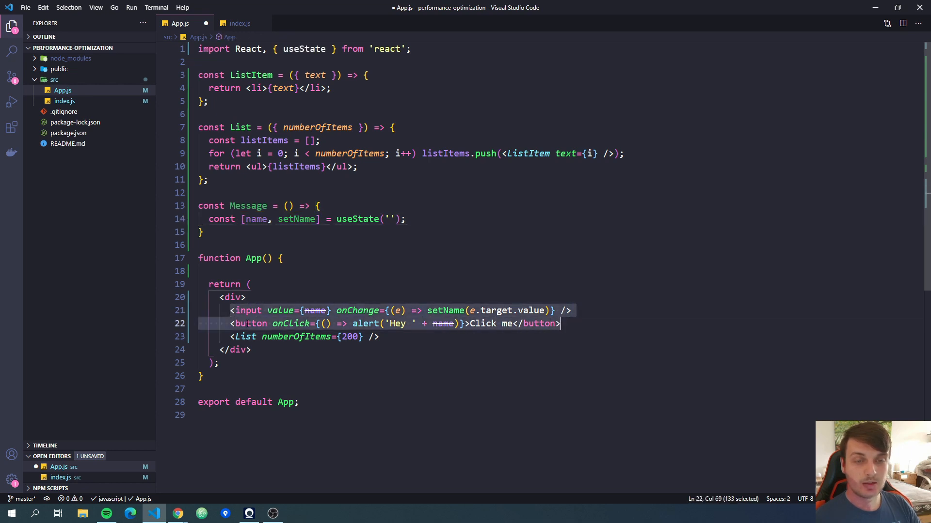
pyautogui.press('Delete')
pyautogui.write('return <div>')
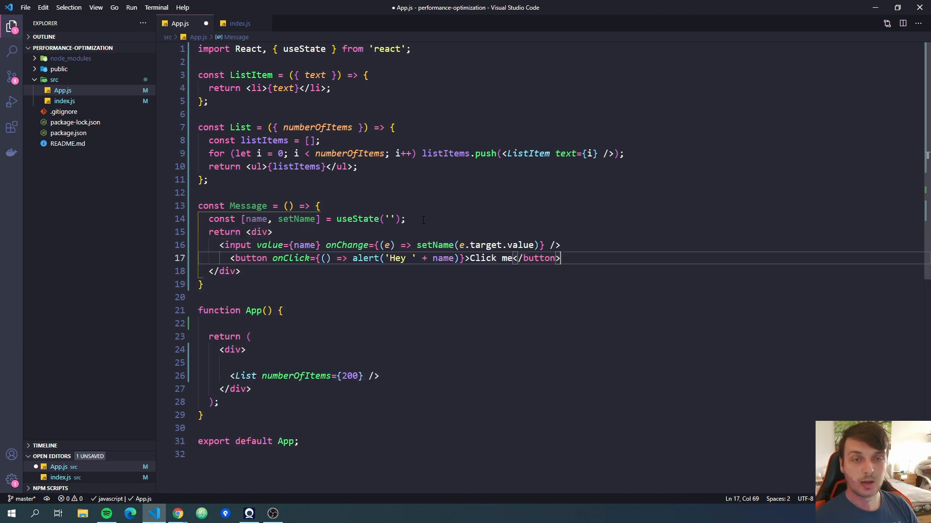
pyautogui.press('Ctrl+s')
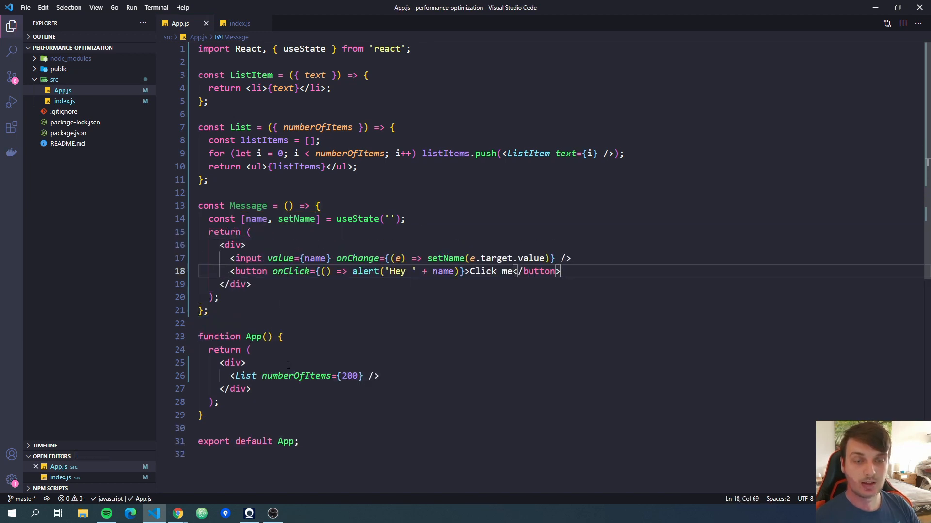
pyautogui.write('<Message')
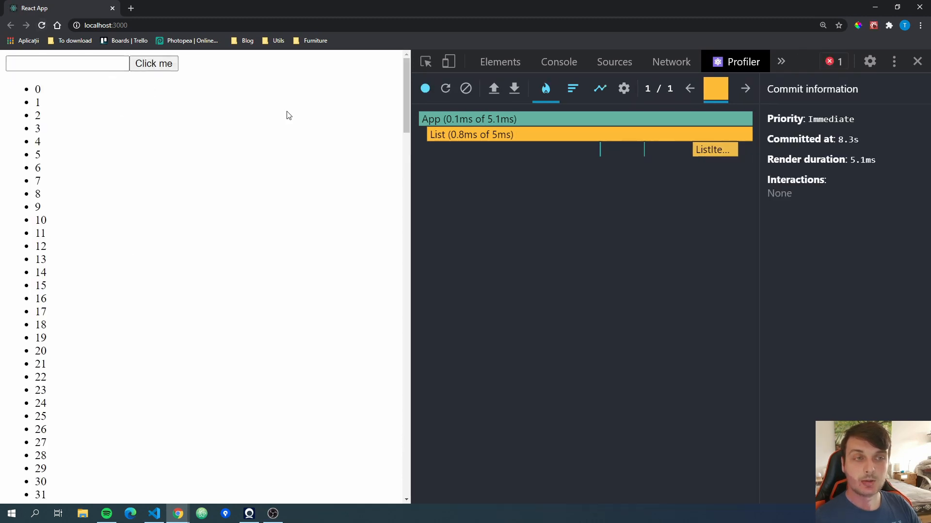
# Step: Record typing 'eferferger' into the name input and dismissing the greeting alert
pyautogui.click(425, 88)
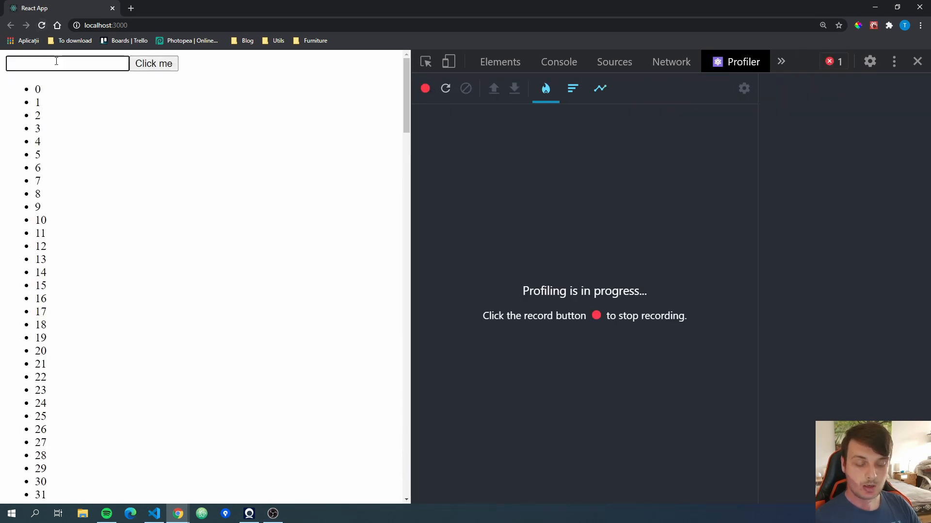
pyautogui.write('eferferger')
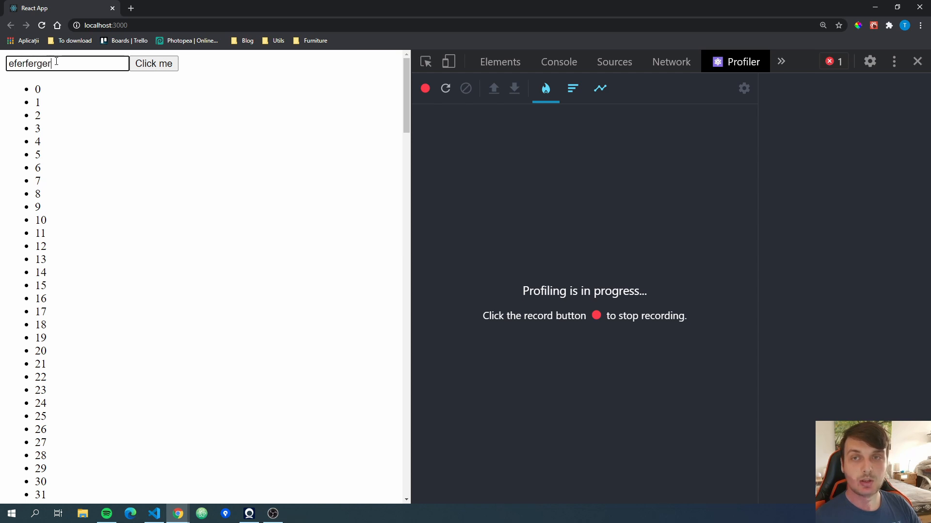
pyautogui.click(154, 63)
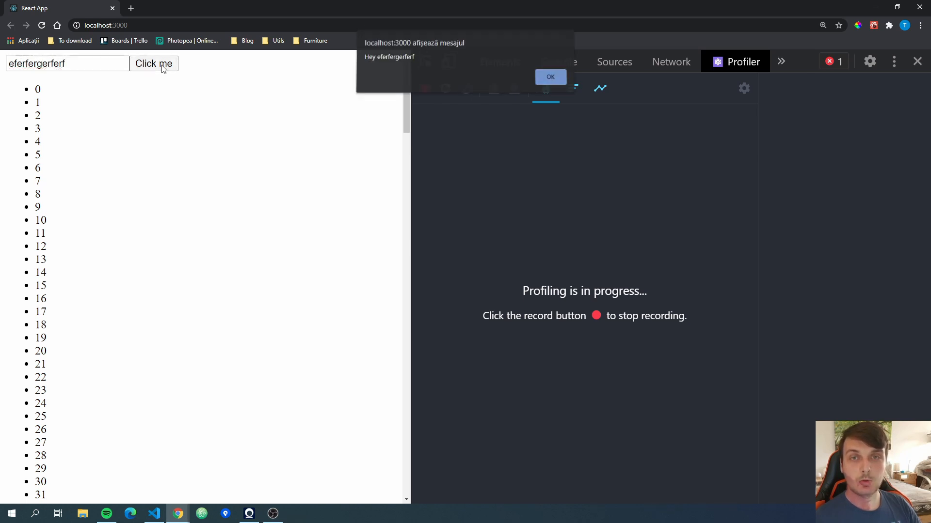
pyautogui.click(551, 76)
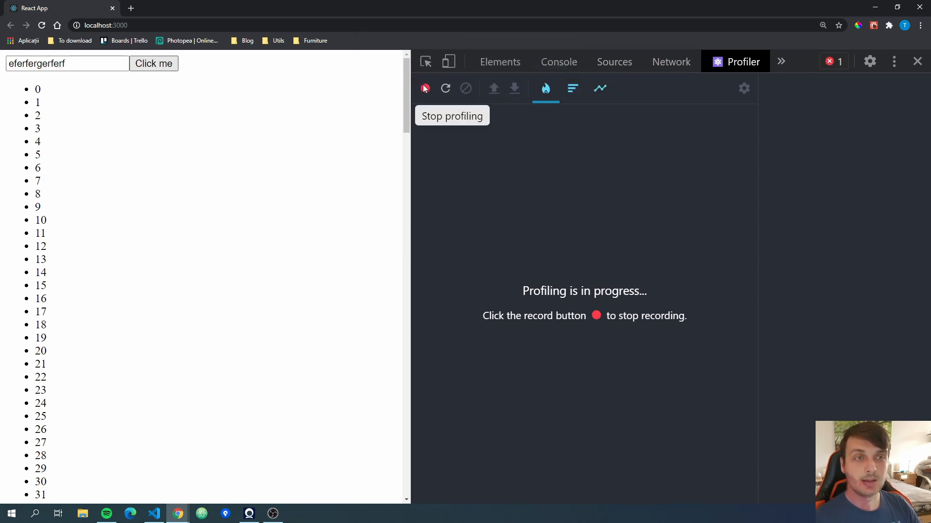
# Step: Stop profiling and view the 14 recorded commits, the first rendering App and List in 1.8ms
pyautogui.click(425, 88)
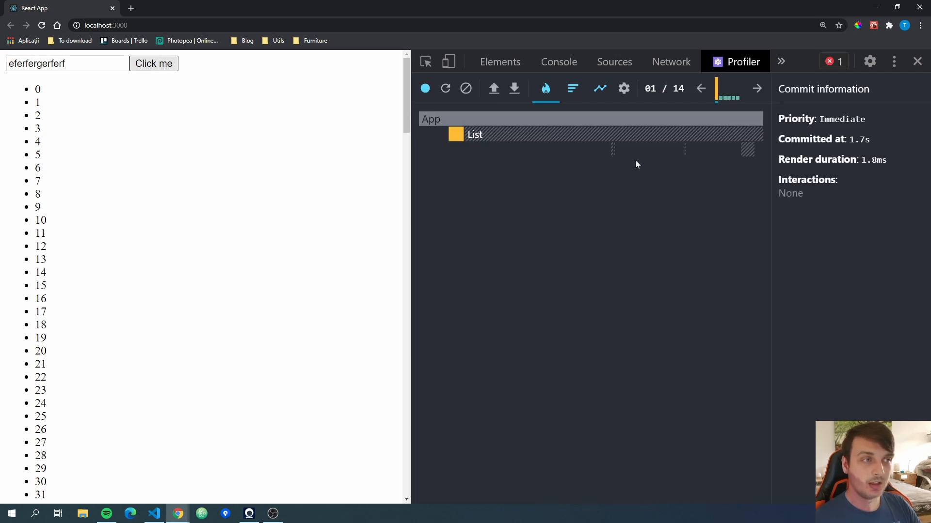
pyautogui.click(663, 88)
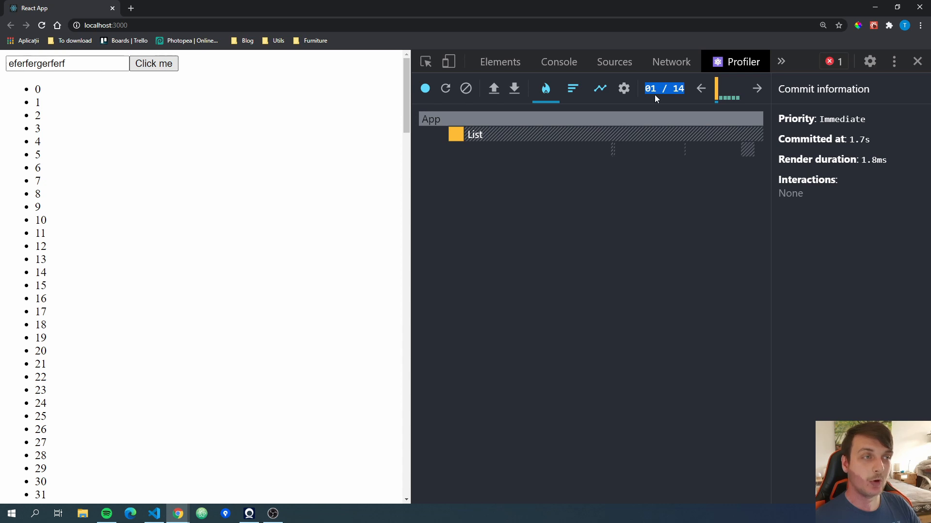
pyautogui.moveTo(427, 132)
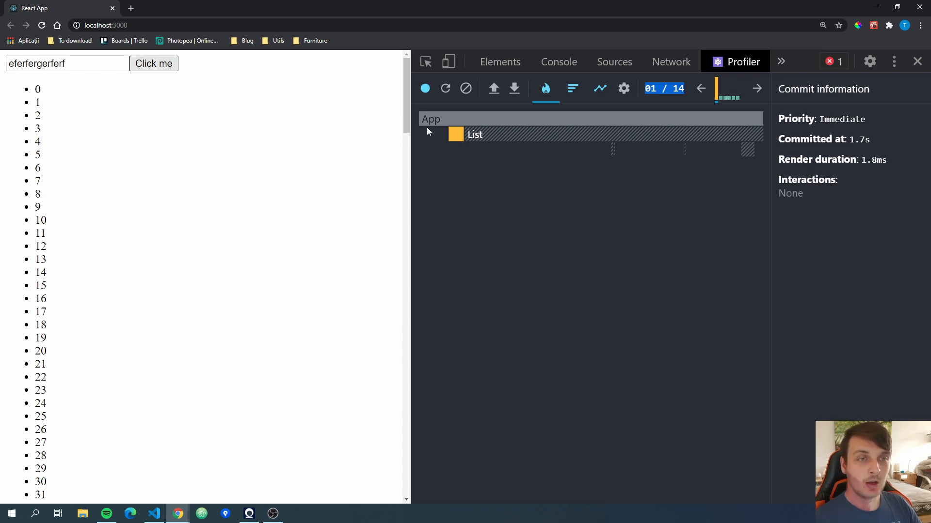
pyautogui.moveTo(431, 119)
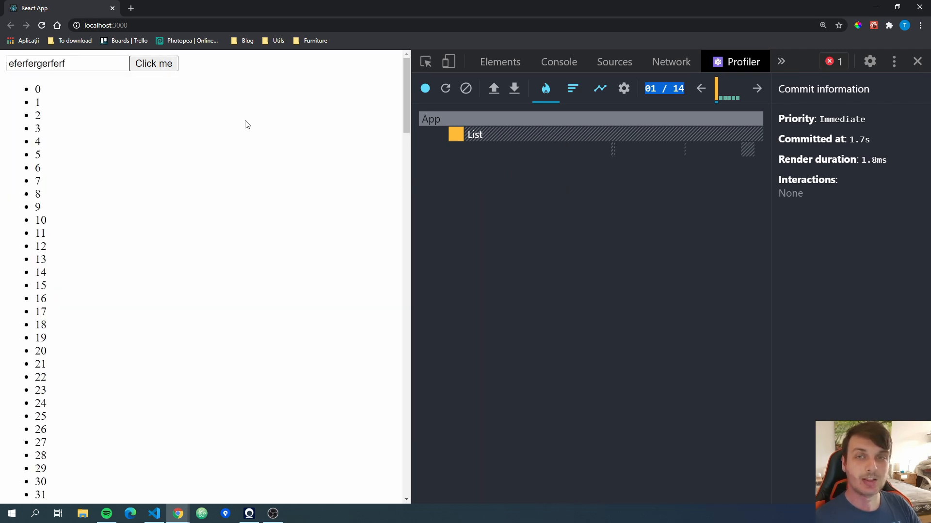
# Step: Verify 'Record why each component rendered while profiling' in Profiler settings, then close them
pyautogui.click(623, 88)
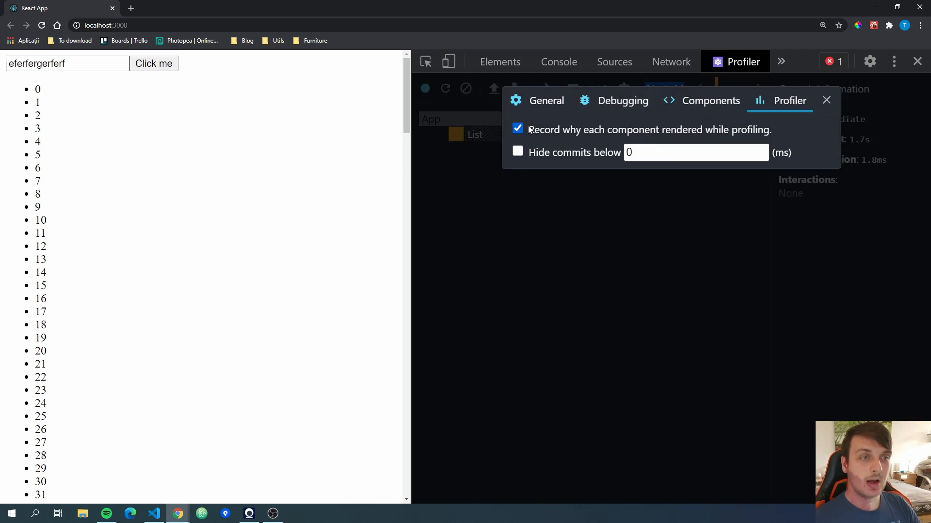
pyautogui.click(539, 100)
pyautogui.write('wegwerwegwerwegwerweg')
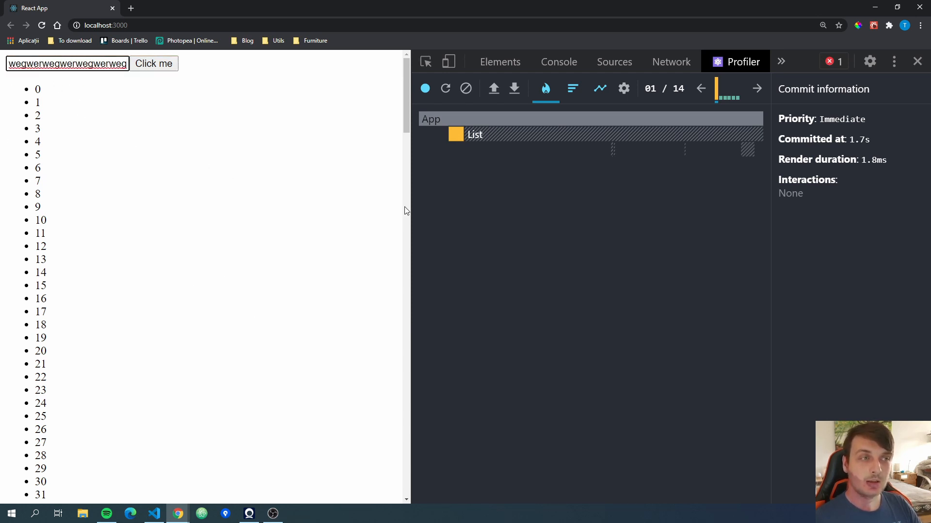
pyautogui.moveTo(536, 188)
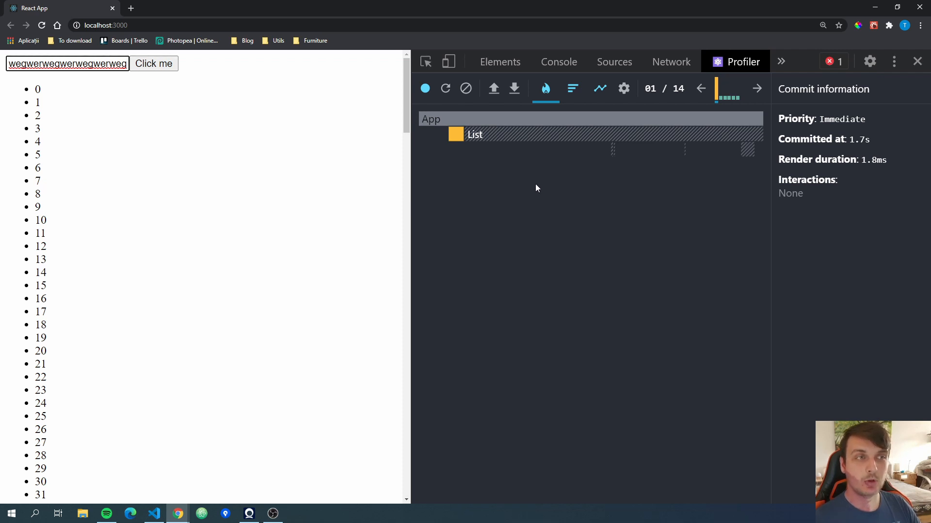
pyautogui.moveTo(487, 230)
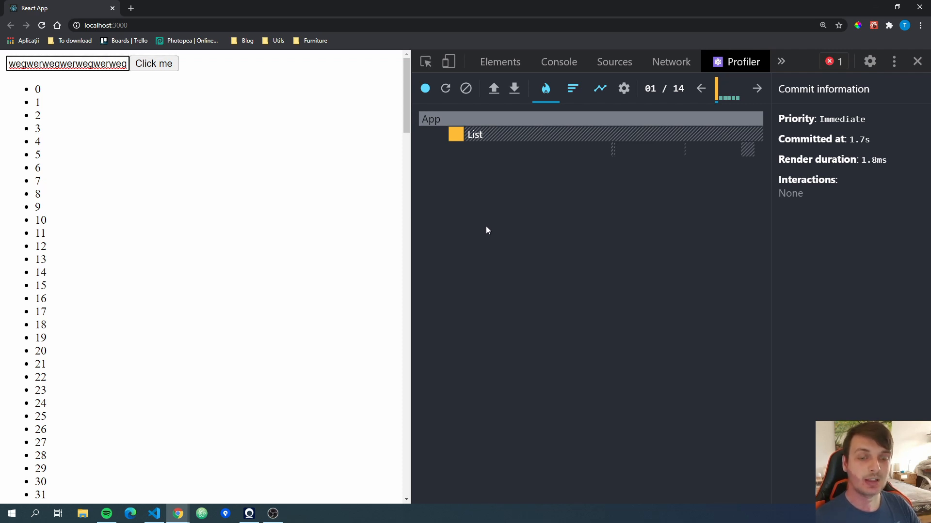
pyautogui.moveTo(616, 176)
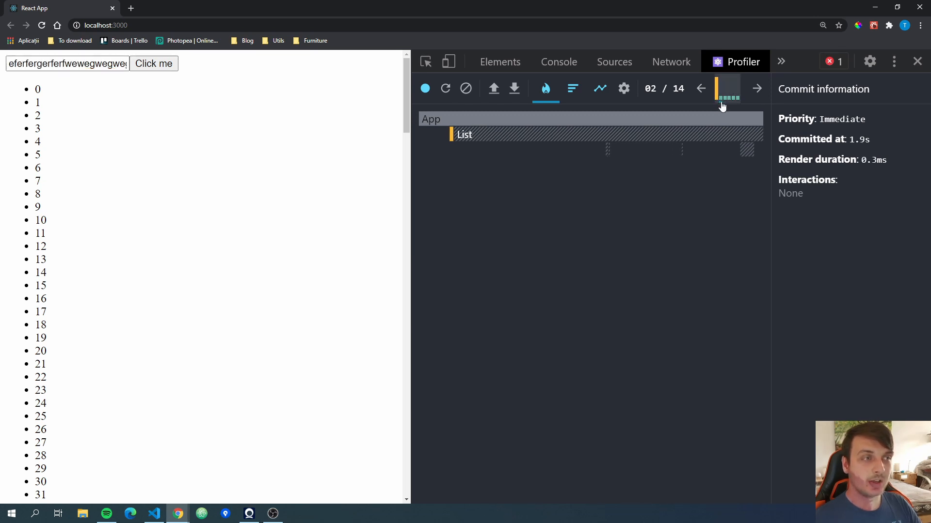
# Step: Step through commits to 08 / 14, where only Message re-rendered because its hooks changed
pyautogui.click(731, 97)
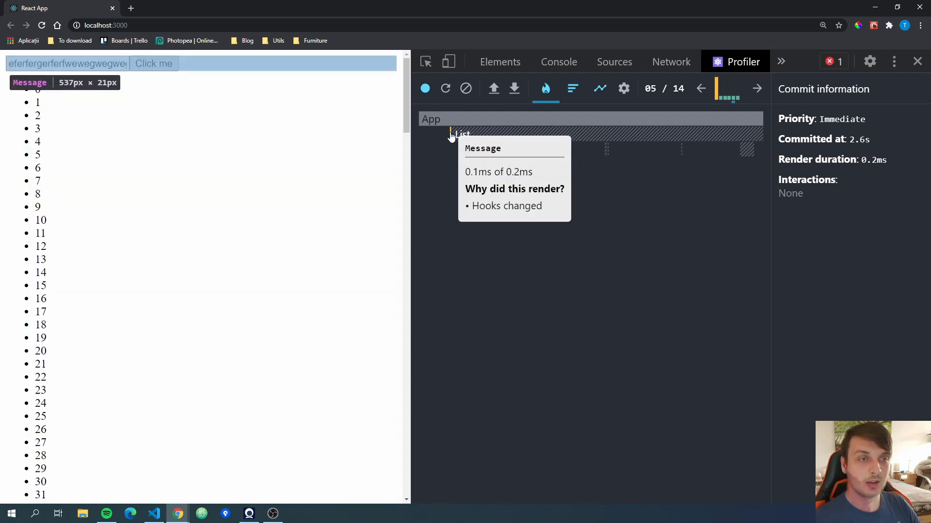
pyautogui.click(460, 135)
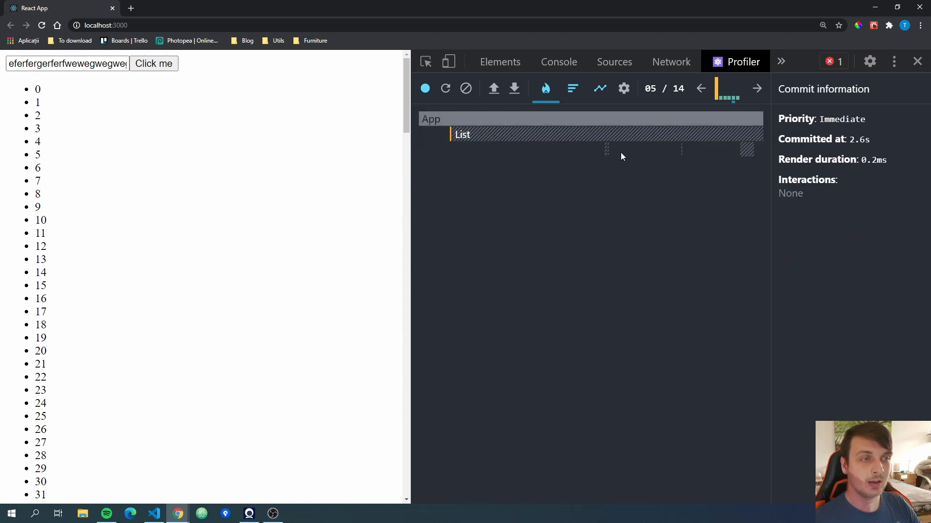
pyautogui.moveTo(756, 88)
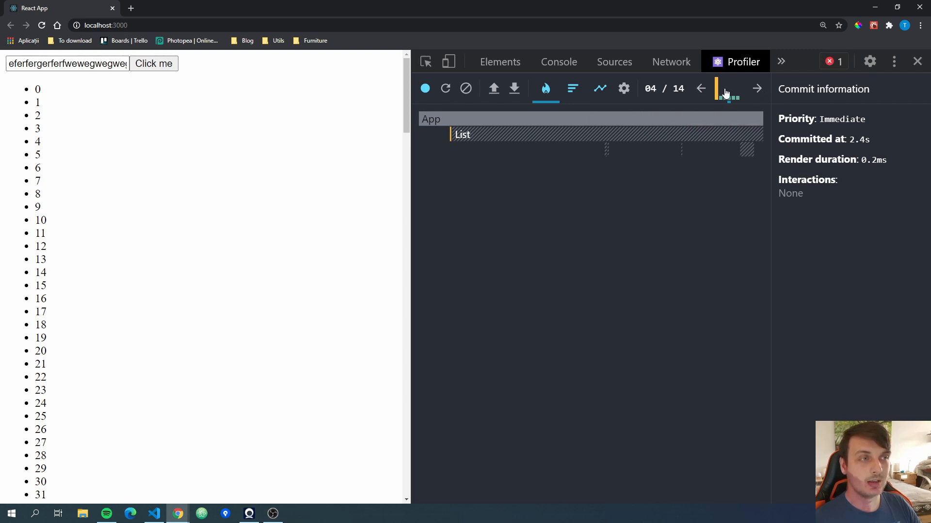
pyautogui.click(716, 92)
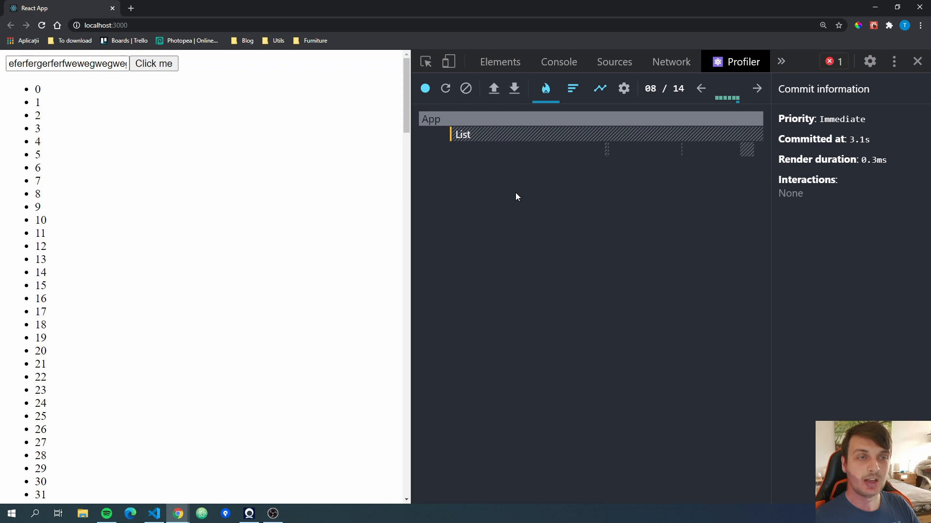
pyautogui.moveTo(447, 132)
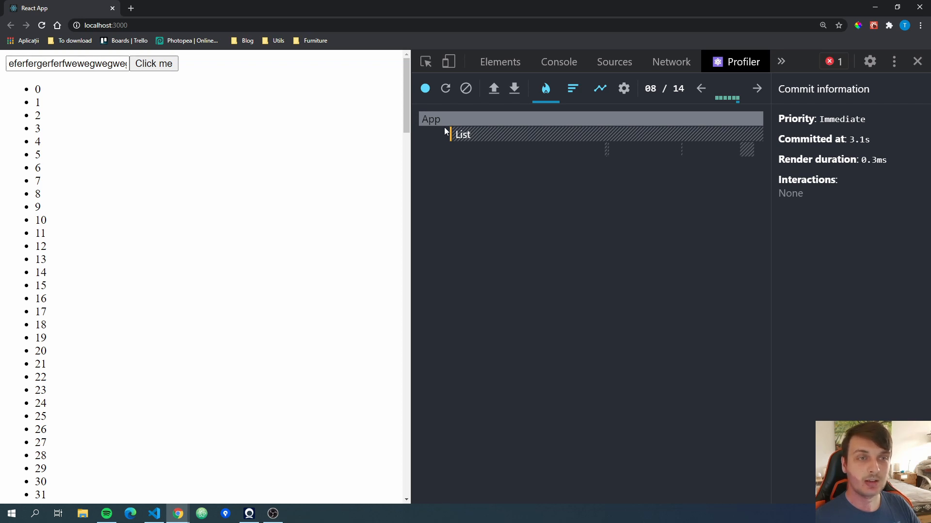
pyautogui.moveTo(425, 88)
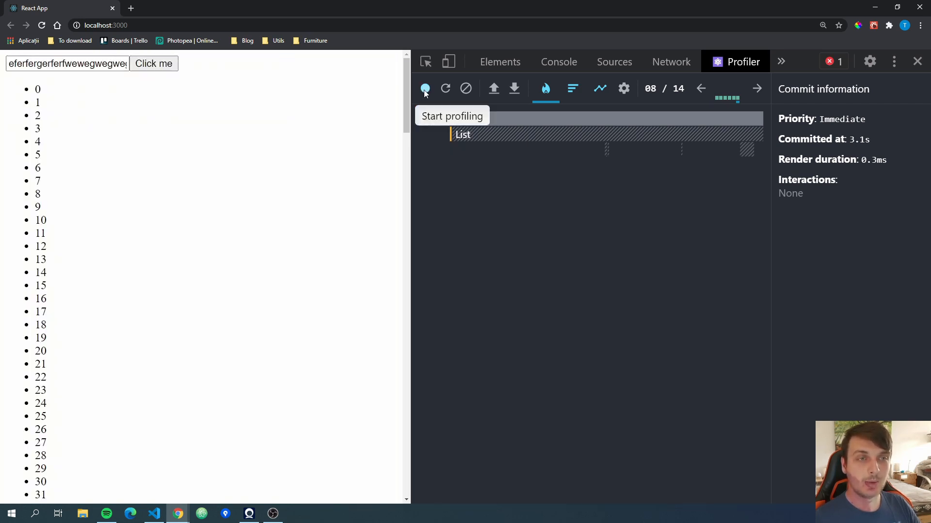
pyautogui.moveTo(445, 88)
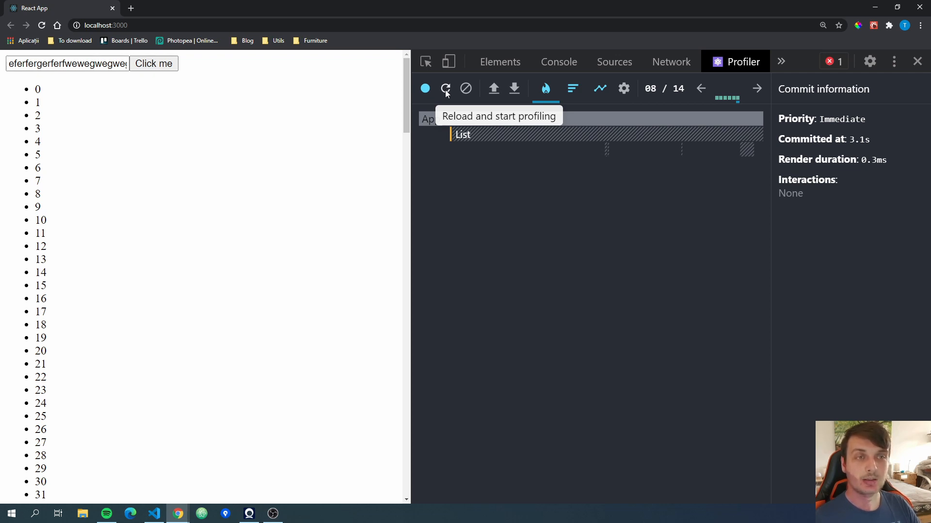
# Step: Reload and profile typing 'e', yielding commit 1 of 2 with App and List at 48.4ms
pyautogui.click(446, 88)
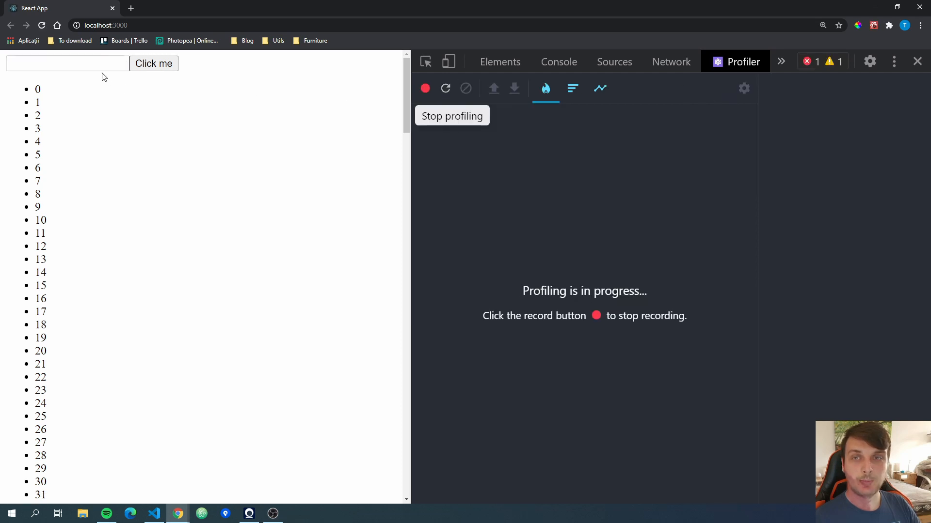
pyautogui.write('e')
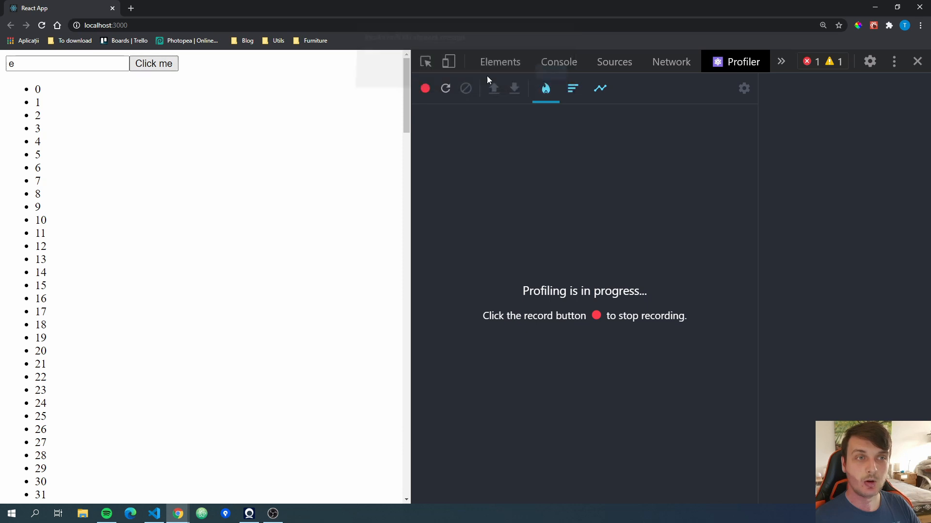
pyautogui.click(425, 88)
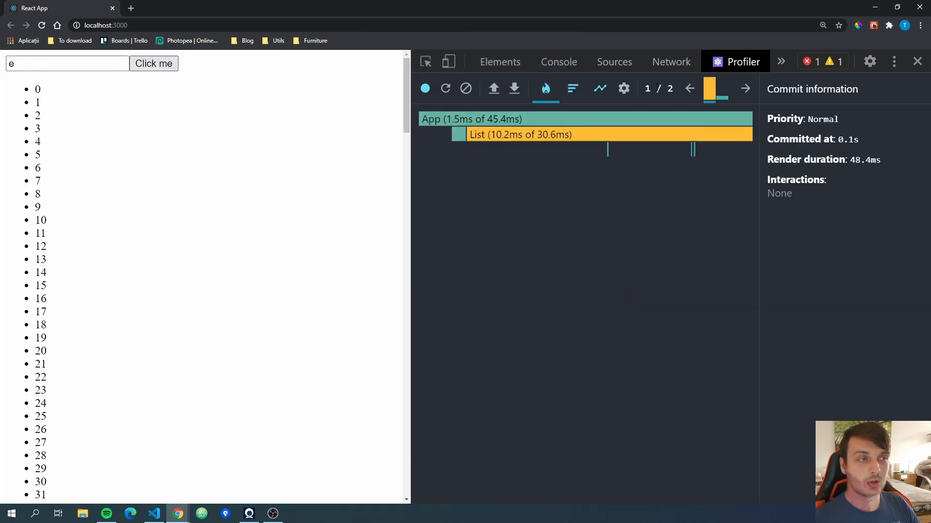
pyautogui.moveTo(532, 120)
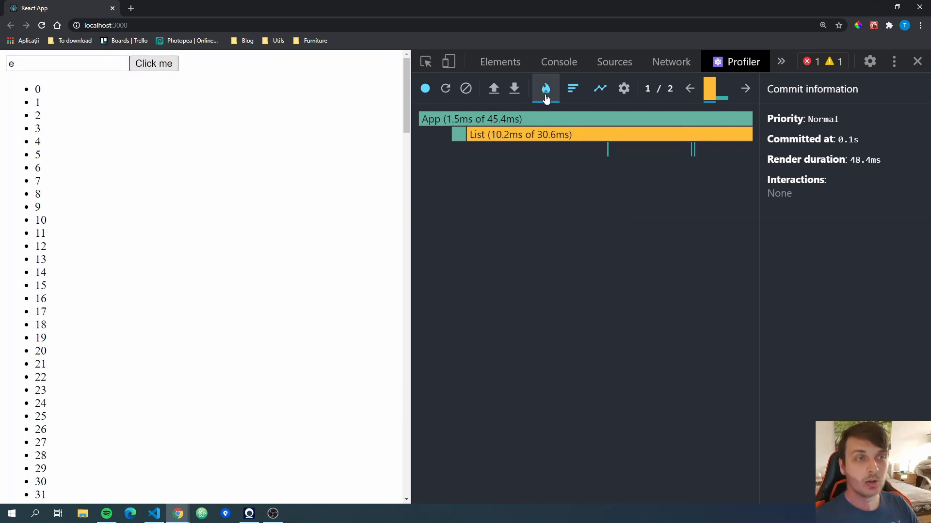
pyautogui.moveTo(545, 89)
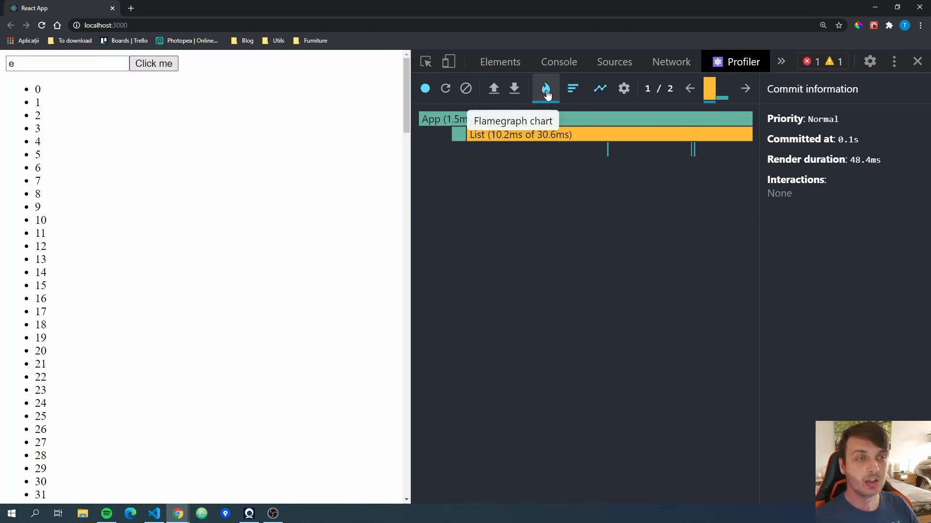
# Step: View the Ranked chart, then clear the profiling data and dismiss the page alert
pyautogui.click(572, 88)
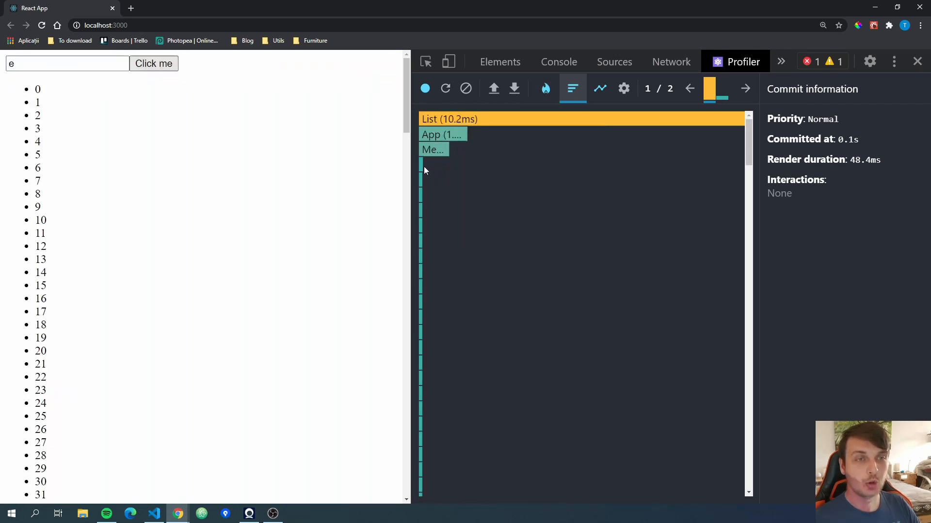
pyautogui.moveTo(439, 125)
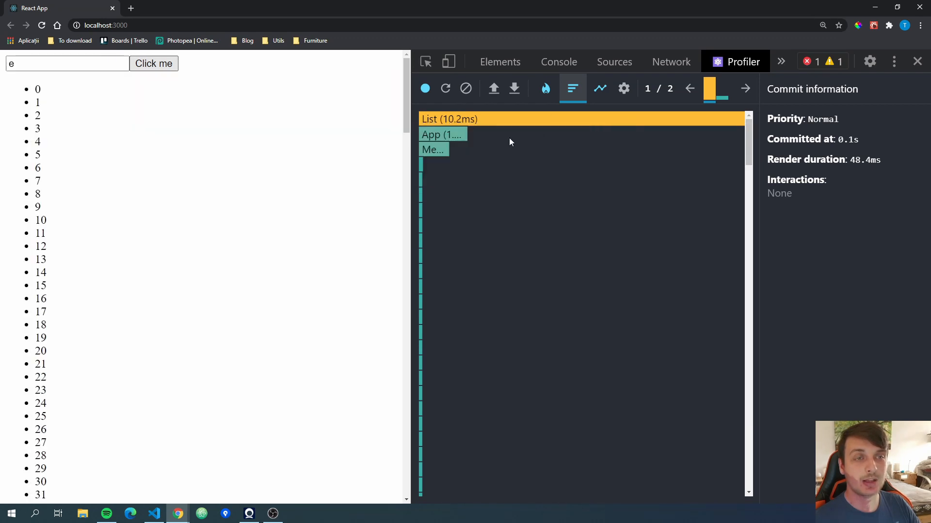
pyautogui.moveTo(436, 121)
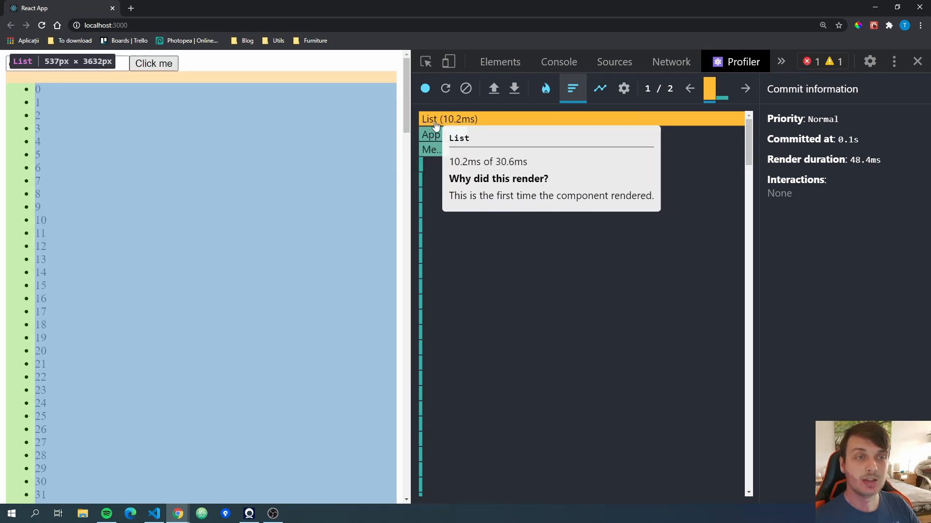
pyautogui.moveTo(556, 133)
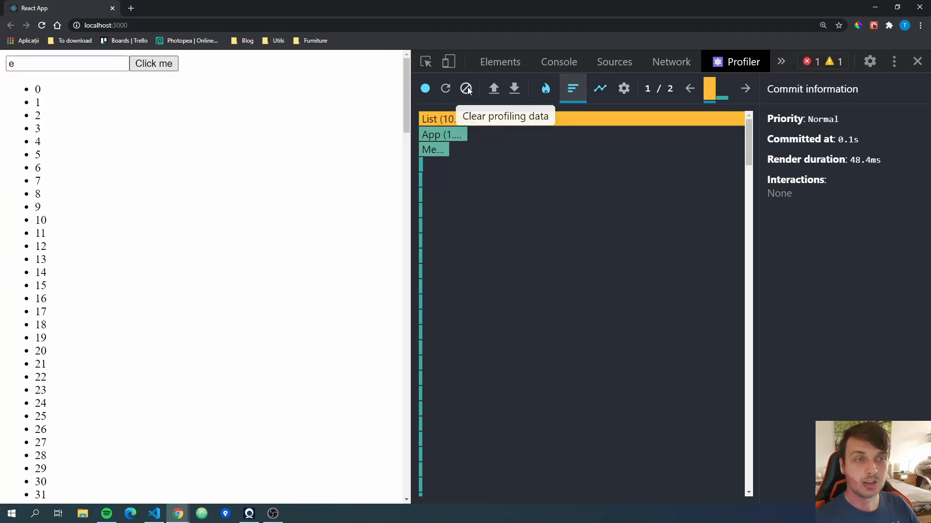
pyautogui.moveTo(466, 97)
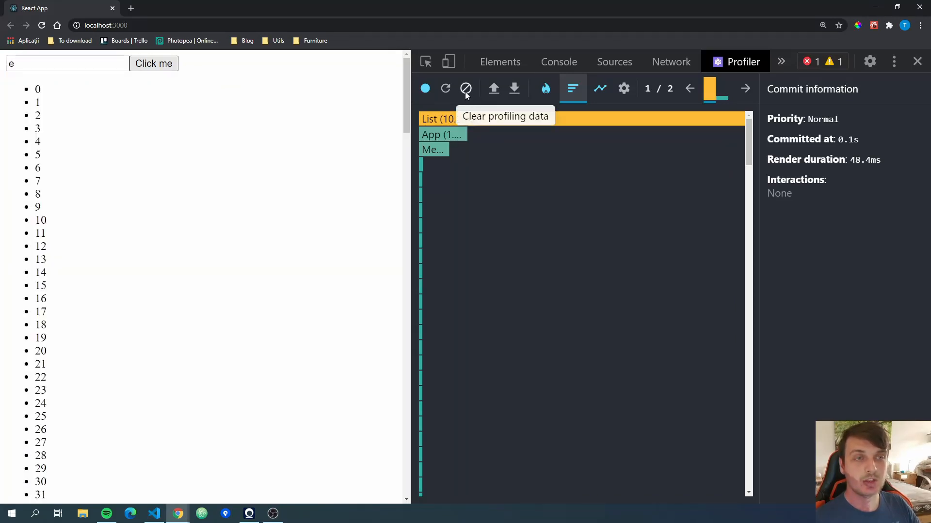
pyautogui.click(465, 88)
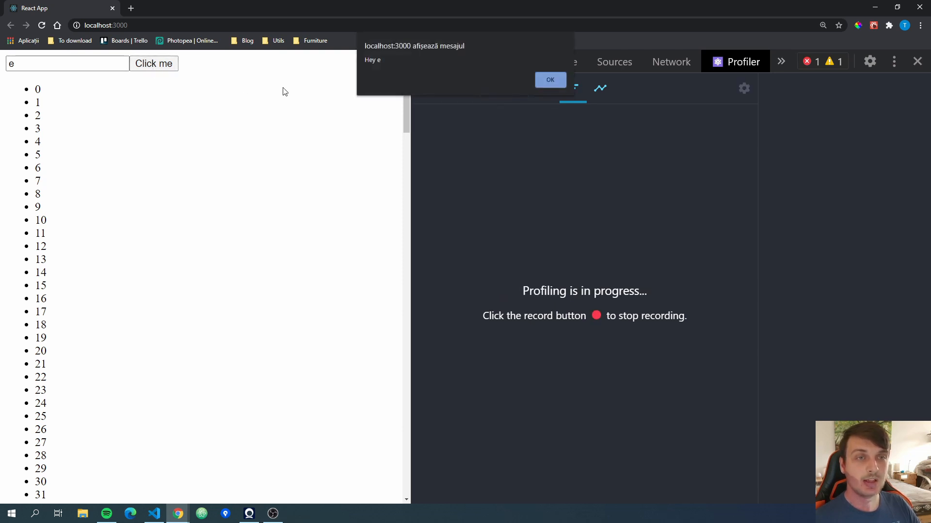
pyautogui.click(550, 79)
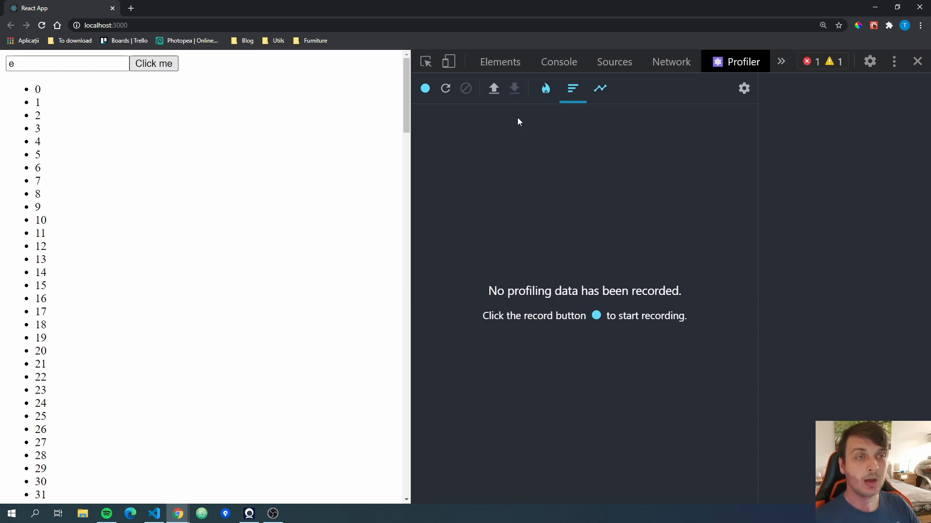
pyautogui.moveTo(504, 103)
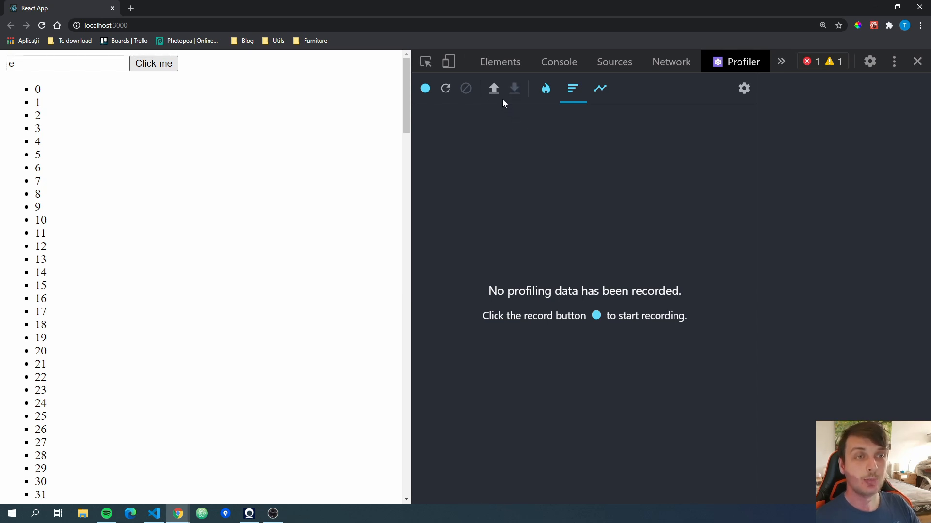
pyautogui.moveTo(494, 89)
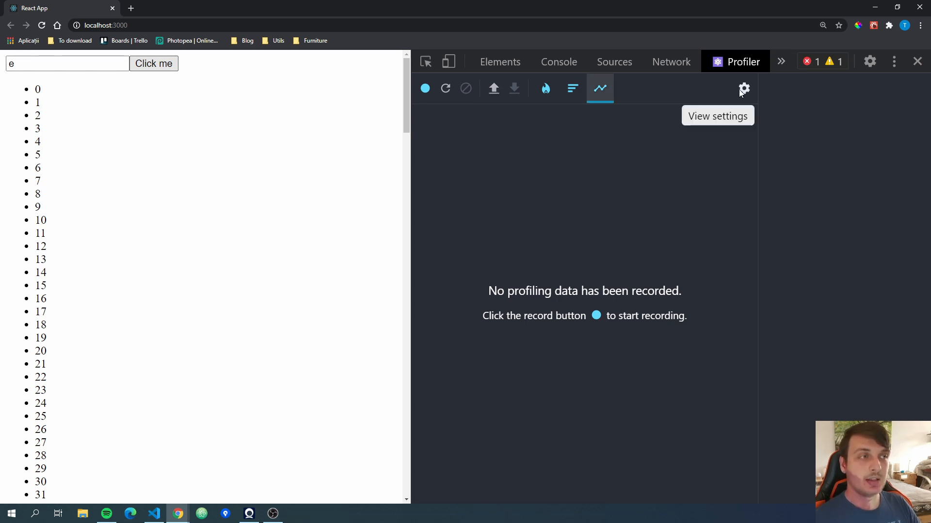
pyautogui.click(743, 89)
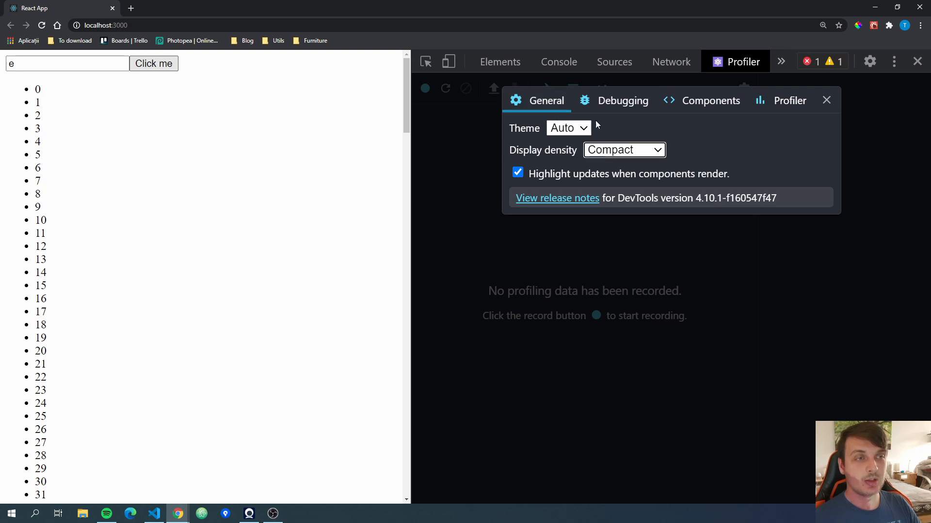
pyautogui.moveTo(598, 171)
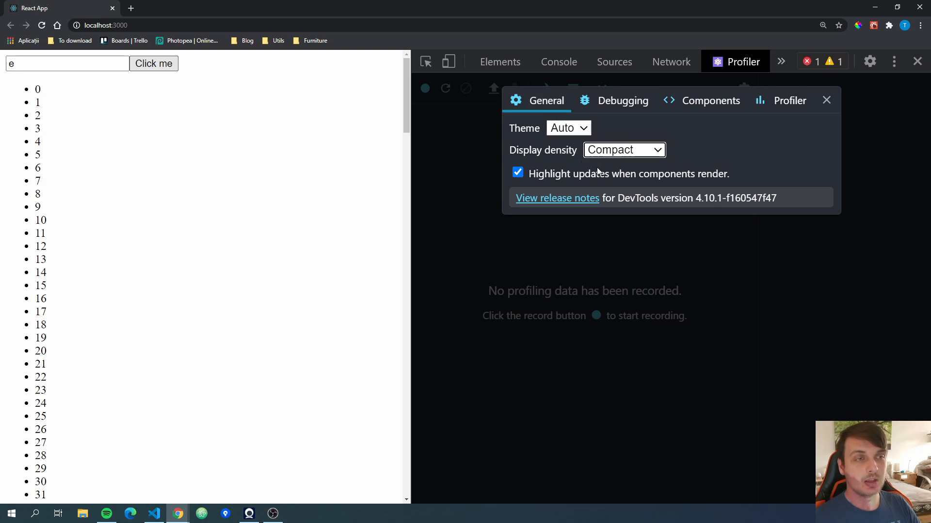
pyautogui.click(622, 100)
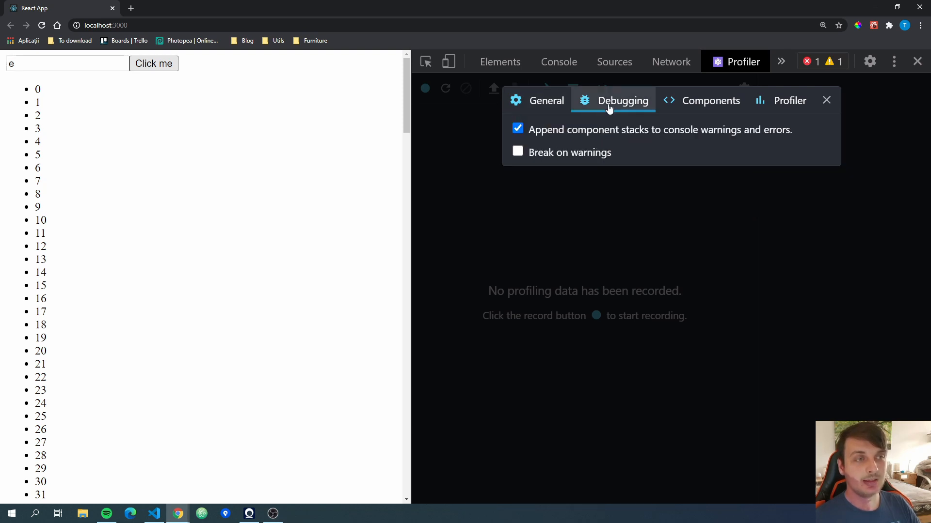
pyautogui.moveTo(688, 107)
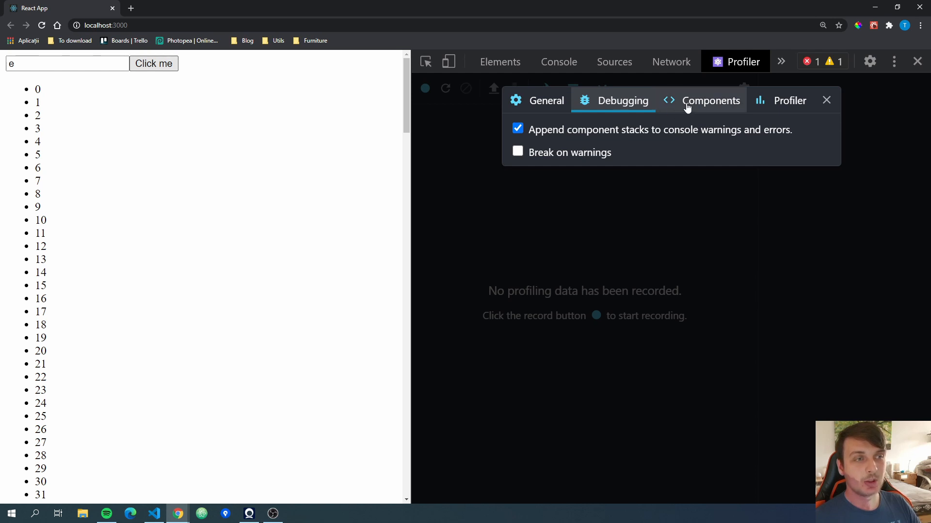
pyautogui.click(711, 100)
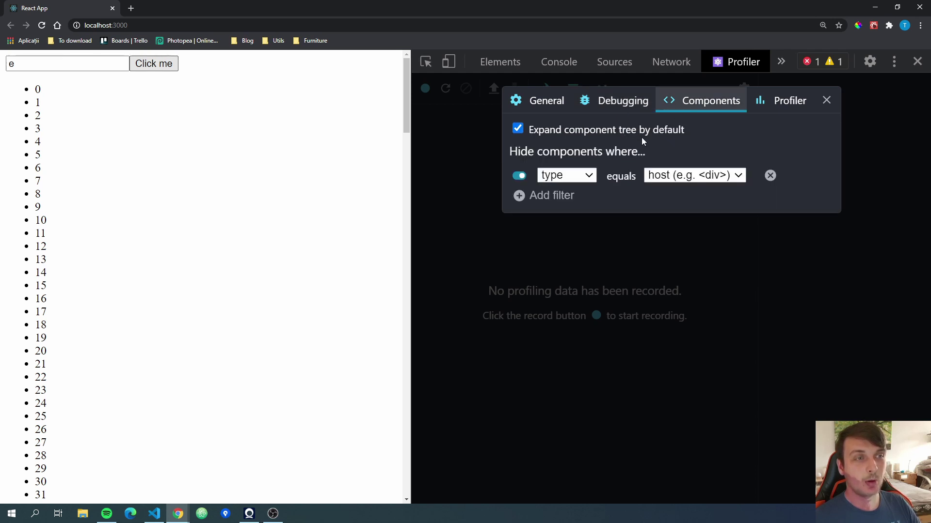
pyautogui.moveTo(603, 141)
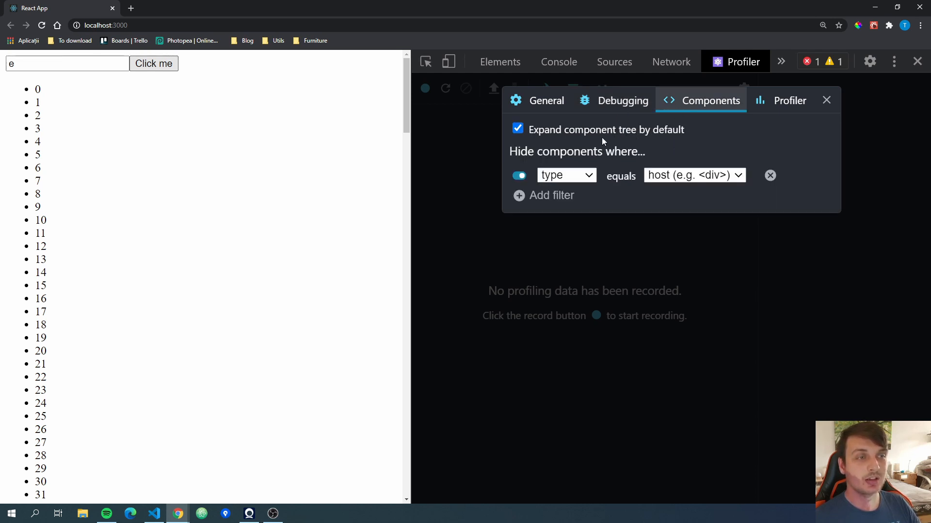
pyautogui.moveTo(693, 152)
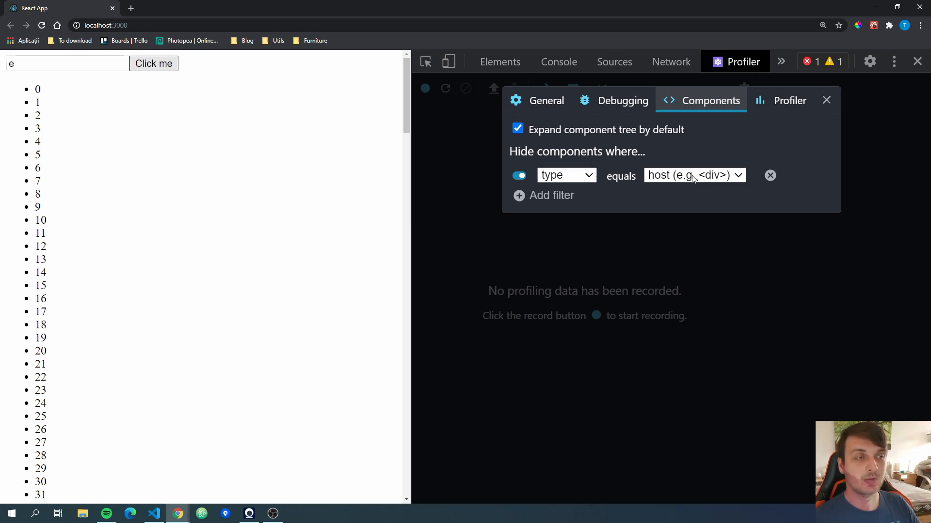
pyautogui.click(789, 100)
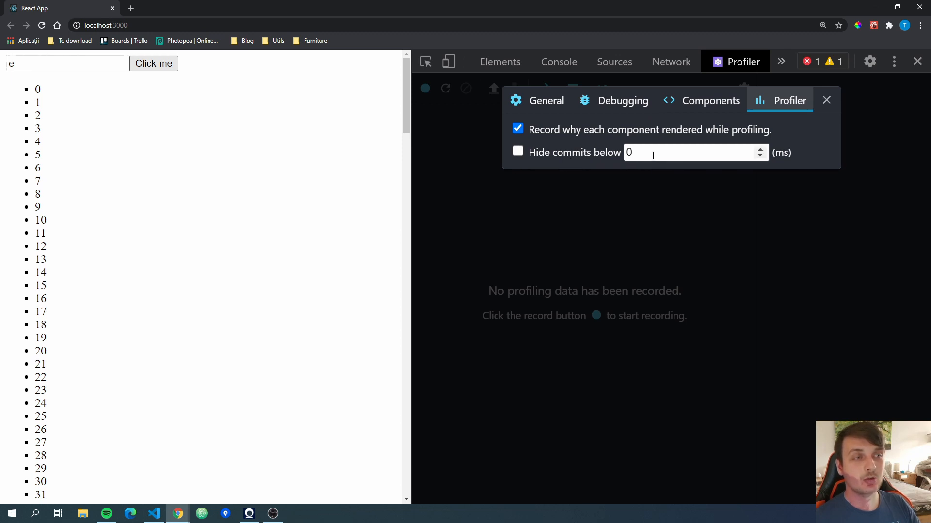
pyautogui.moveTo(741, 150)
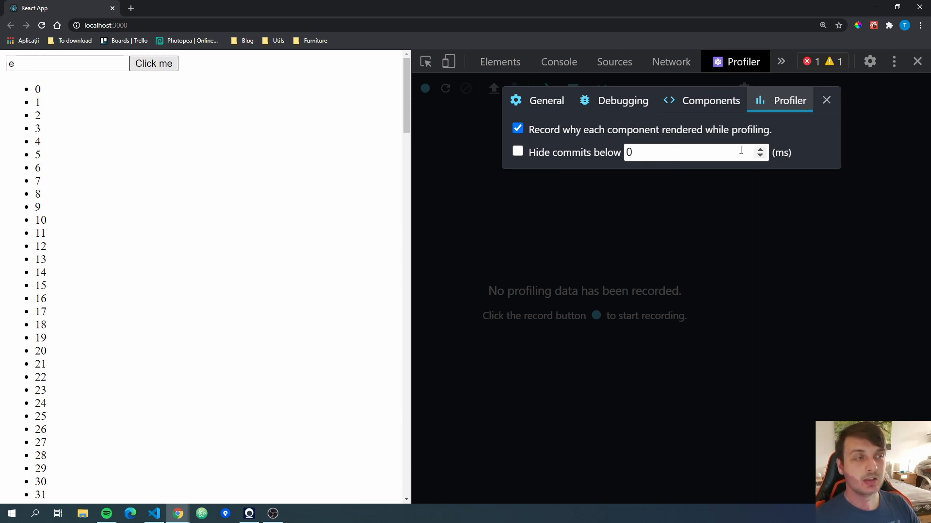
pyautogui.click(826, 100)
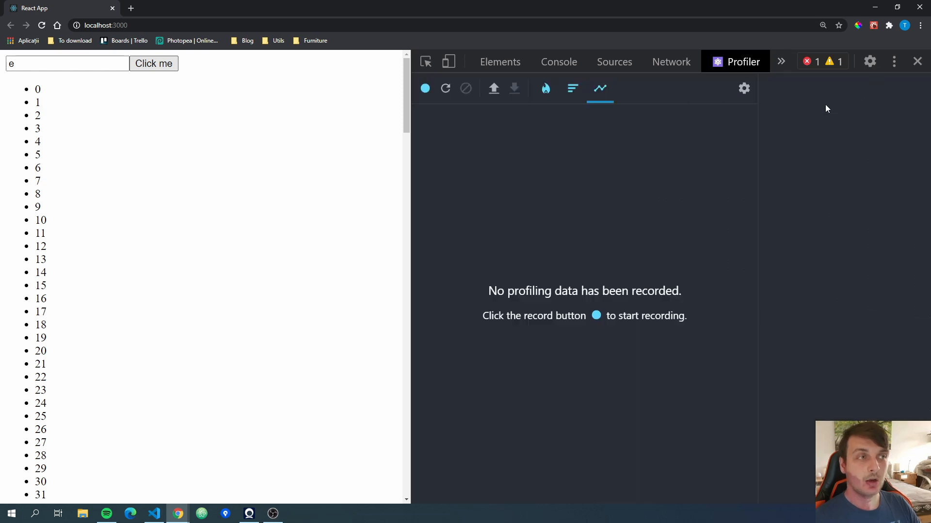
# Step: Open the Components panel to show App with Message and List's ListItem children
pyautogui.click(699, 62)
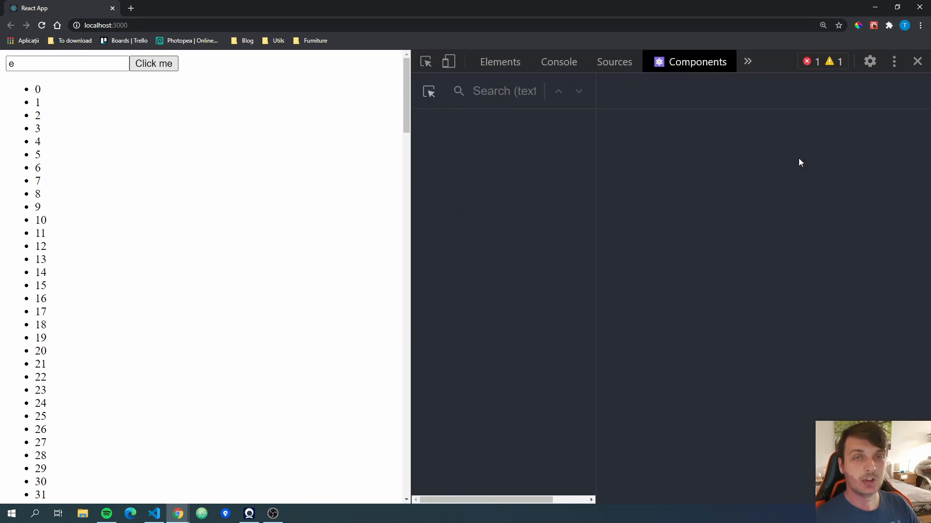
pyautogui.click(456, 133)
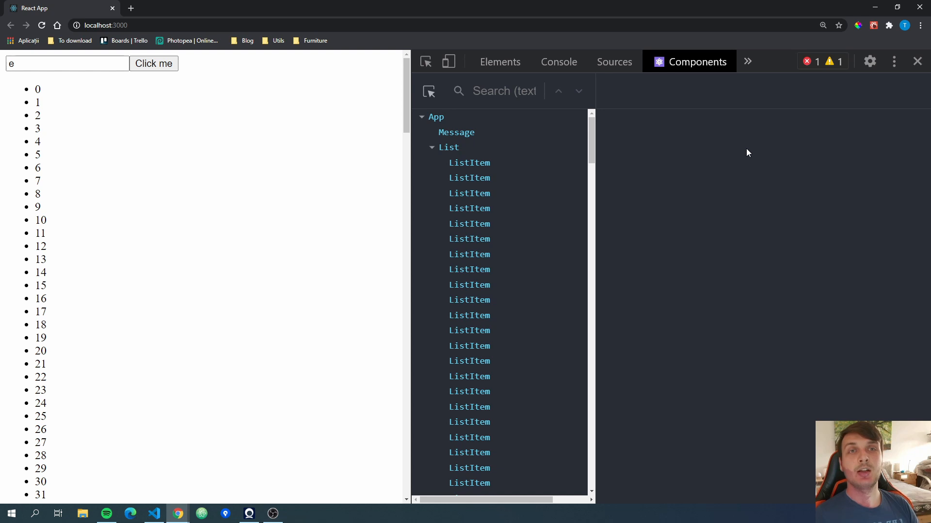
pyautogui.moveTo(517, 280)
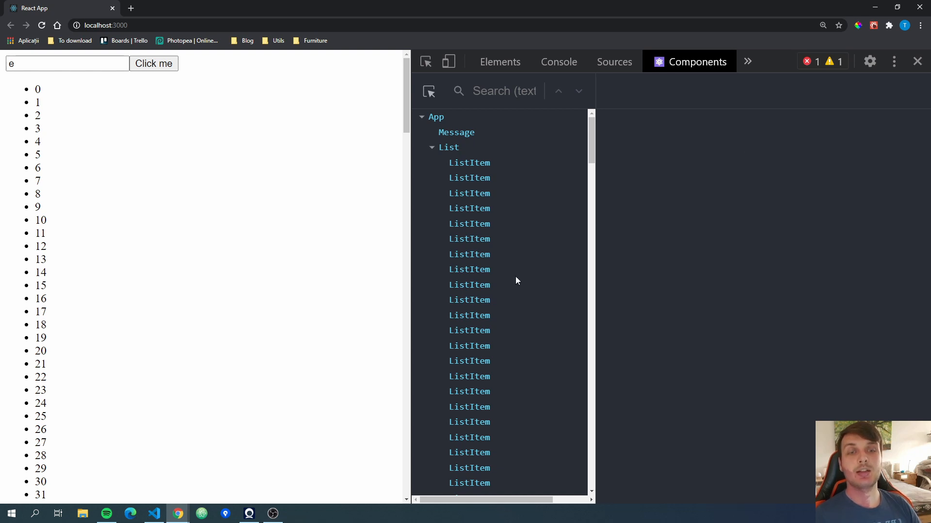